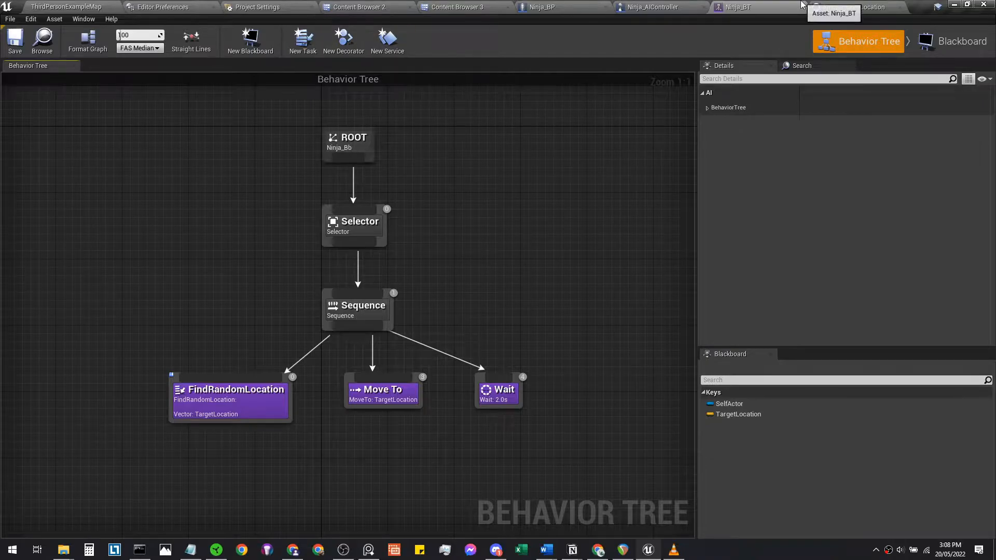
Step: Create a BTTask_BlueprintBase task named FindPlayerLocation in the Ninja AI folder and open it
click(303, 39)
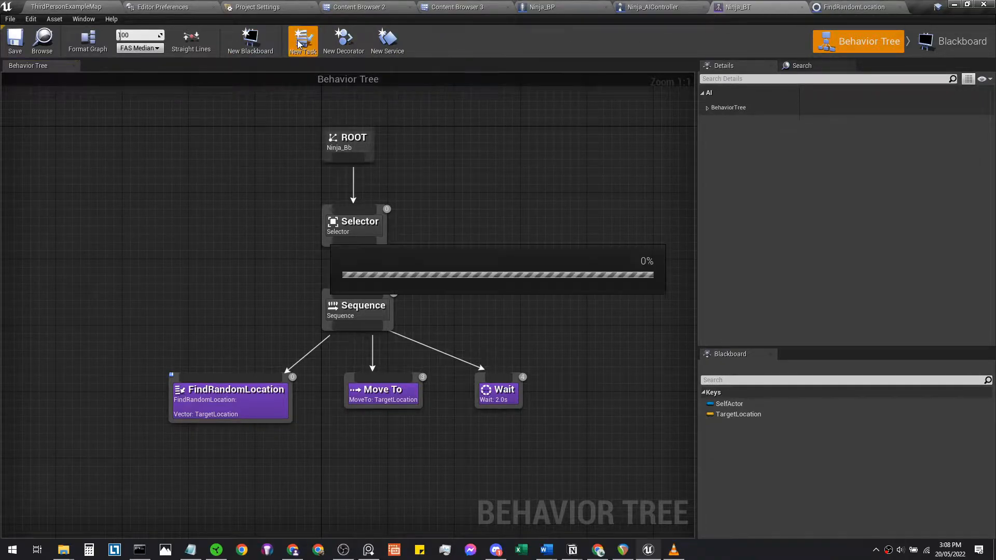
click(303, 40)
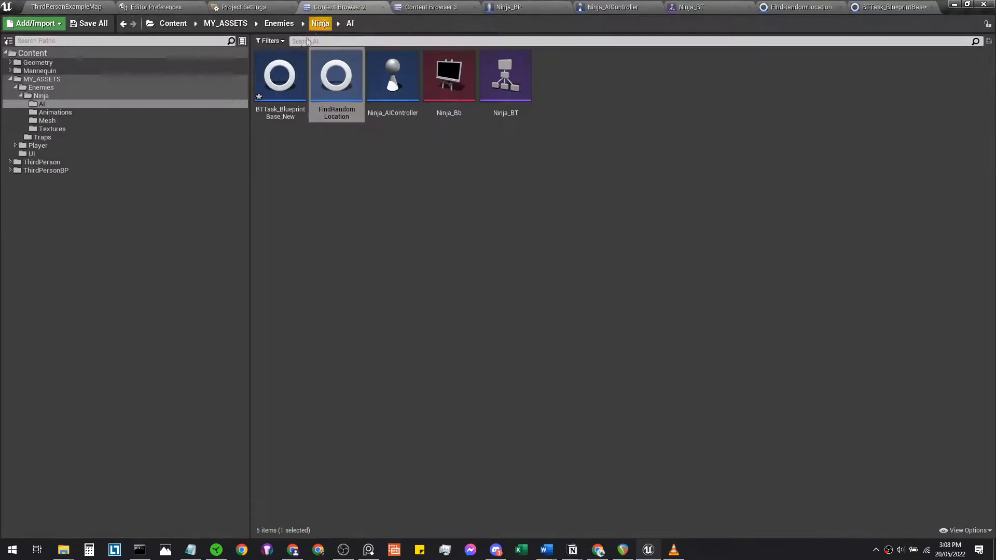
click(280, 76)
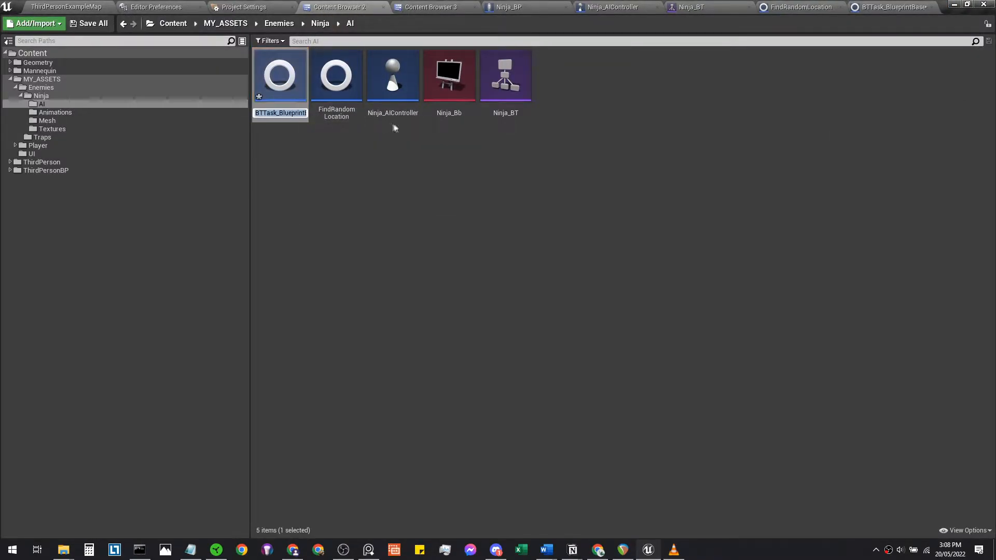
text(FindPlayerLocation)
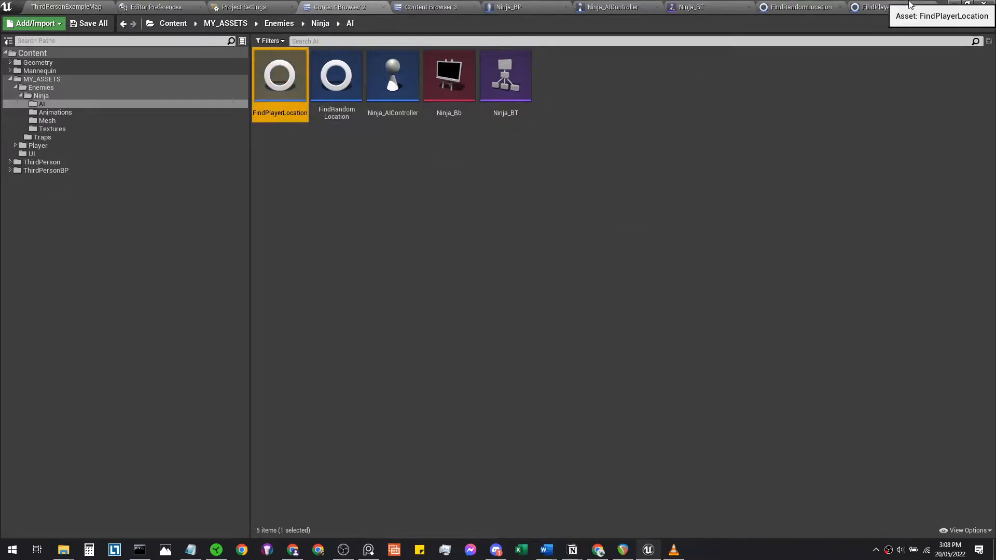
double_click(279, 75)
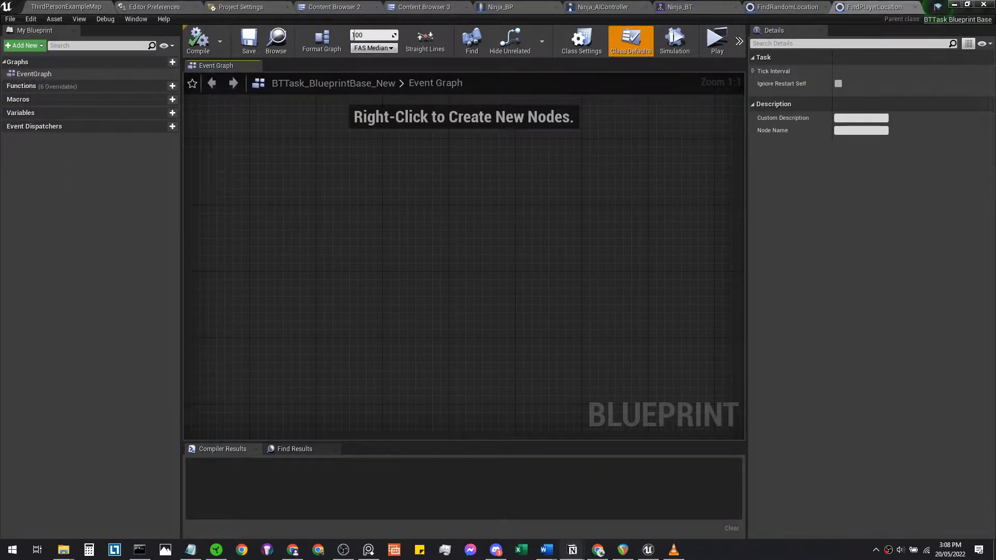
Step: Add Event Receive Execute AI followed by a Set Blackboard Value as Vector node
right_click(460, 212)
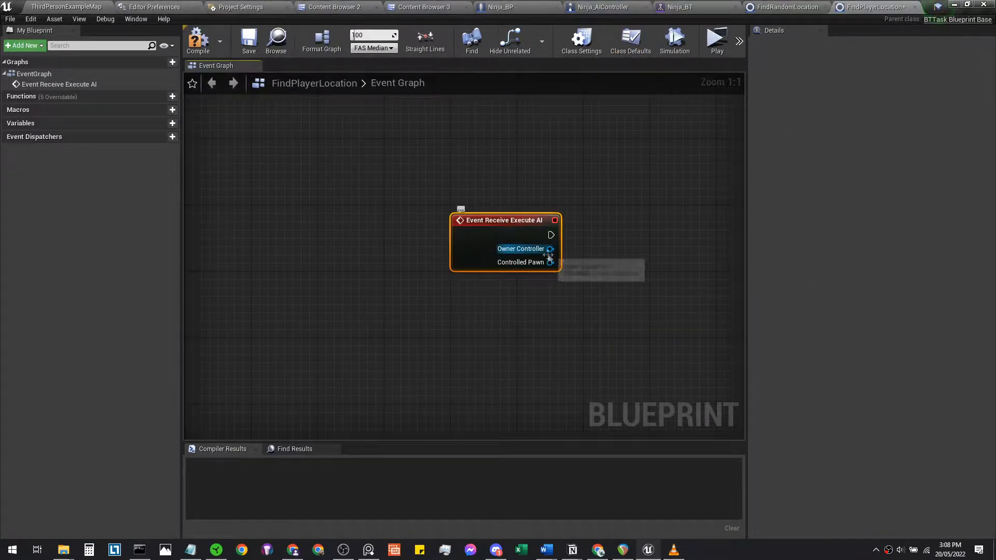
drag(551, 261, 609, 279)
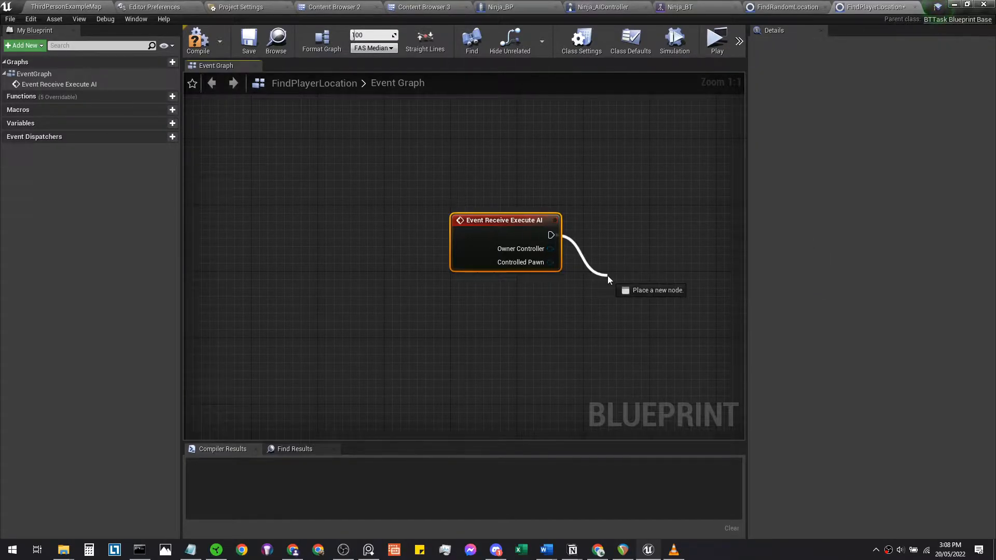
text(setblack)
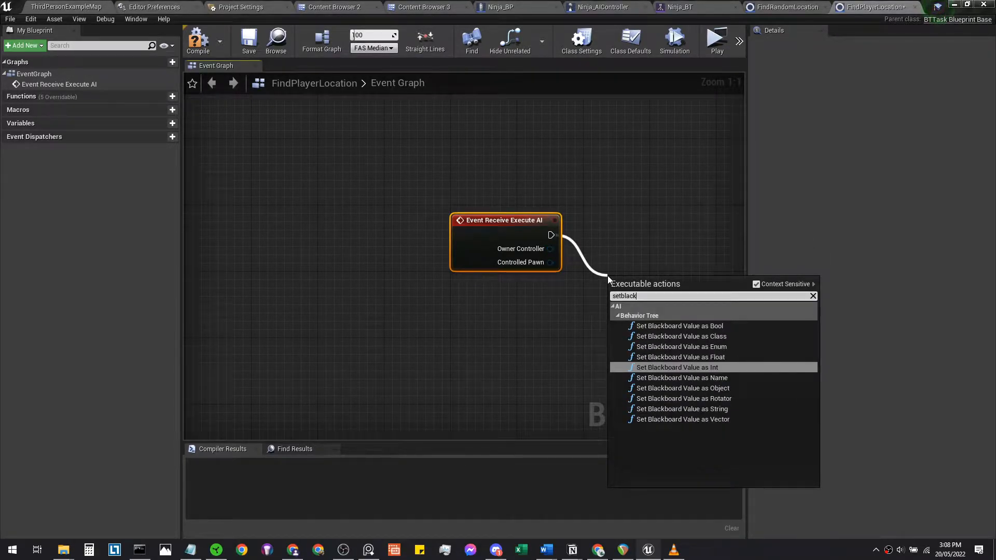
click(683, 419)
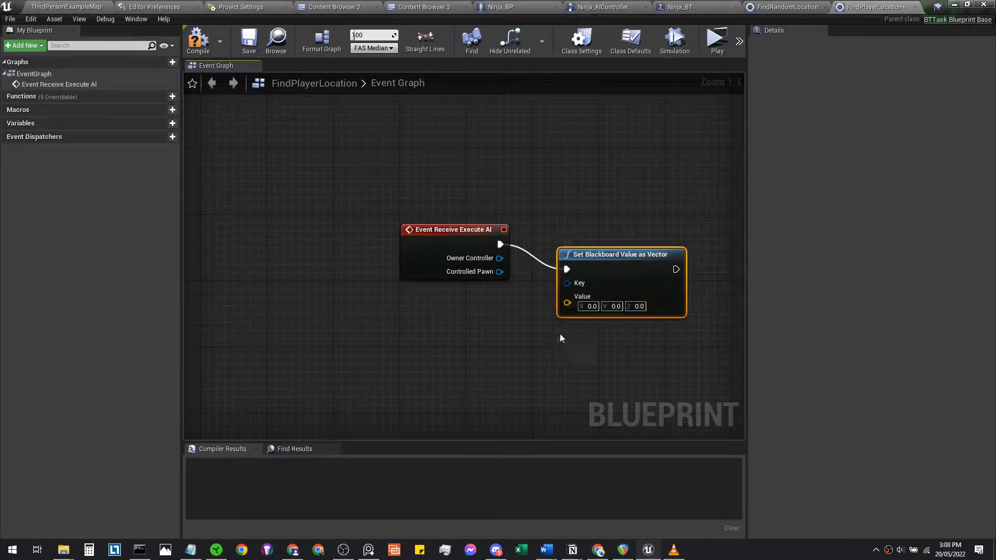
mouse_move(521, 368)
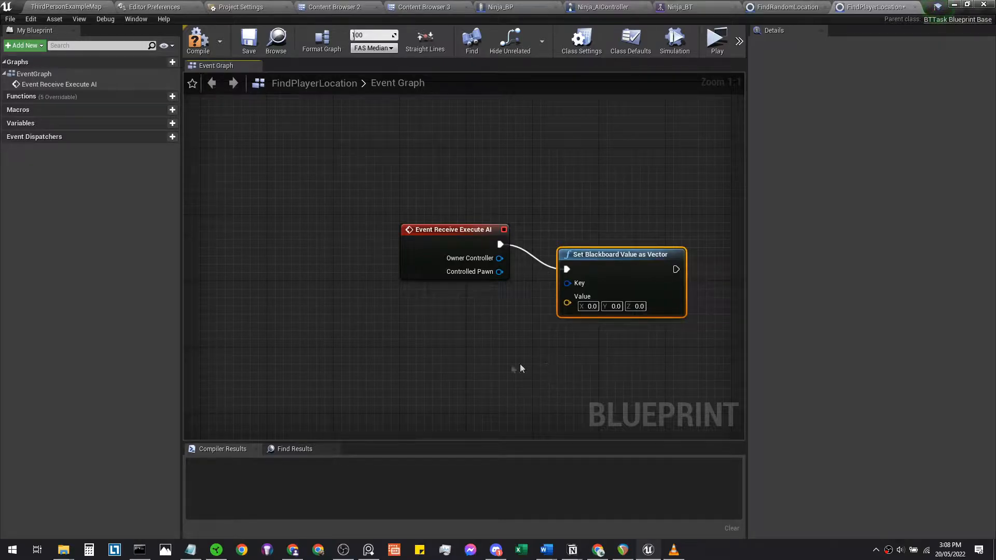
Step: Feed Get Player Character's GetActorLocation into the blackboard Value input
text(getplayer)
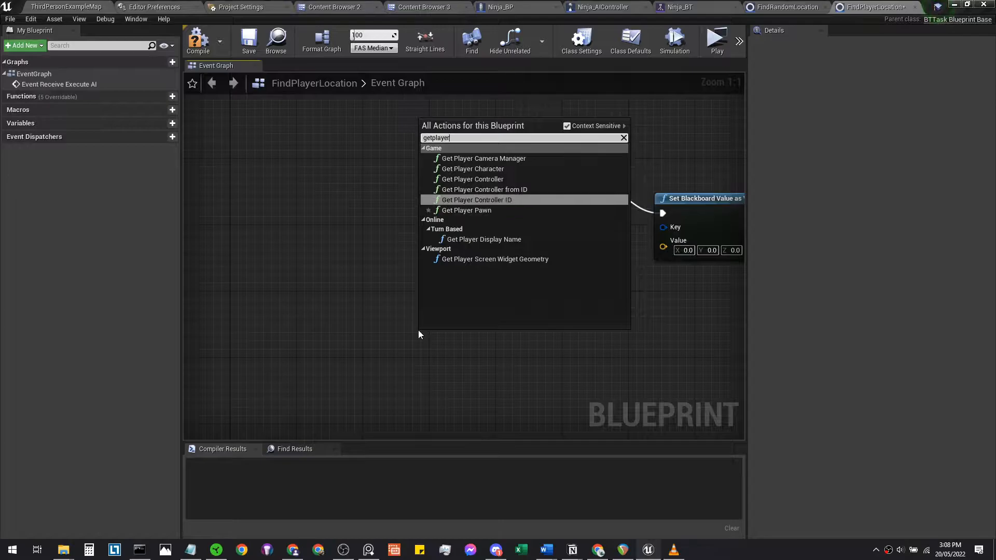
click(471, 168)
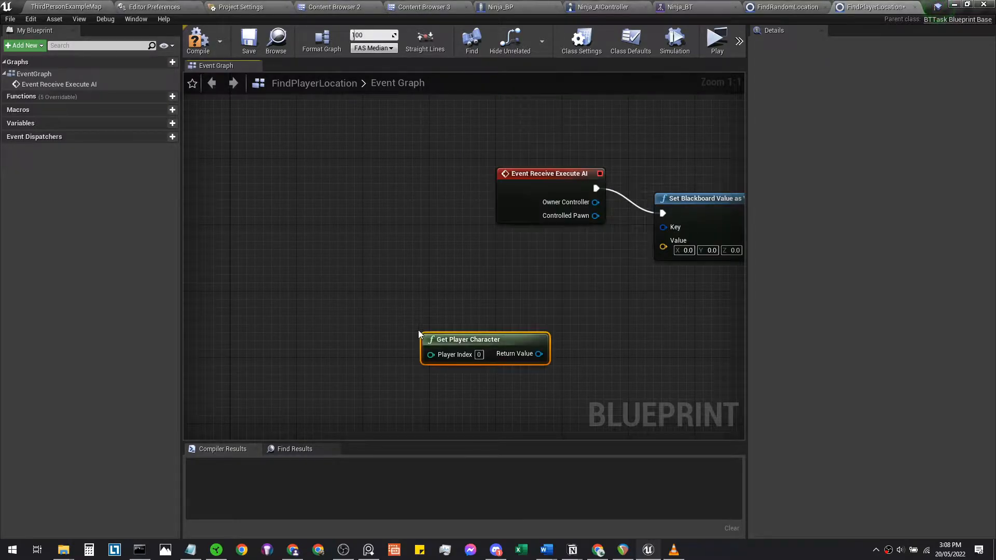
drag(485, 346, 353, 355)
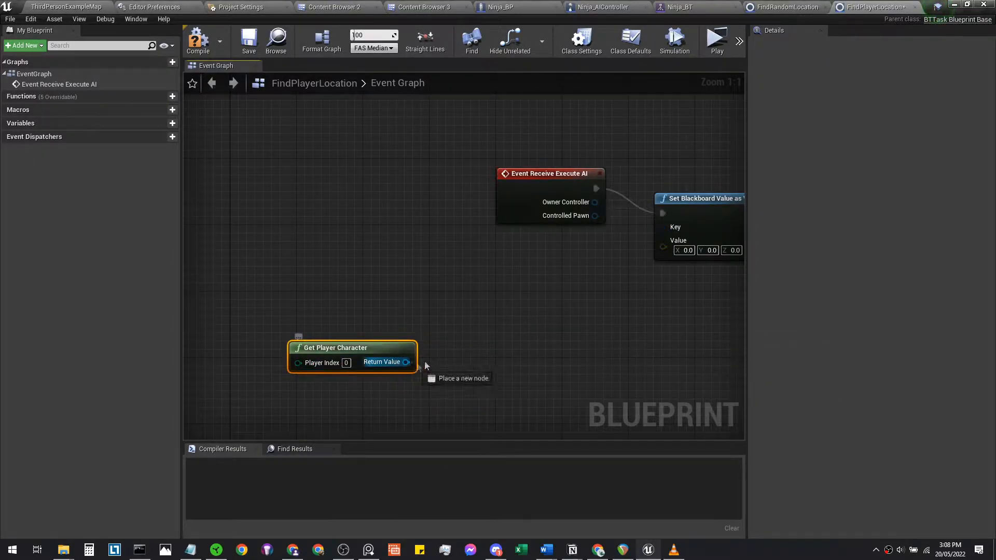
text(getactor)
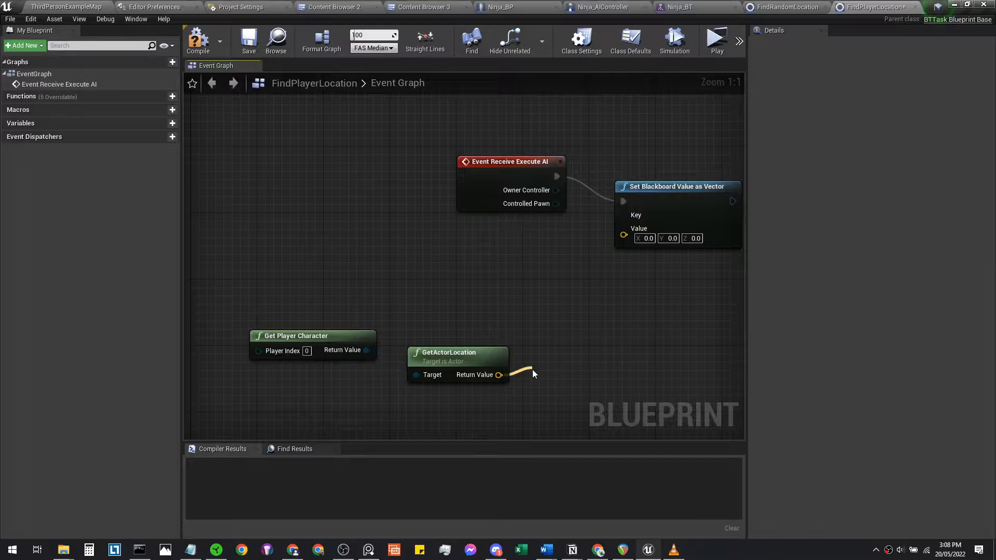
drag(499, 375, 533, 374)
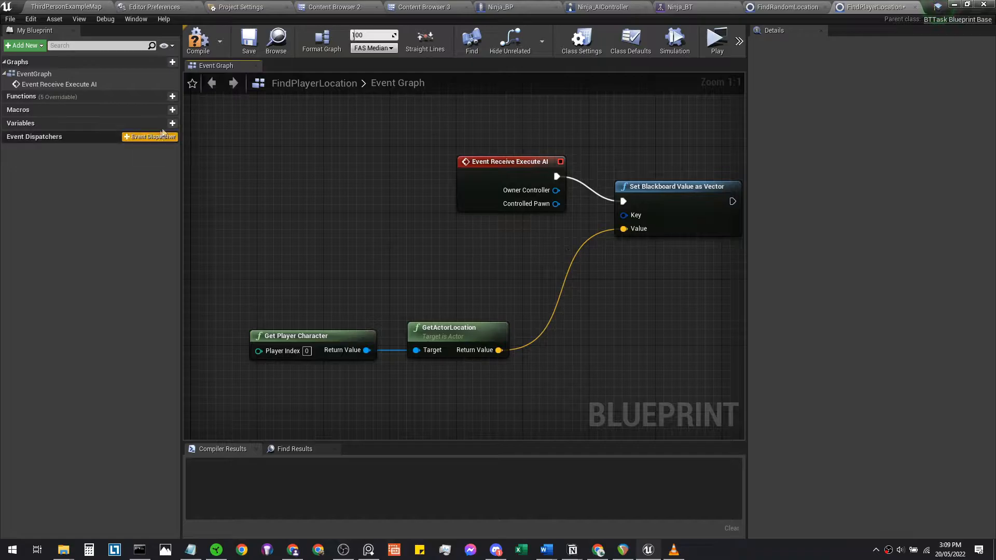
mouse_move(12, 132)
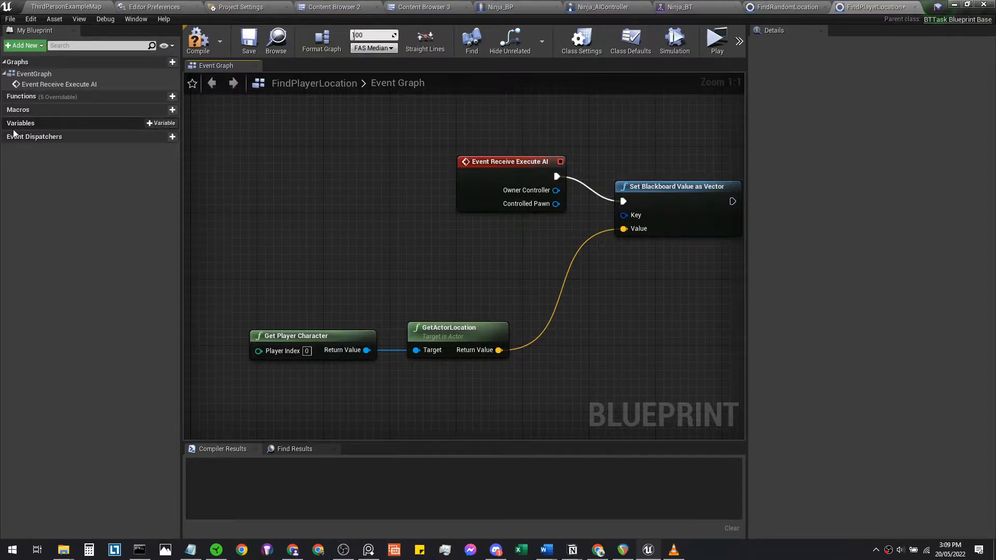
Step: Add a variable named Vector of type Blackboard Key Selector for the Key input
click(162, 123)
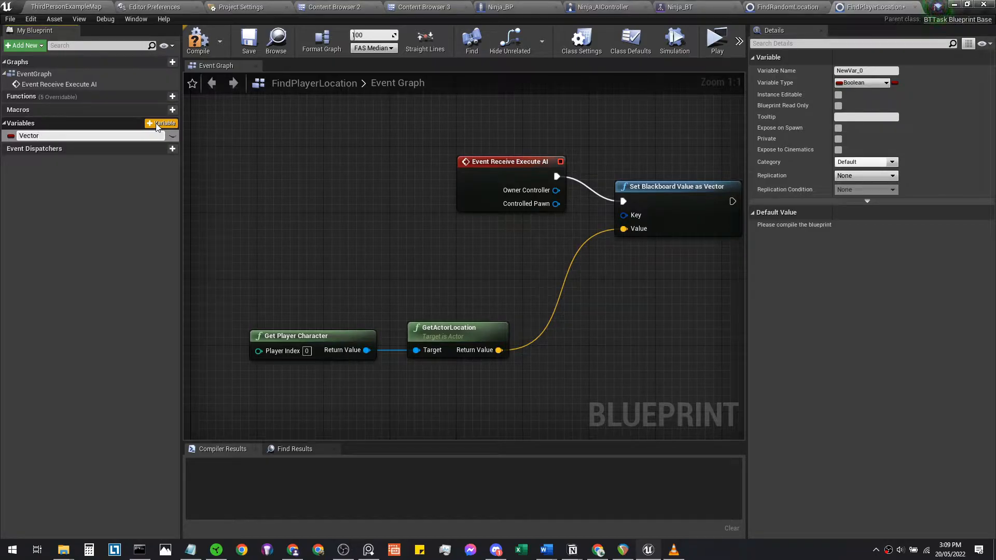
text(Vector)
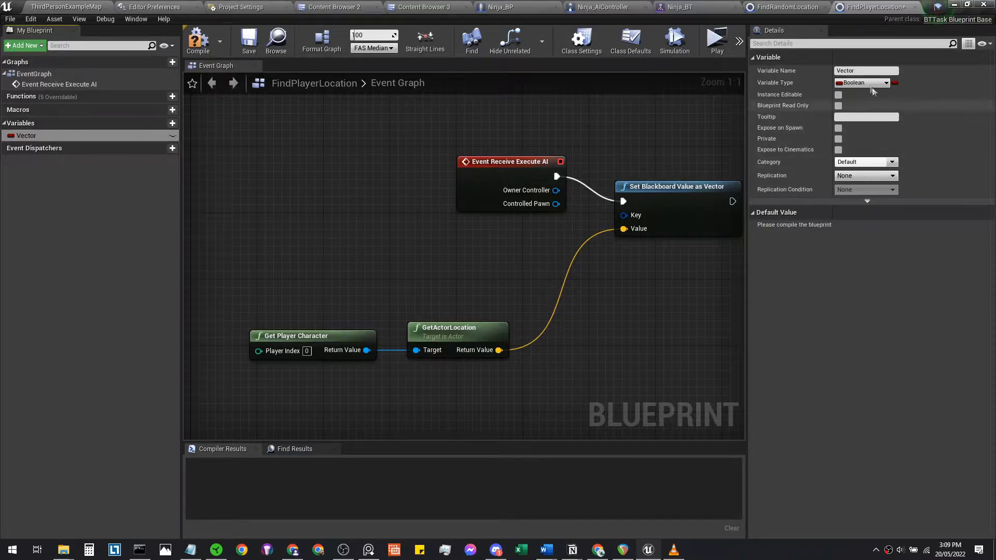
click(863, 83)
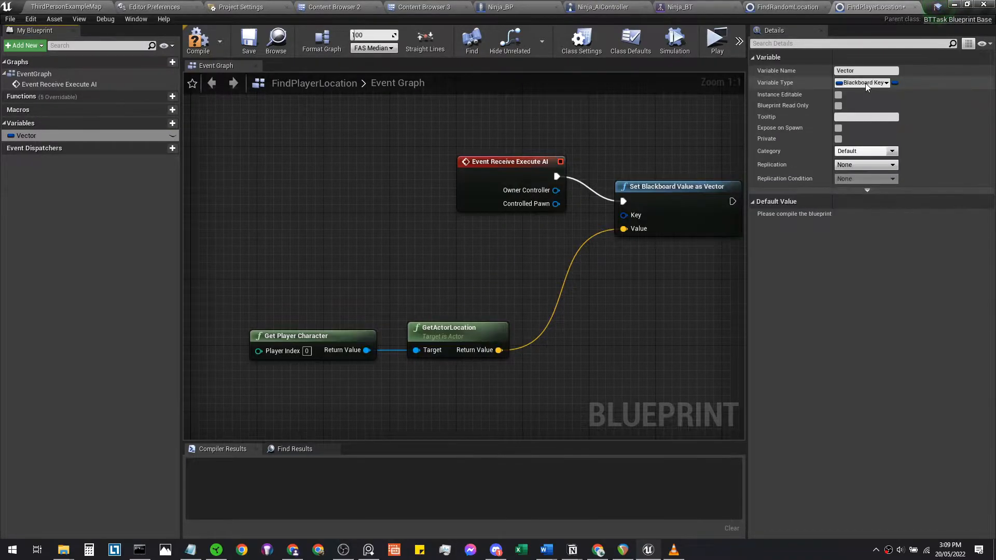
click(838, 94)
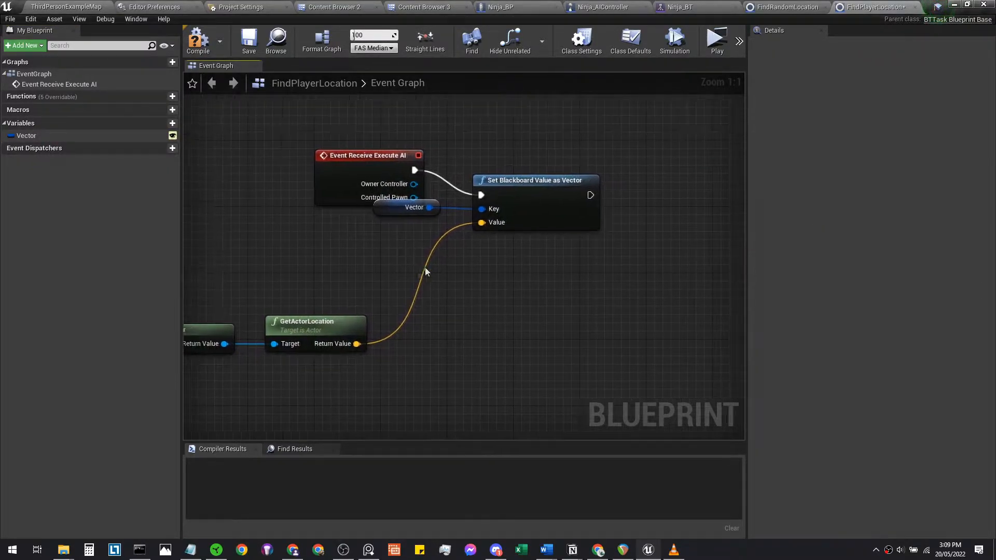
Step: End the task with a Finish Execute node after Set Blackboard Value
text(fini)
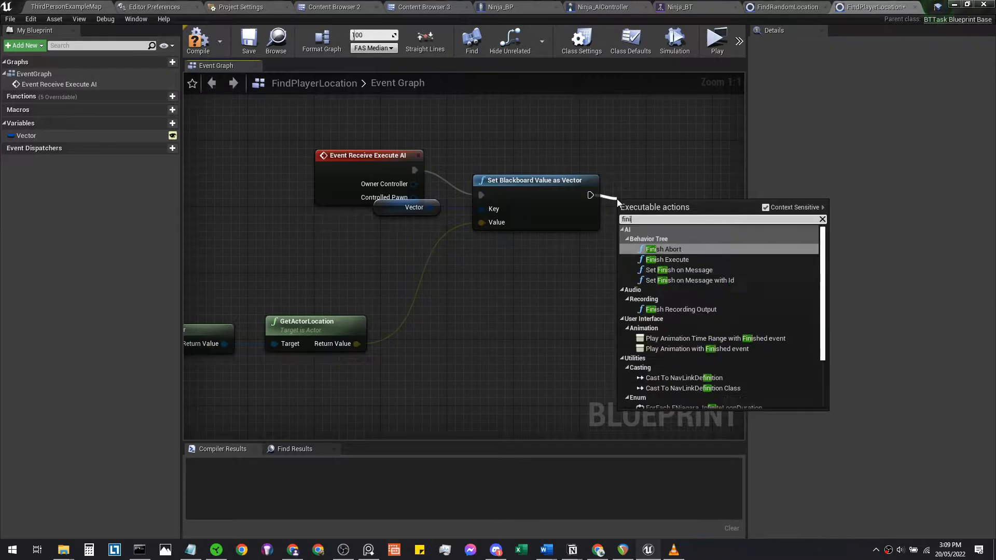
click(667, 260)
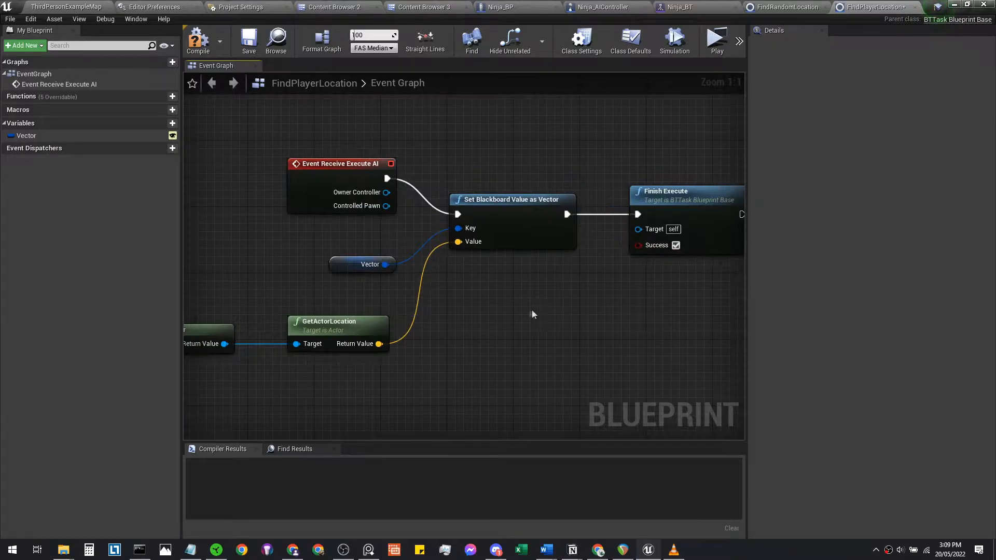
scroll(down, 3)
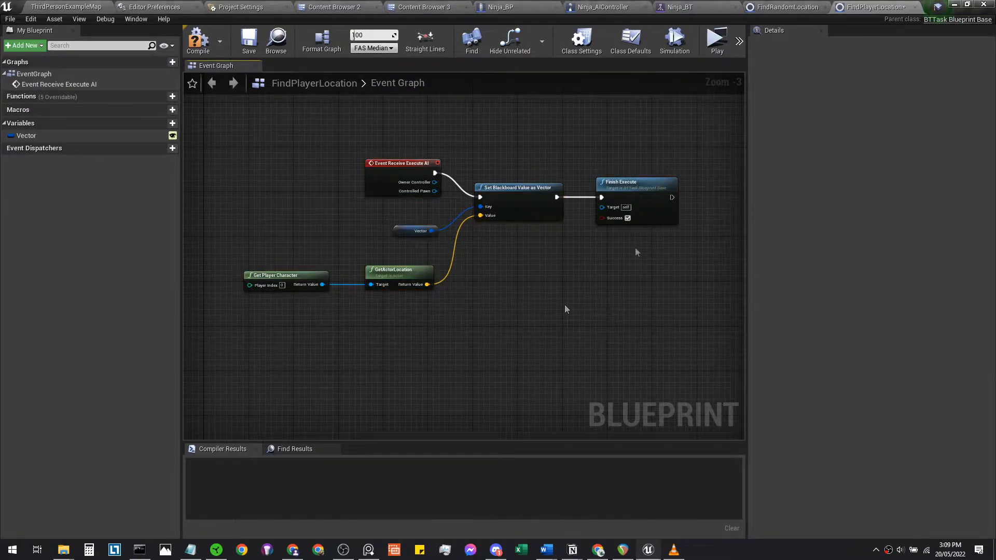
mouse_move(680, 7)
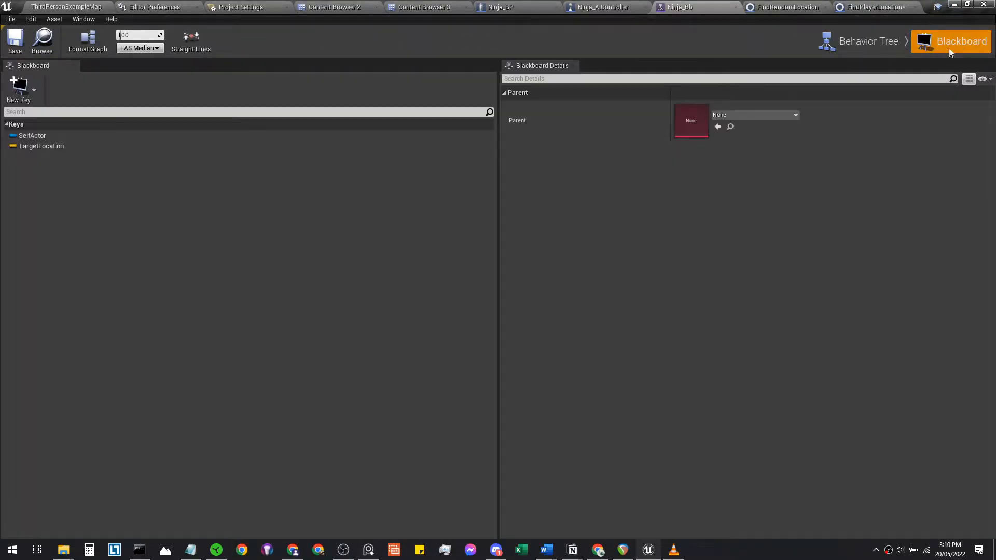
Step: Add a Bool key named CanSeePlayer? to the Ninja blackboard
click(19, 89)
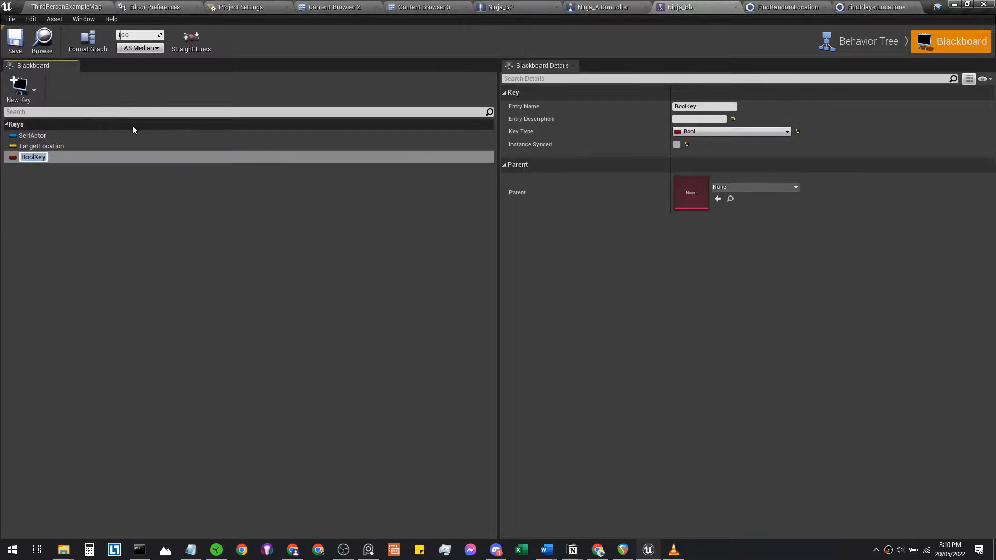
text(CanSeePlayer?)
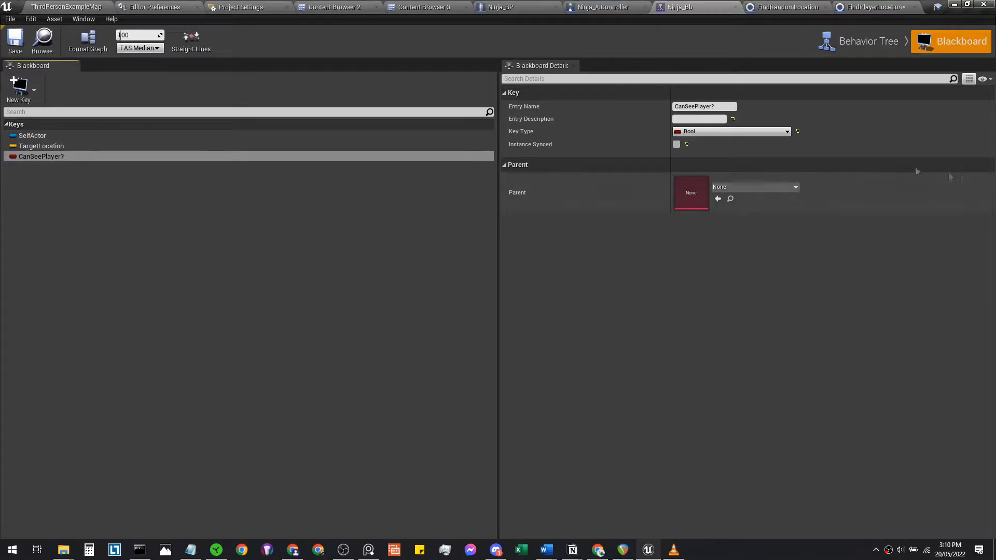
mouse_move(598, 7)
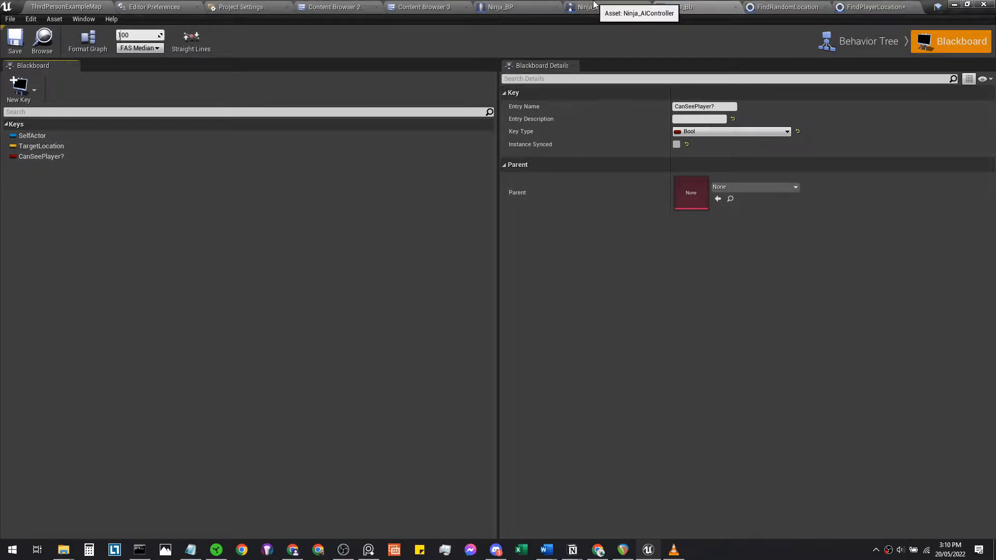
click(582, 7)
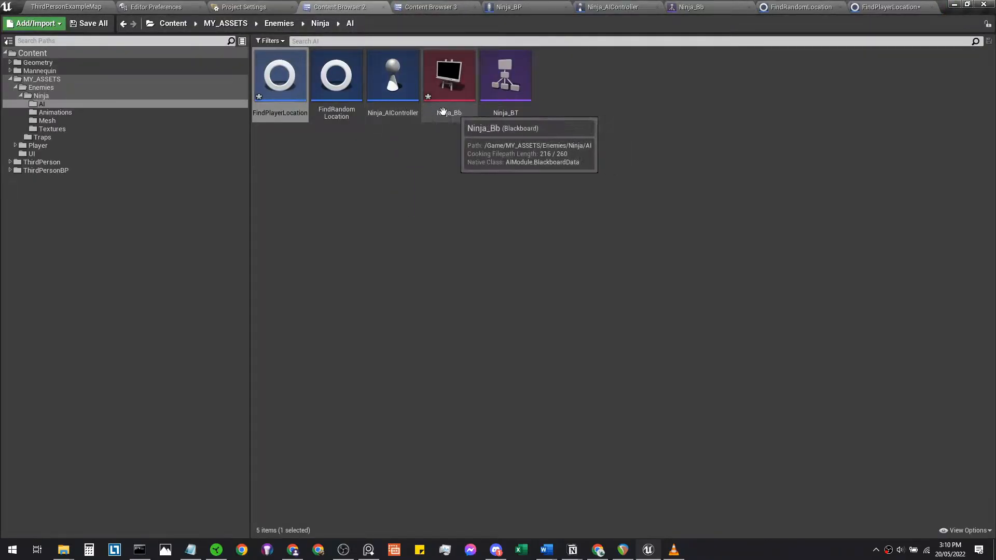
Step: Open Ninja_AIController and begin adding a component to it
click(613, 7)
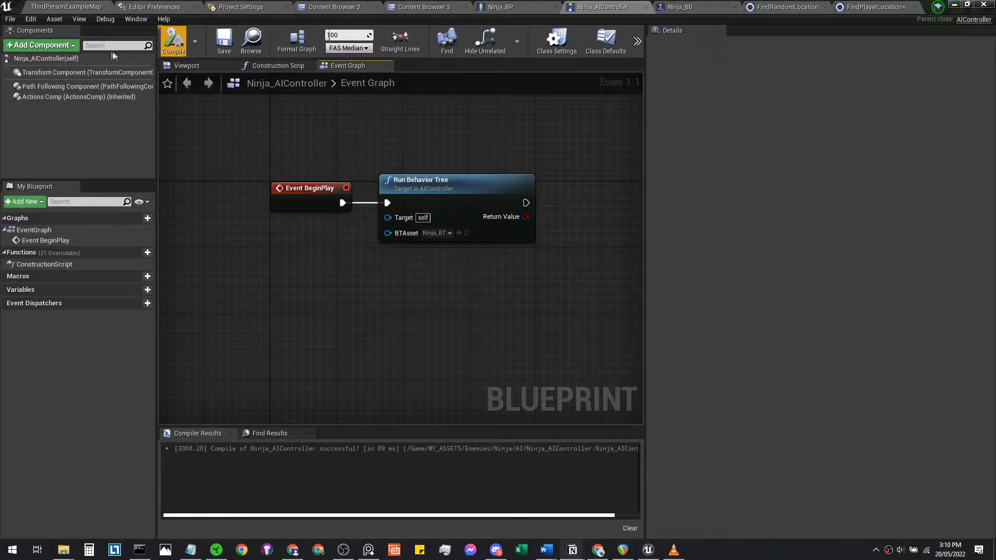
mouse_move(39, 45)
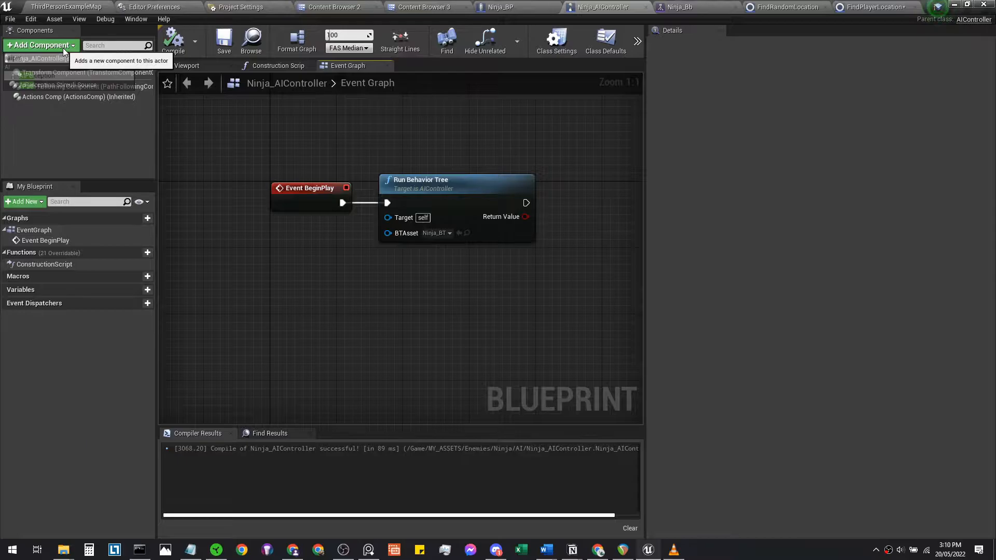
click(40, 45)
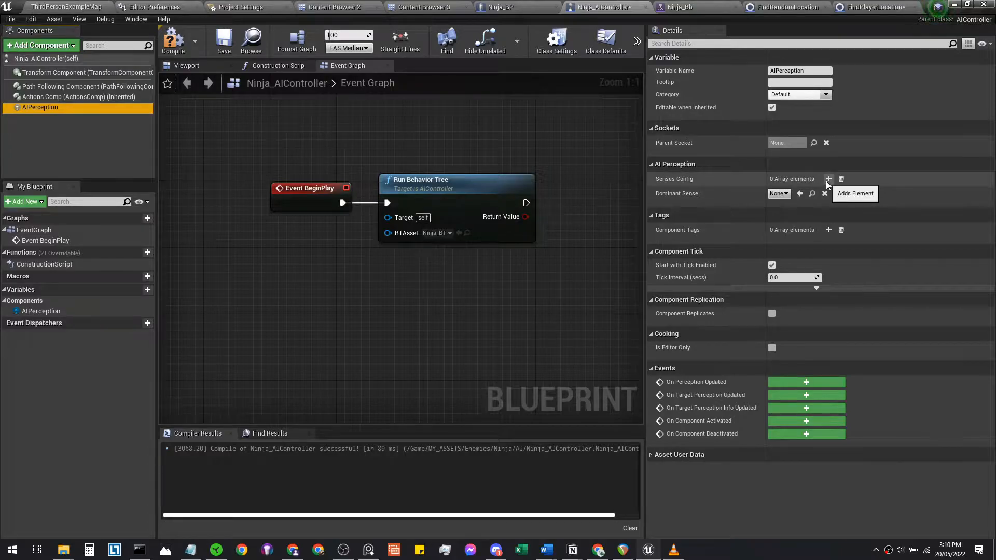
Step: Set Senses Config 0 to AI Sight config with AISense_Sight as the dominant sense
click(828, 178)
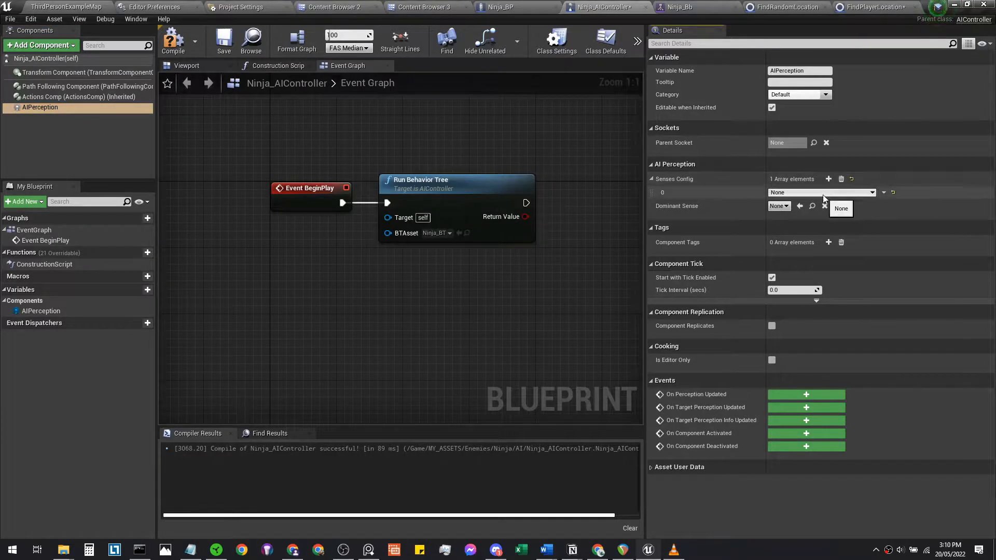
click(841, 208)
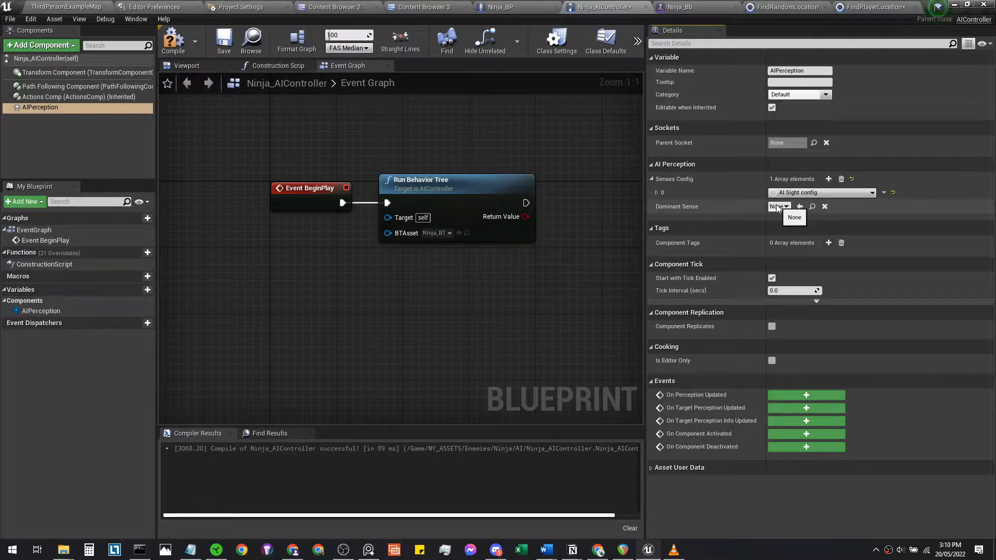
click(779, 206)
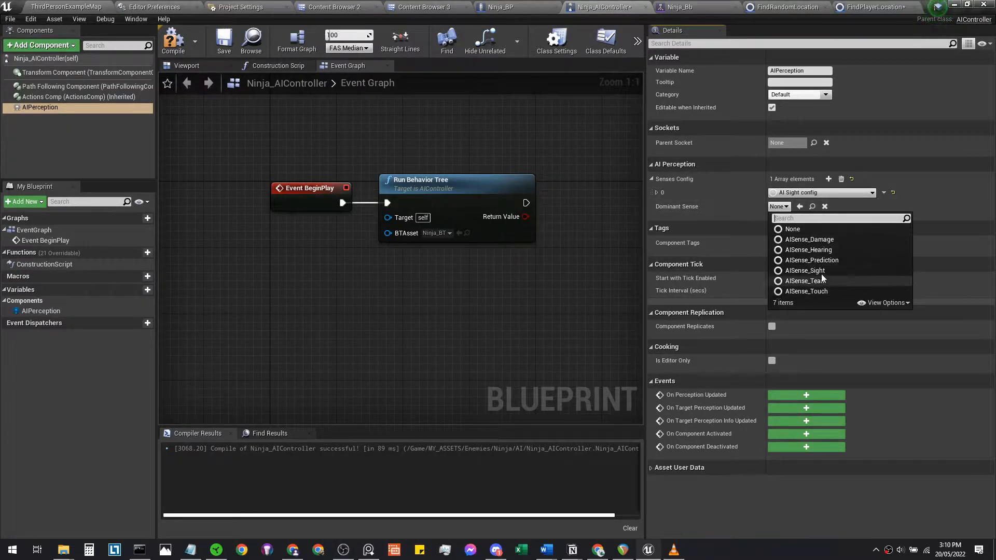
click(804, 270)
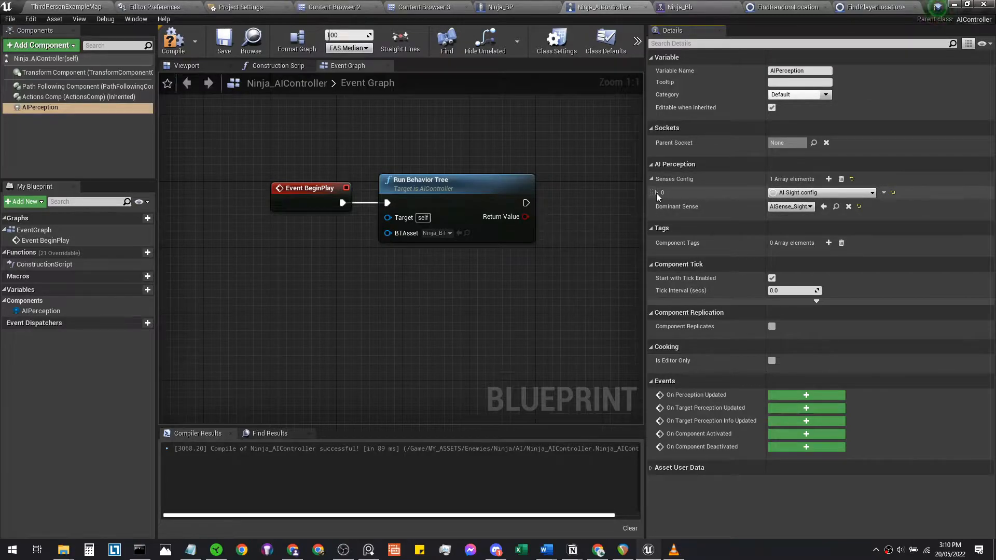
Step: Enable Detect Neutrals and Detect Friendlies in the sight sense settings
click(655, 193)
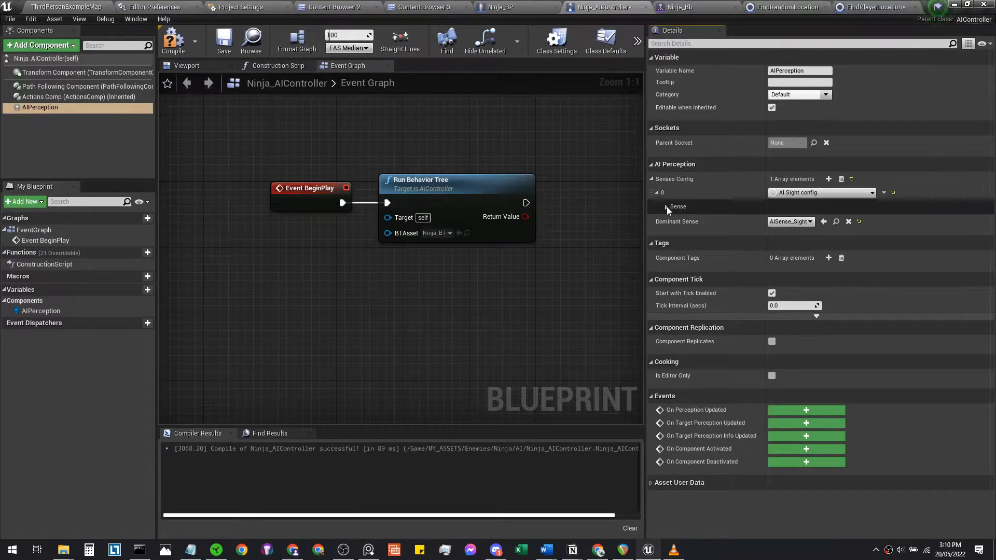
click(655, 207)
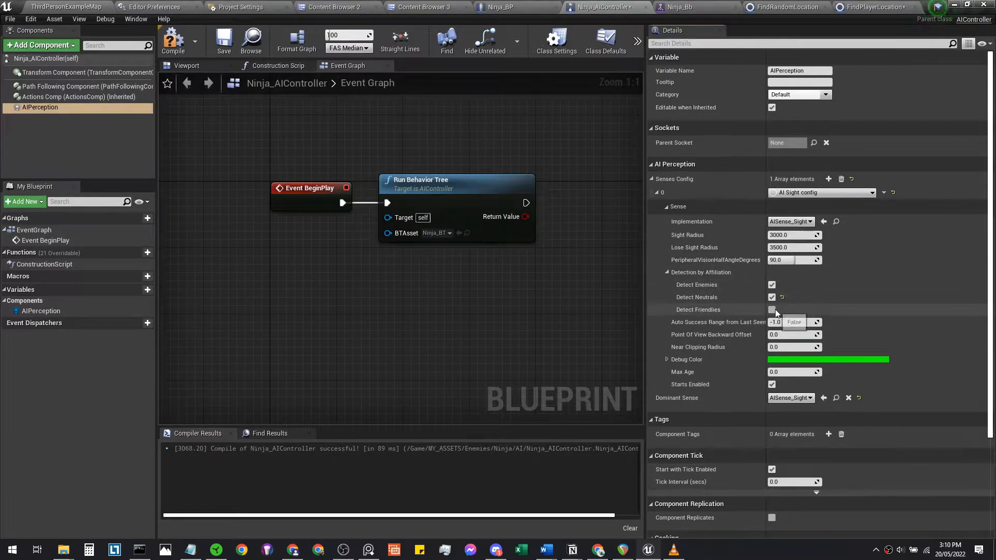
click(772, 309)
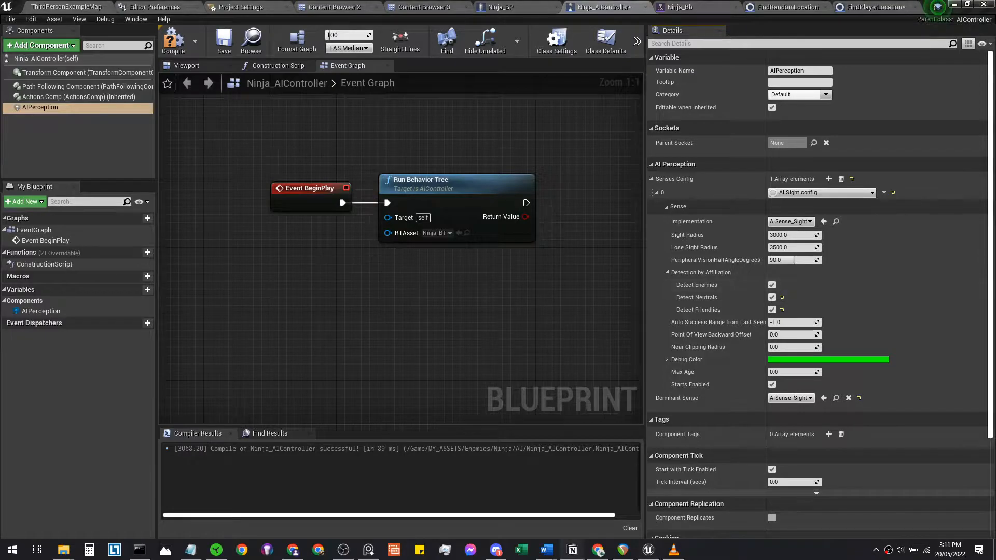
mouse_move(422, 7)
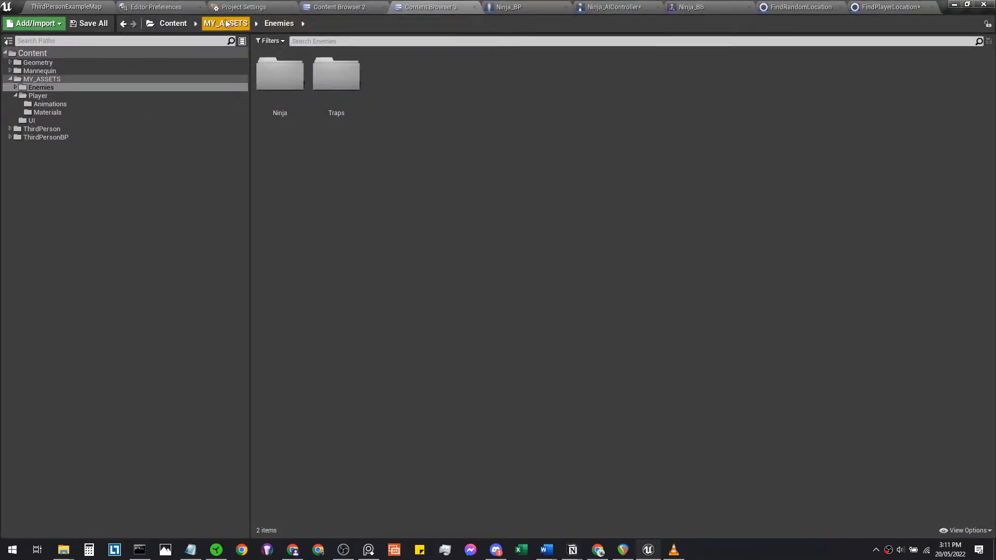
click(225, 24)
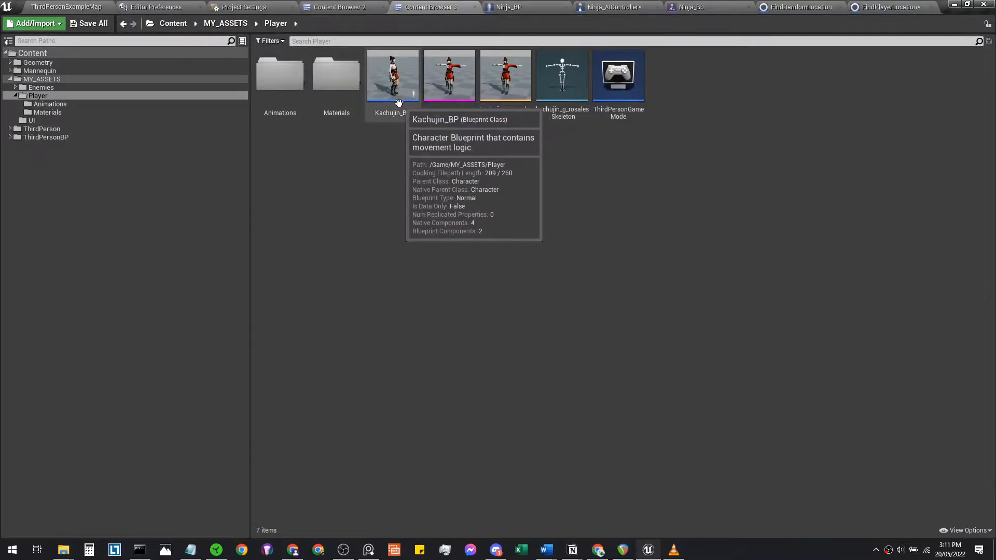
Step: Add an AIPerception Stimuli Source component to Kachujin_BP
double_click(392, 75)
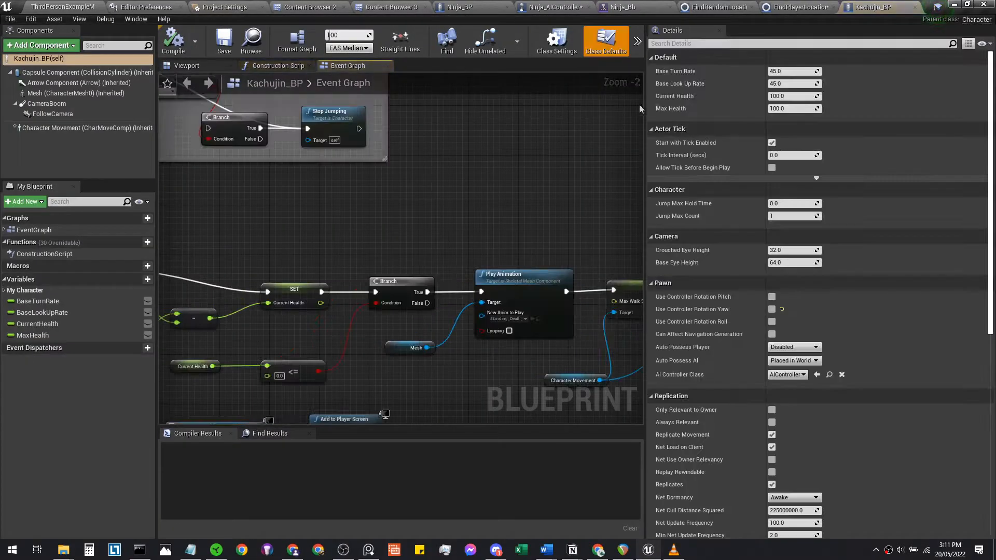
click(186, 65)
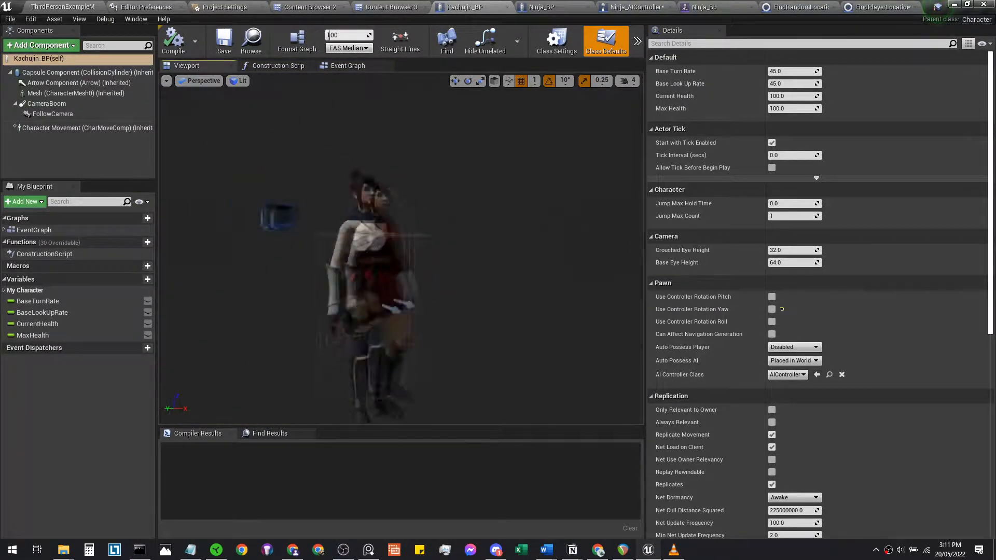
click(40, 44)
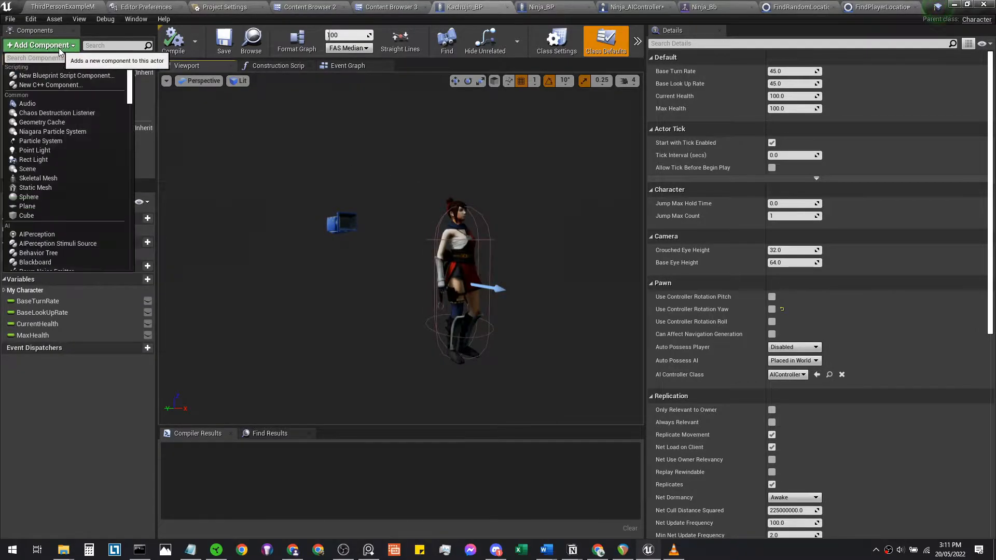
text(aiper)
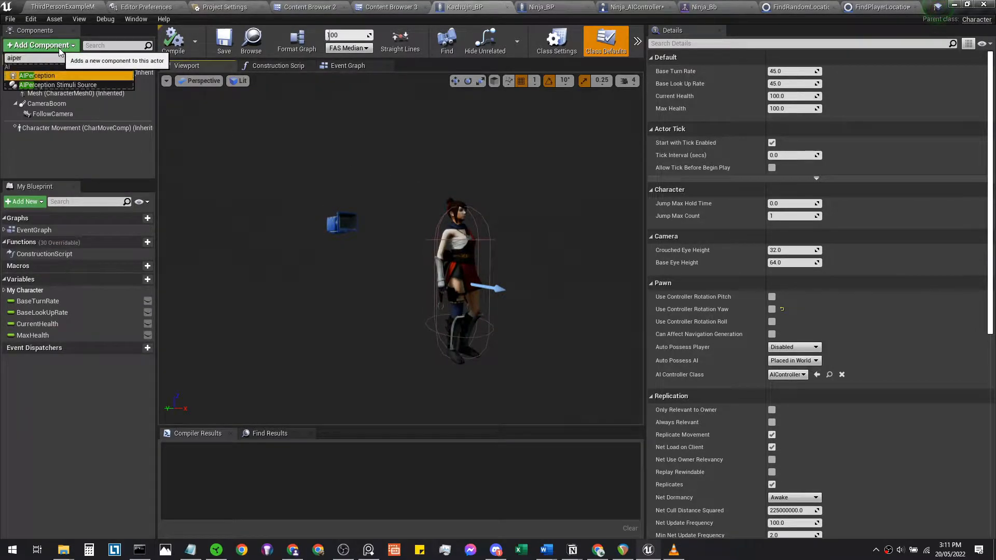
click(61, 138)
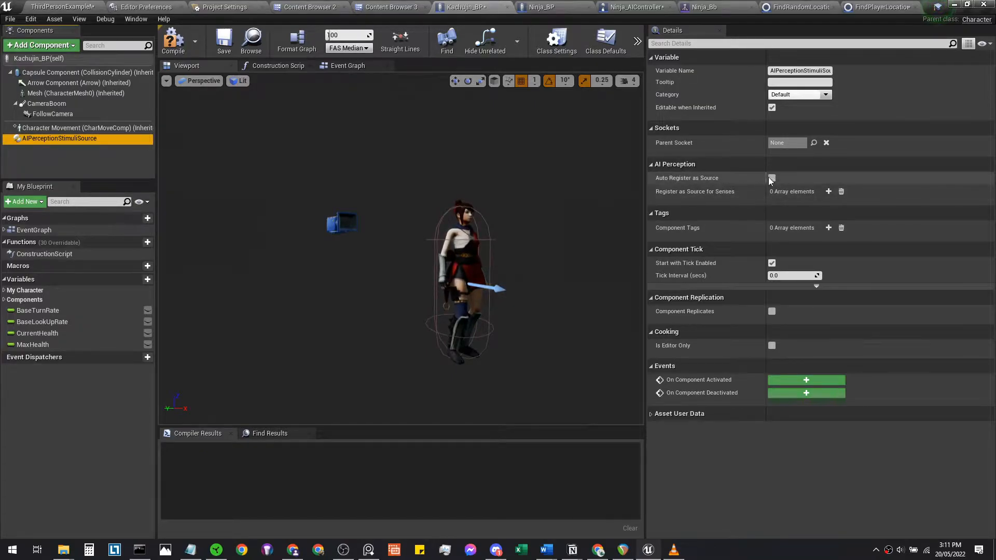
Step: Enable Auto Register as Source and register it for the AISense_Sight sense
click(772, 177)
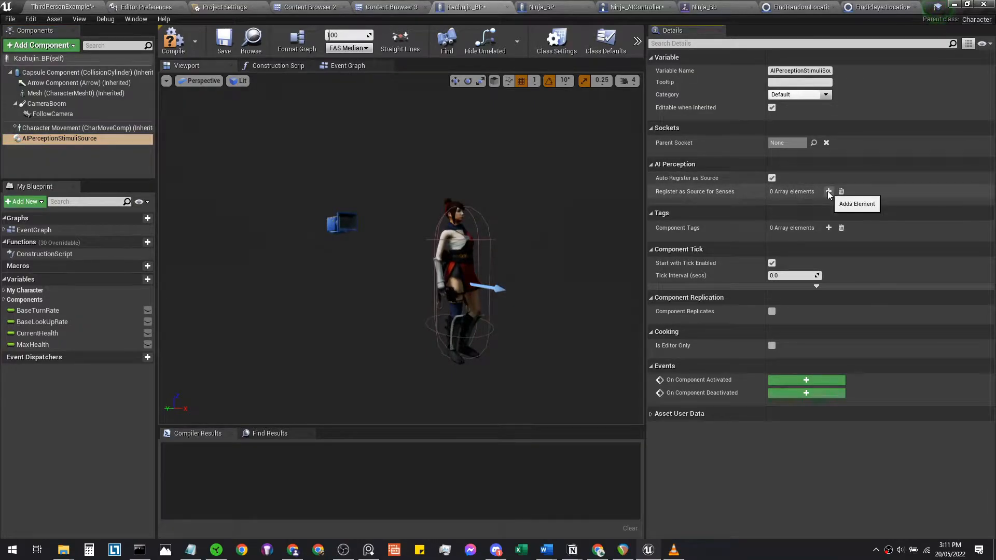
click(829, 191)
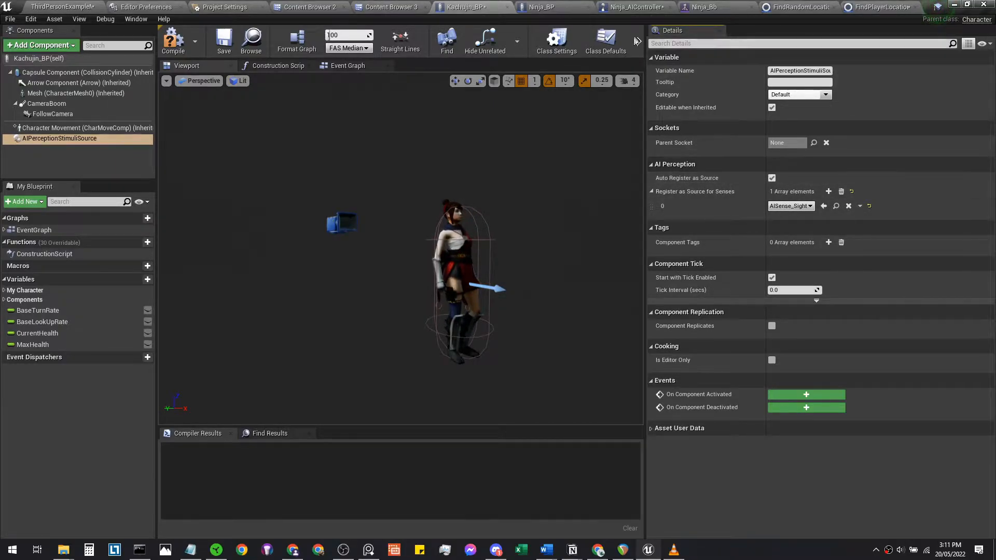
Step: Switch back to the Ninja_AIController blueprint editor
click(633, 7)
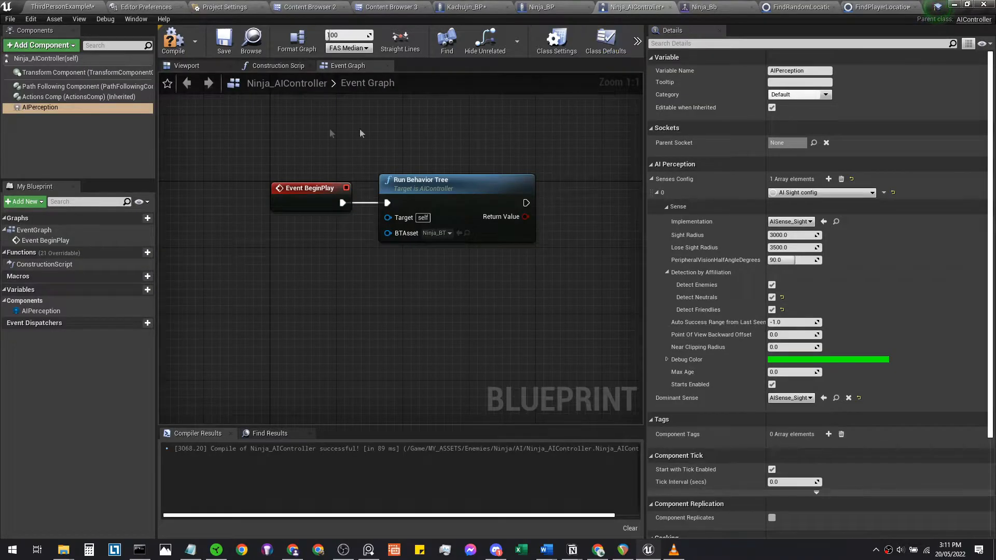
mouse_move(35, 111)
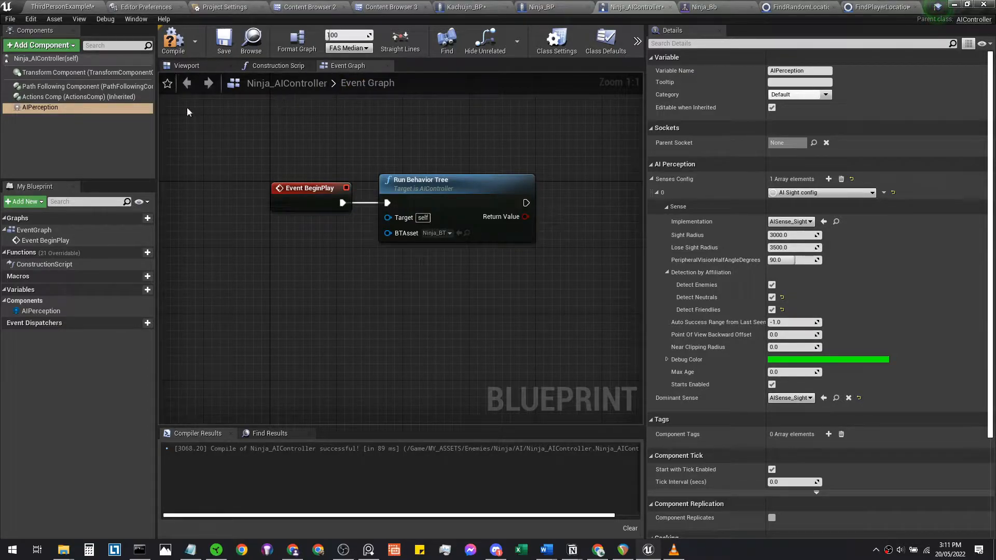
mouse_move(57, 119)
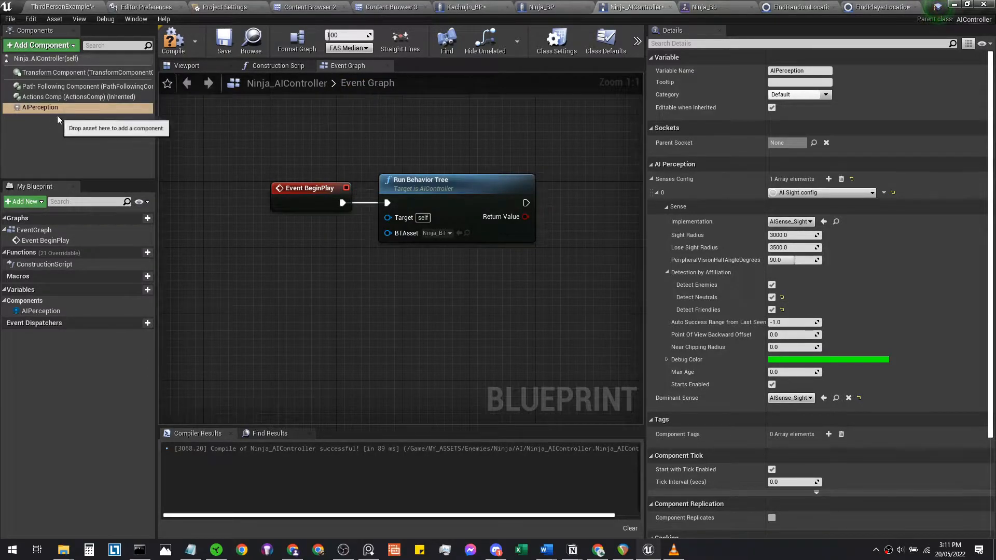
mouse_move(39, 107)
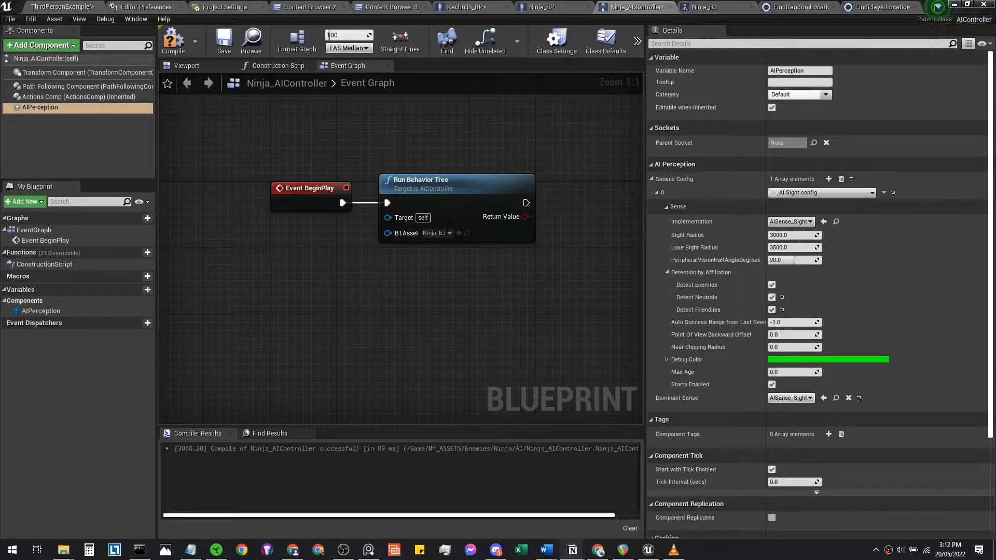
mouse_move(527, 282)
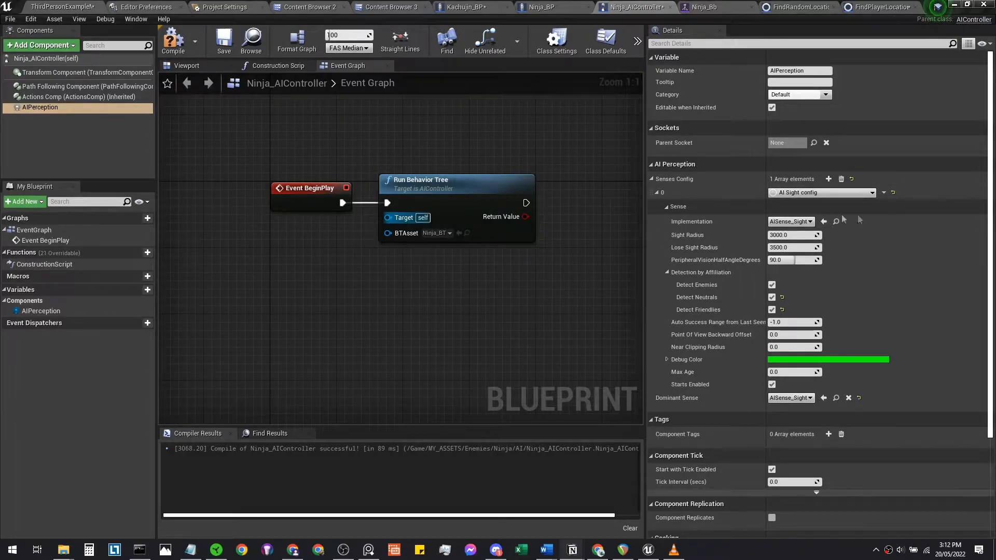
Step: Add an On Target Perception Updated event and return to the Player assets folder
scroll(down, 3)
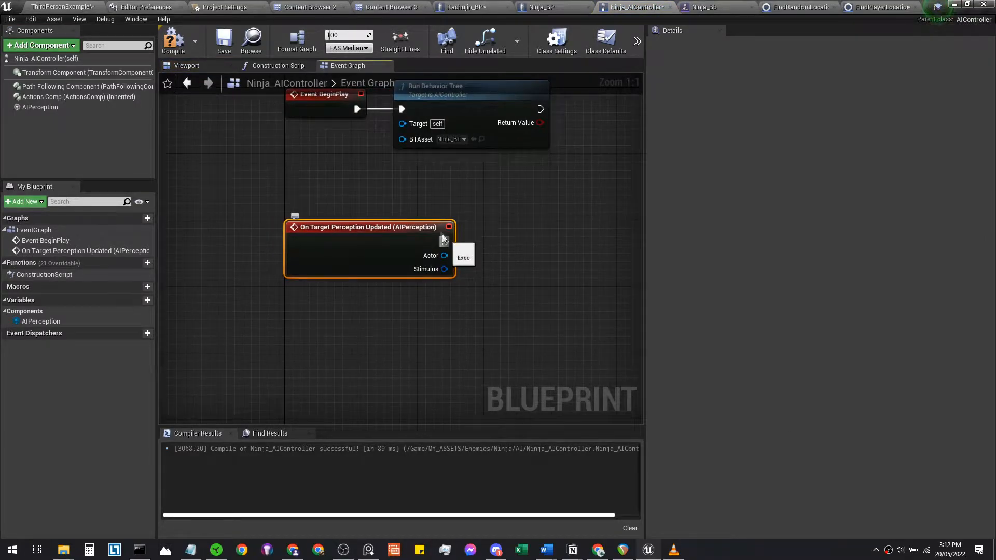
click(466, 7)
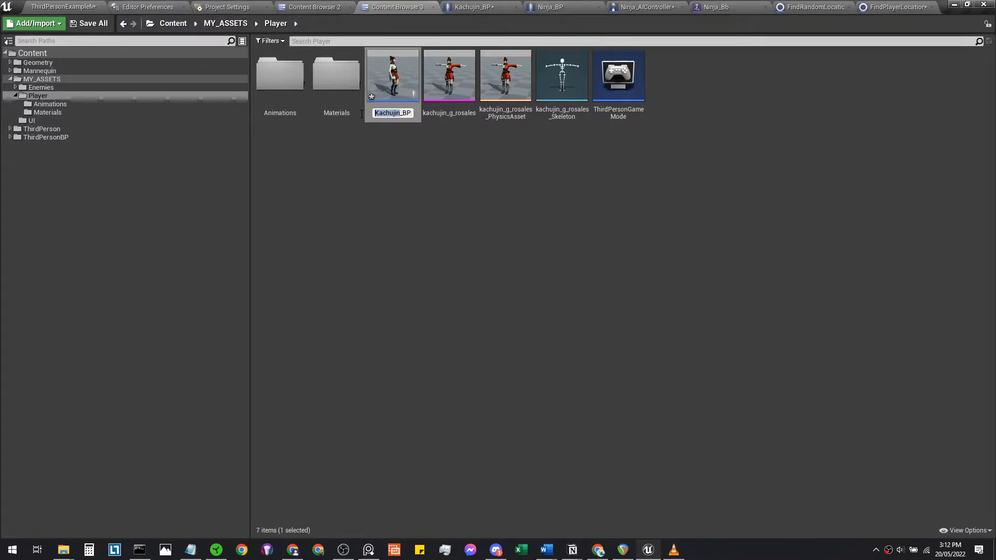
Step: Rename the player blueprint to Player1_BP and place a cast node after the perception event
text(Player_BP)
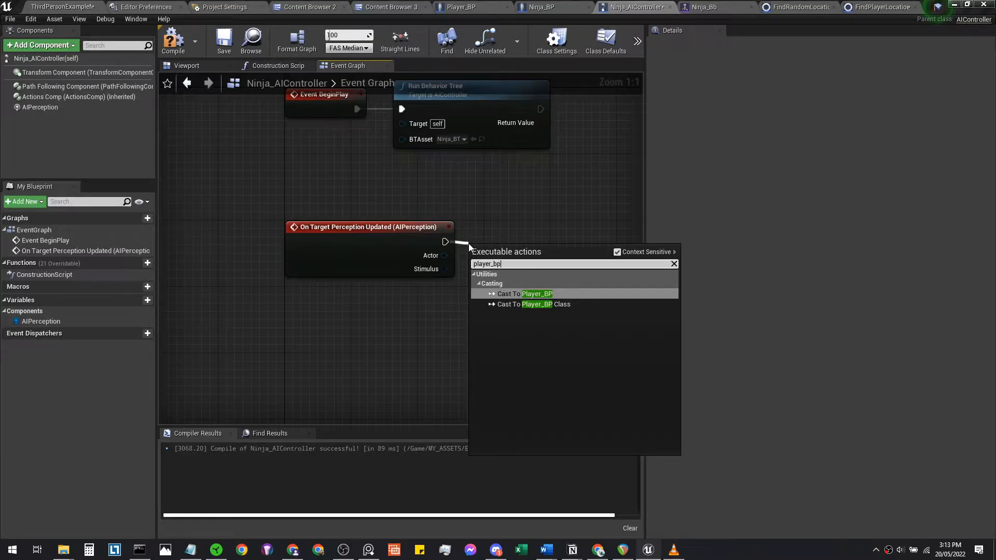
click(536, 293)
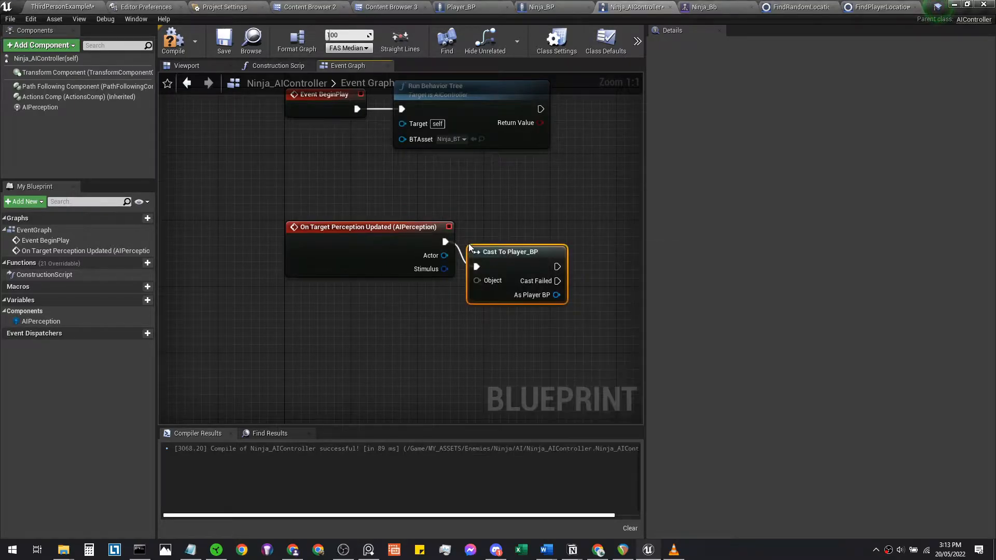
drag(516, 251, 534, 227)
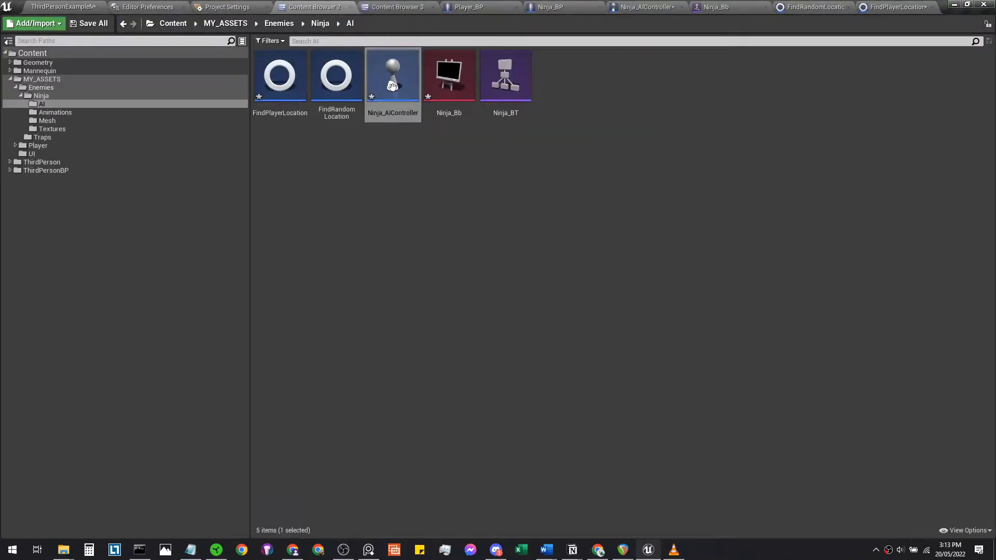
click(37, 96)
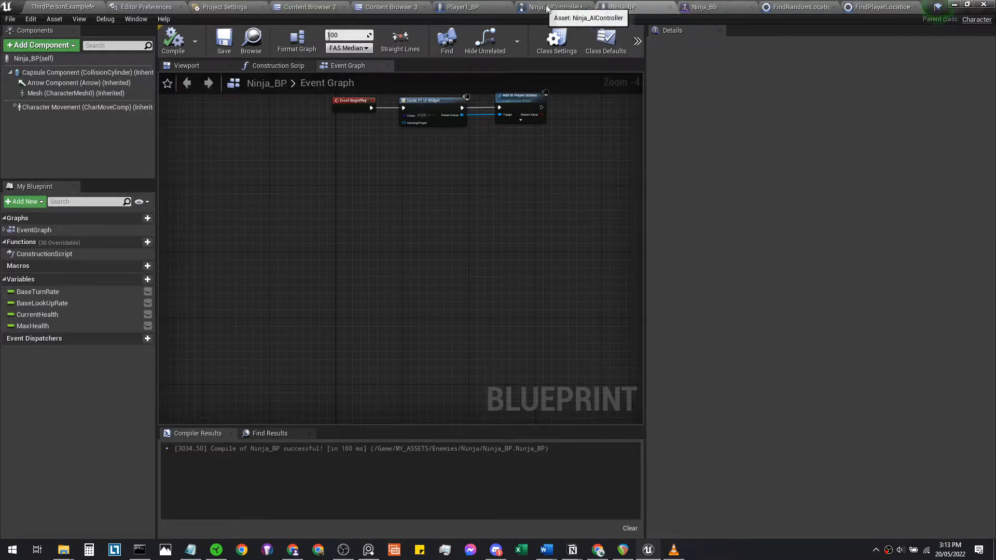
Step: Delete the outdated Cast To Player_BP node and save all changed assets
click(559, 7)
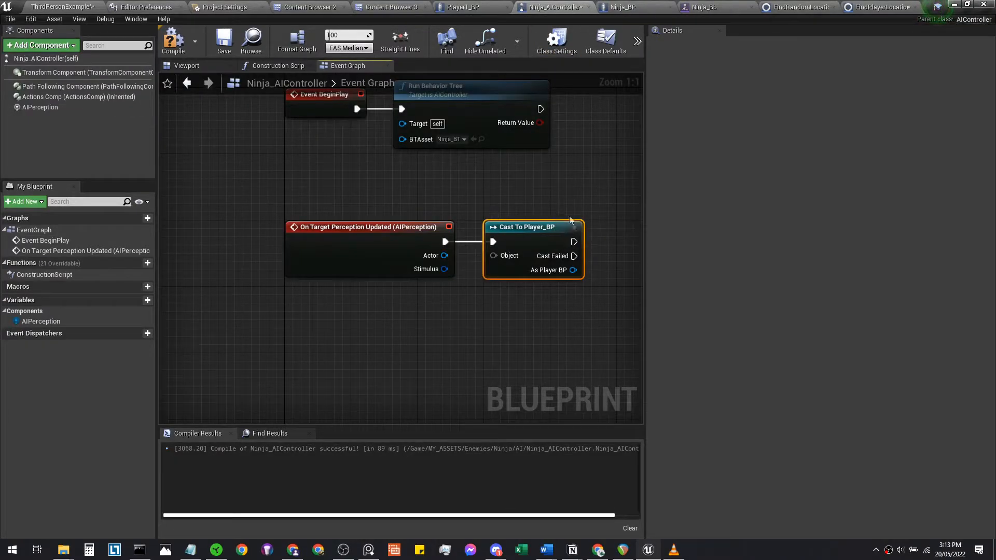
key(Delete)
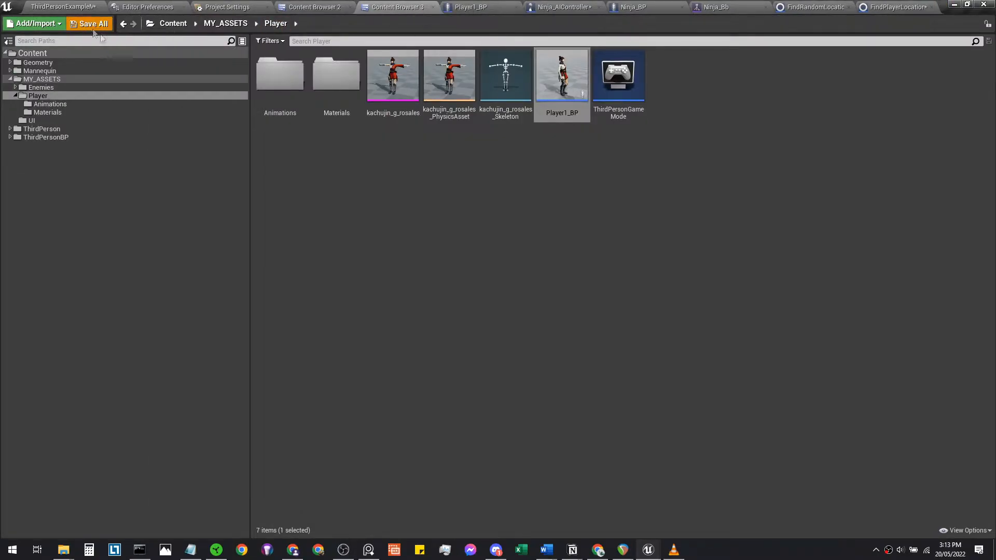
click(470, 7)
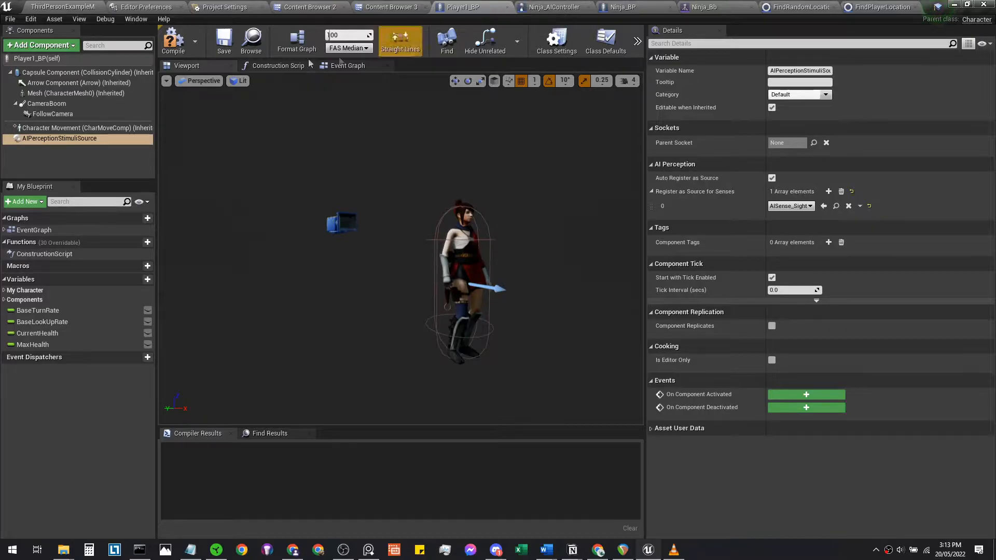
click(556, 7)
text(cast to player1)
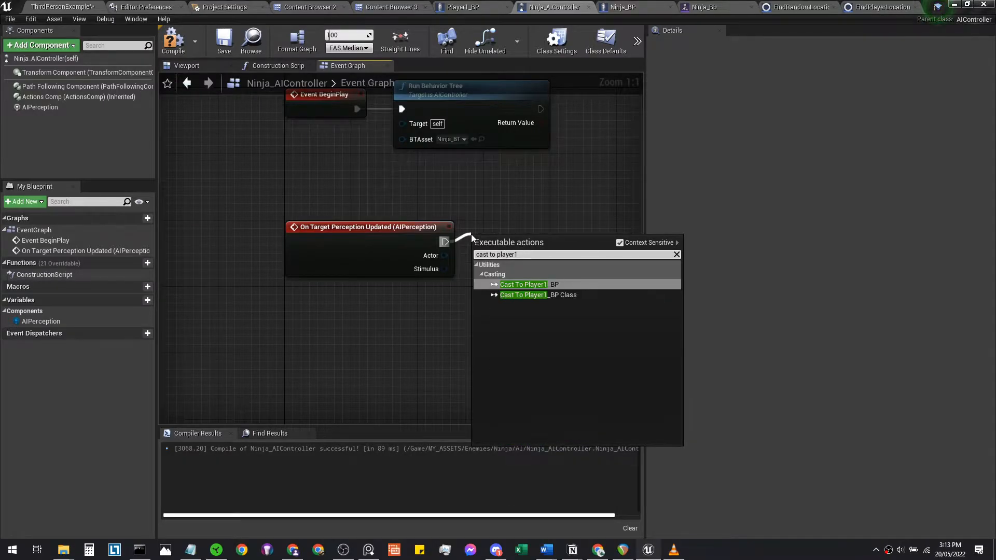
Step: Cast the perceived actor to Player1_BP and add a Get Blackboard node
click(523, 284)
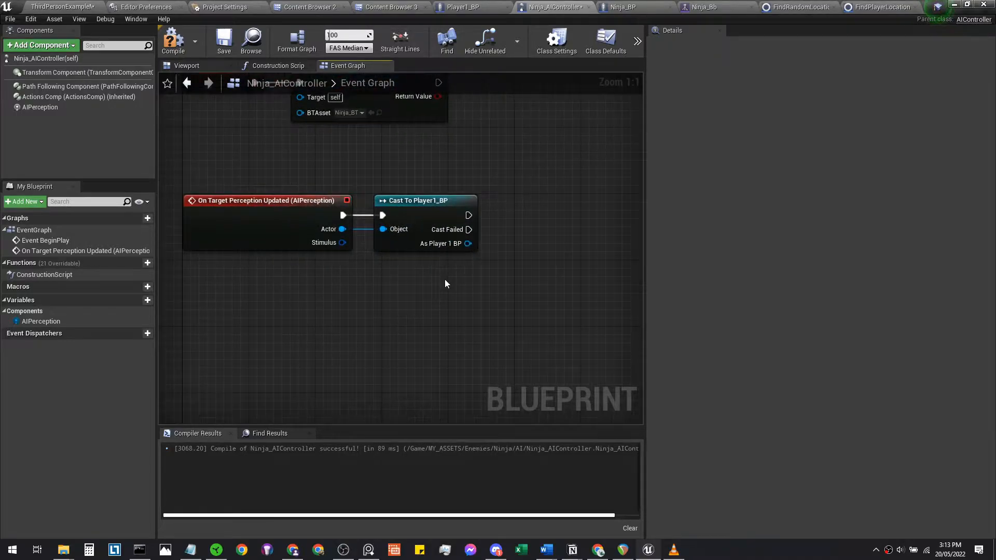
text(getb)
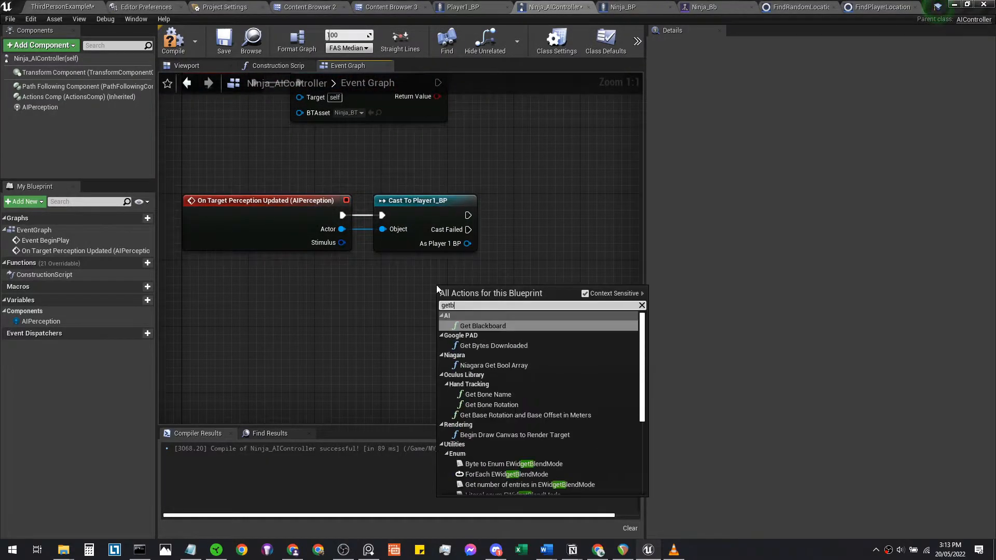
click(482, 324)
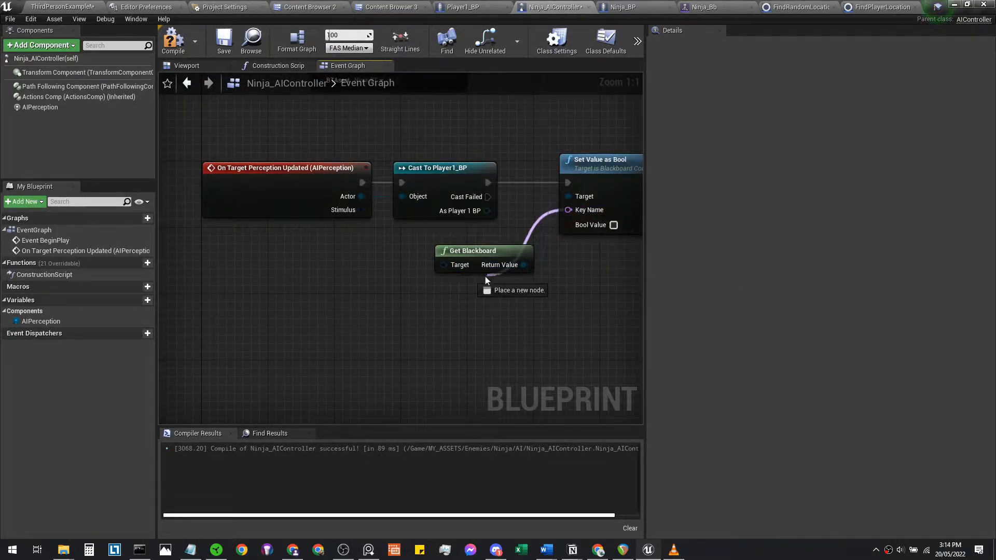
Step: Add a Make Literal Name for the key and enter CanSeePlayer?
click(514, 290)
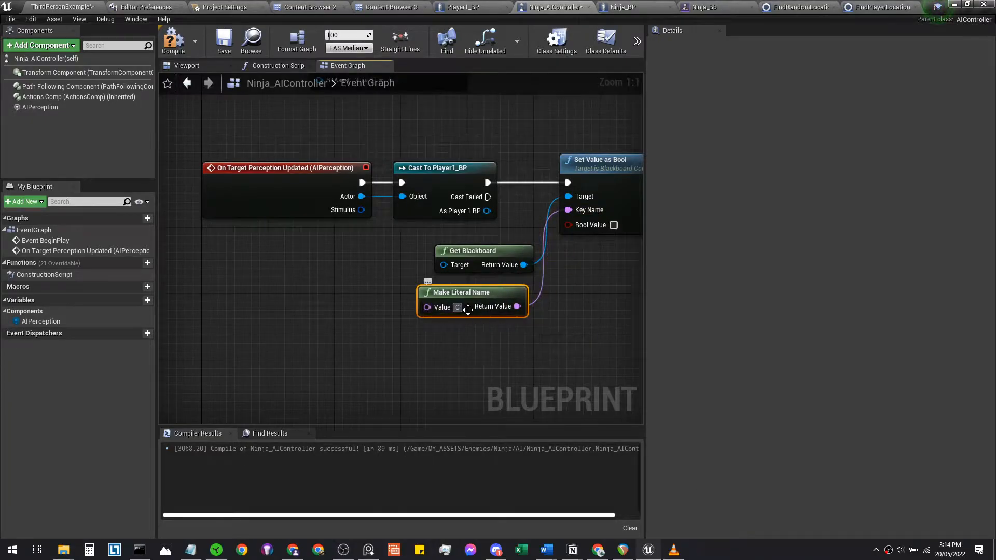
text(Can See)
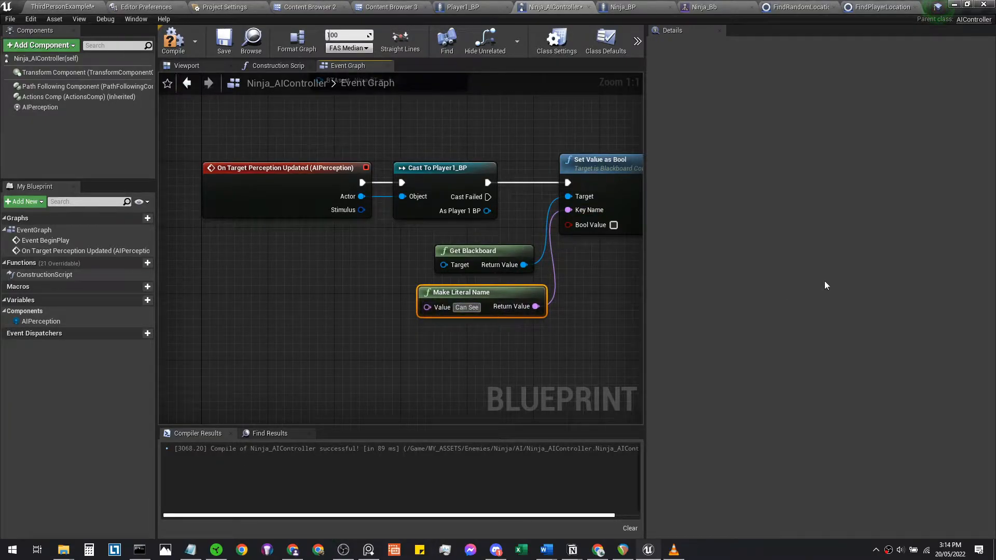
text(CanSeePlay)
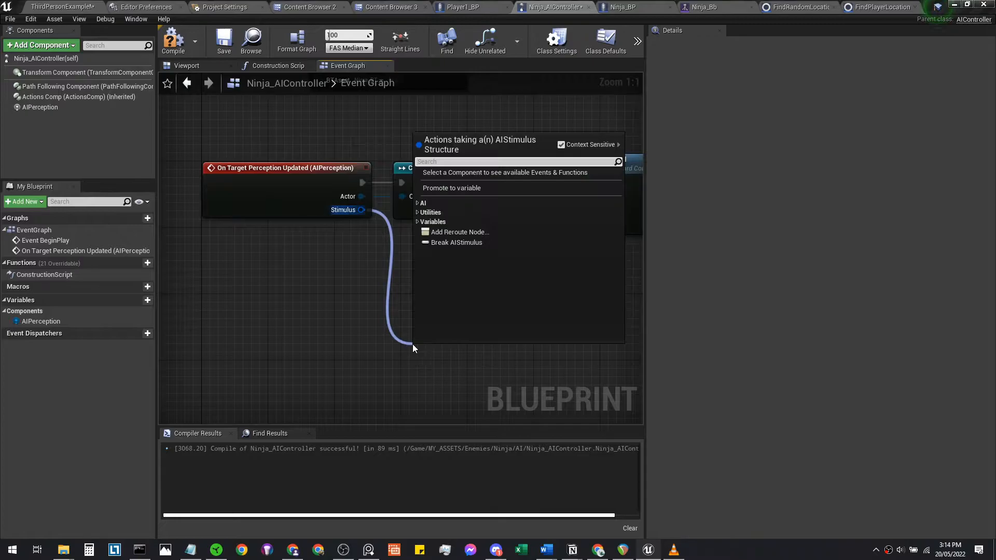
Step: Break the stimulus into fields, check Player1_BP's stimuli source, then return to Ninja_BT
click(455, 242)
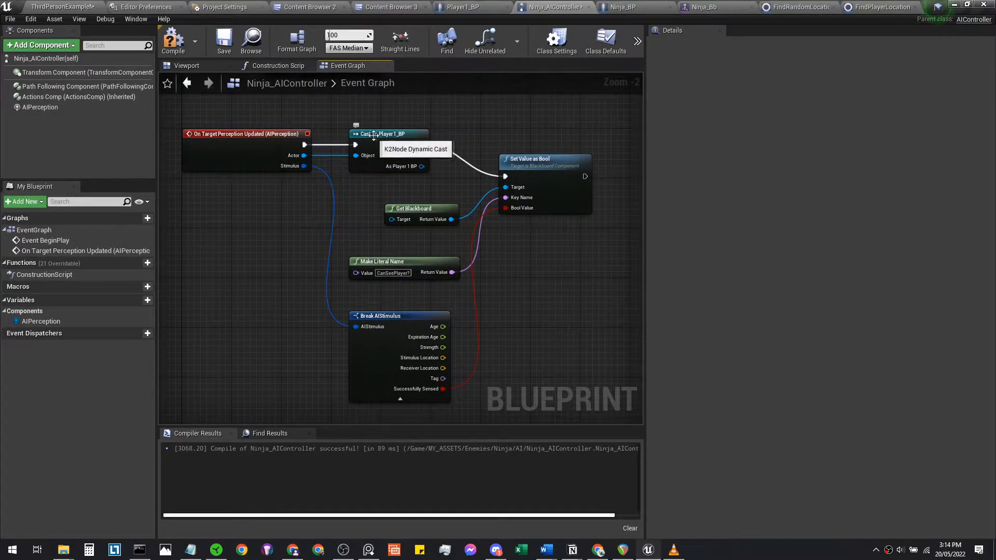
mouse_move(531, 35)
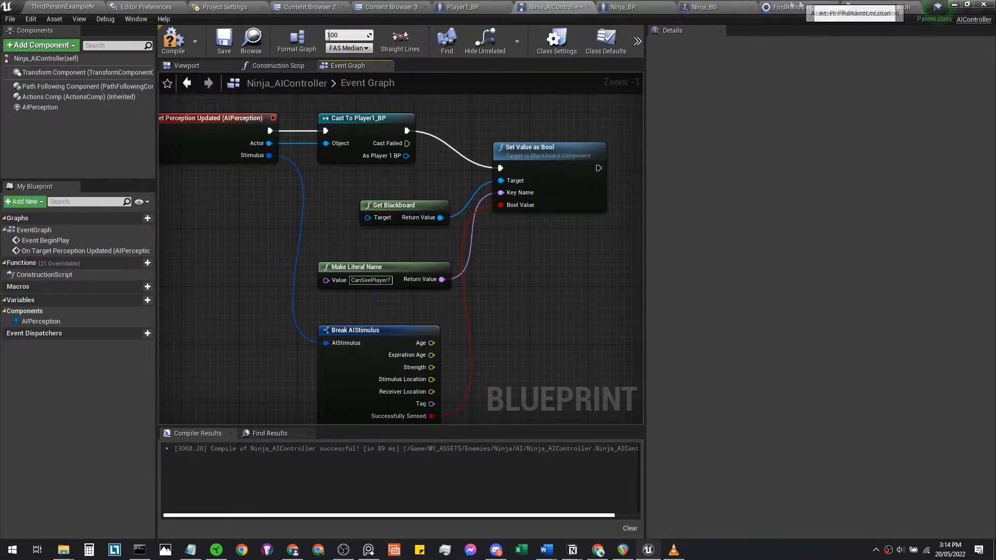
click(462, 8)
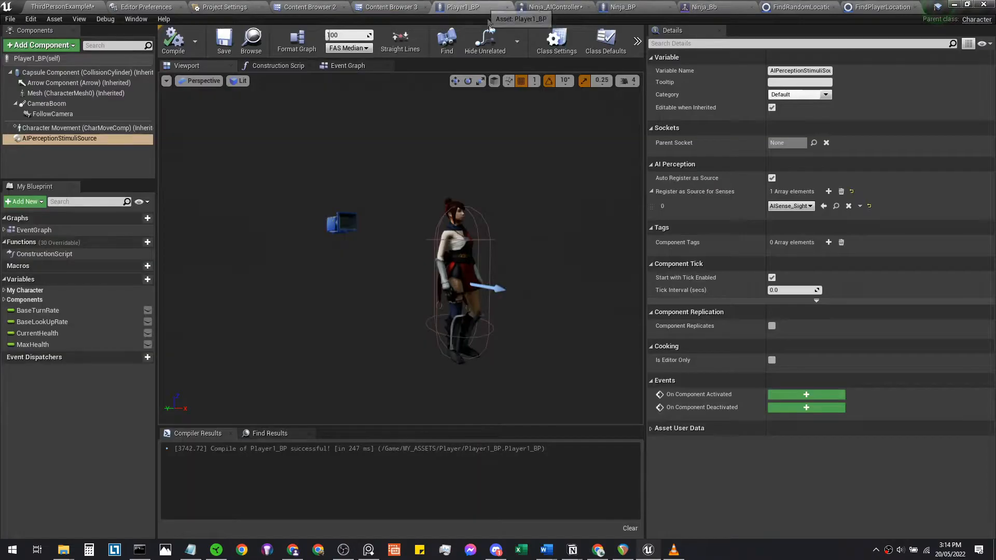
click(553, 7)
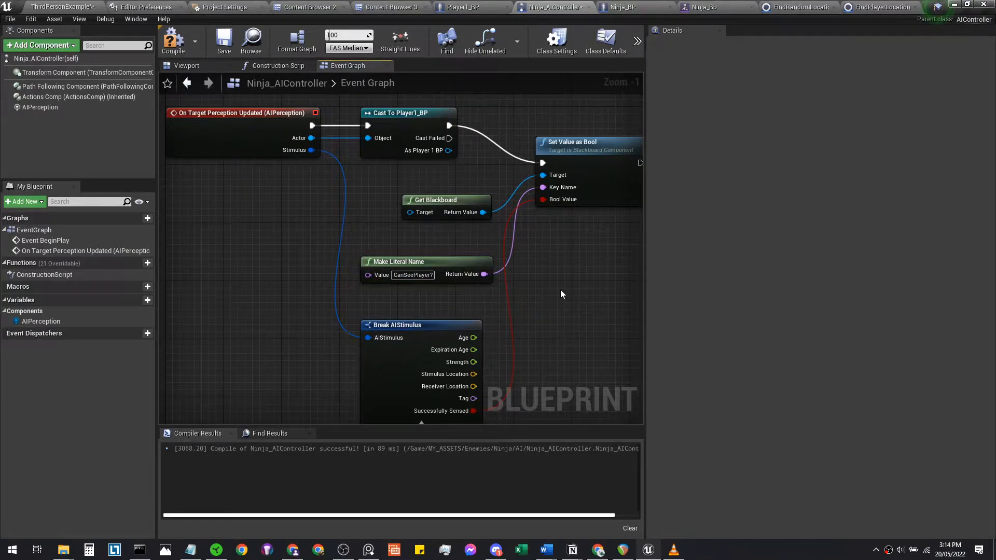
click(706, 7)
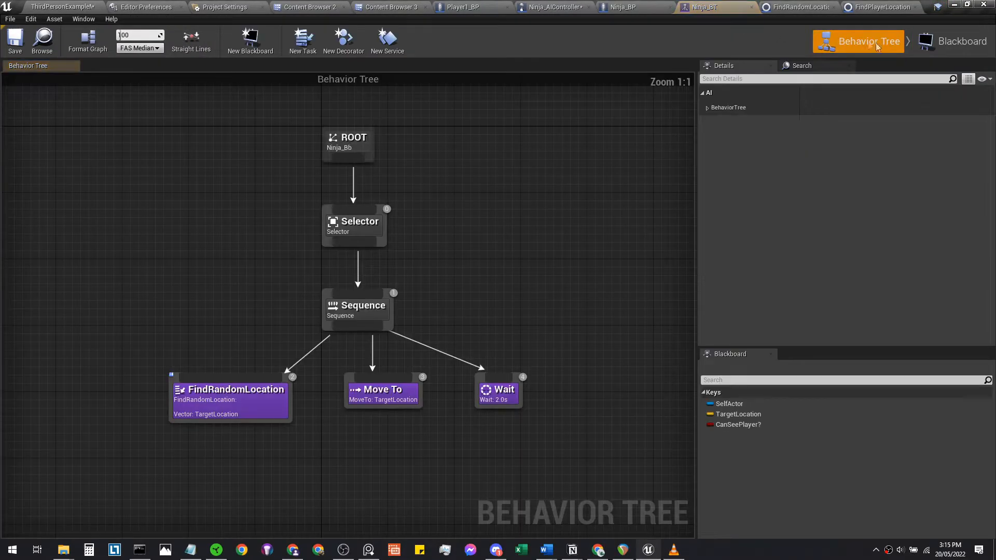
click(959, 41)
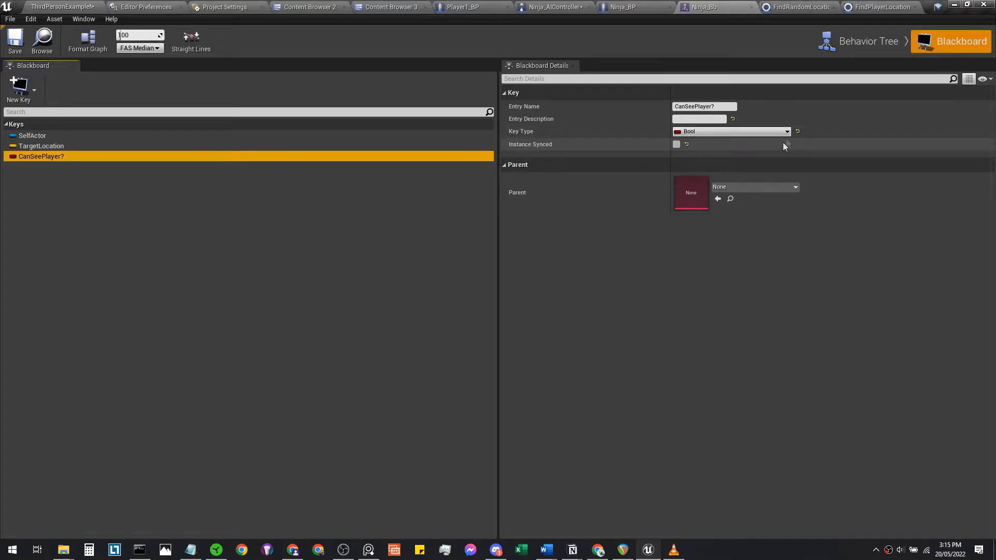
click(550, 7)
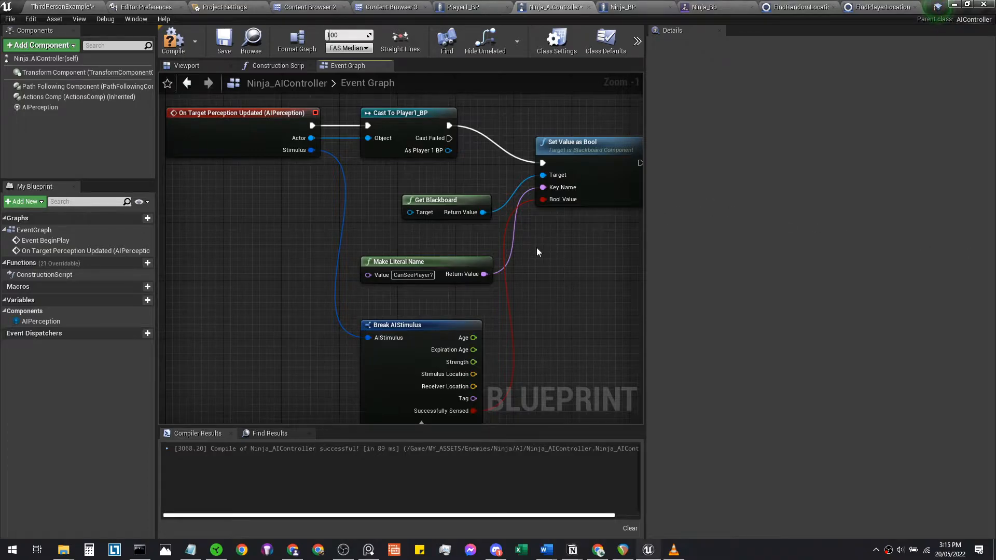
click(699, 7)
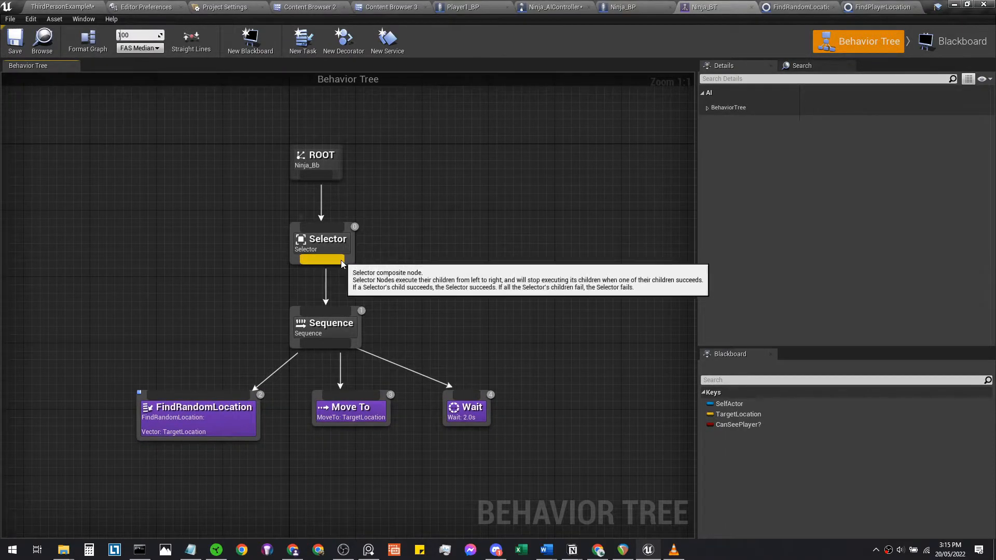
Step: Drag a new Sequence from the Selector and add a Find Player Location task under it
drag(320, 260, 486, 320)
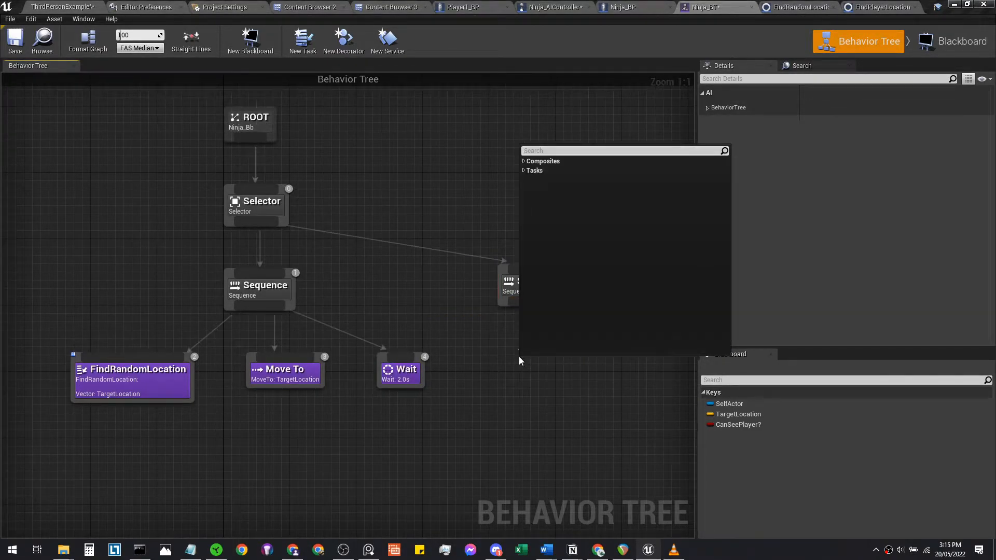
text(fin)
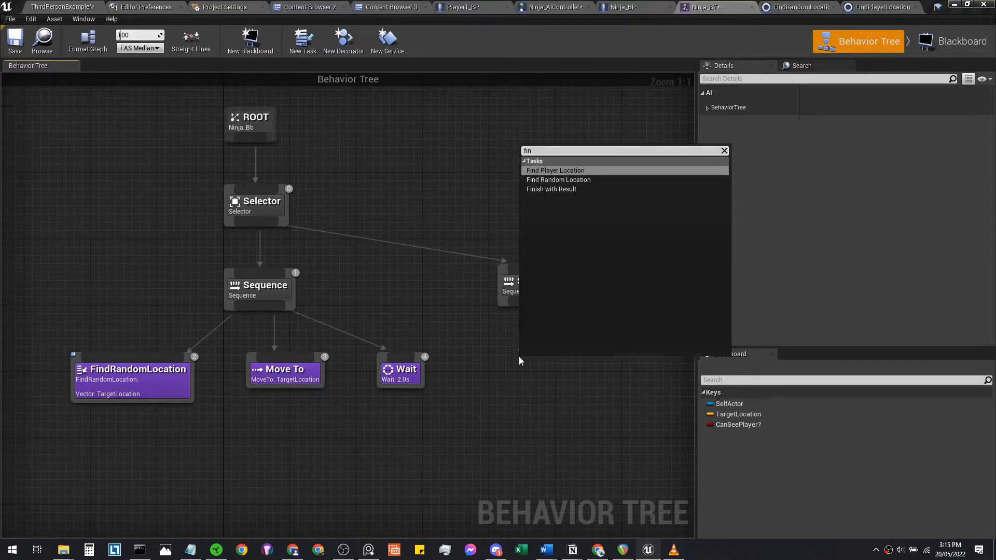
click(554, 171)
text(move)
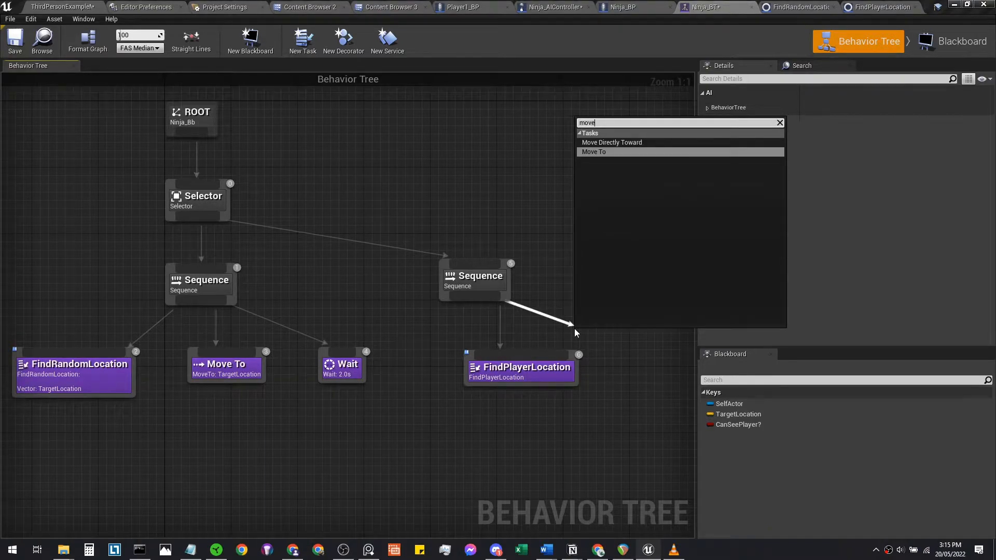
Step: Add a Move To after FindPlayerLocation and compile the FindPlayerLocation task blueprint
click(594, 151)
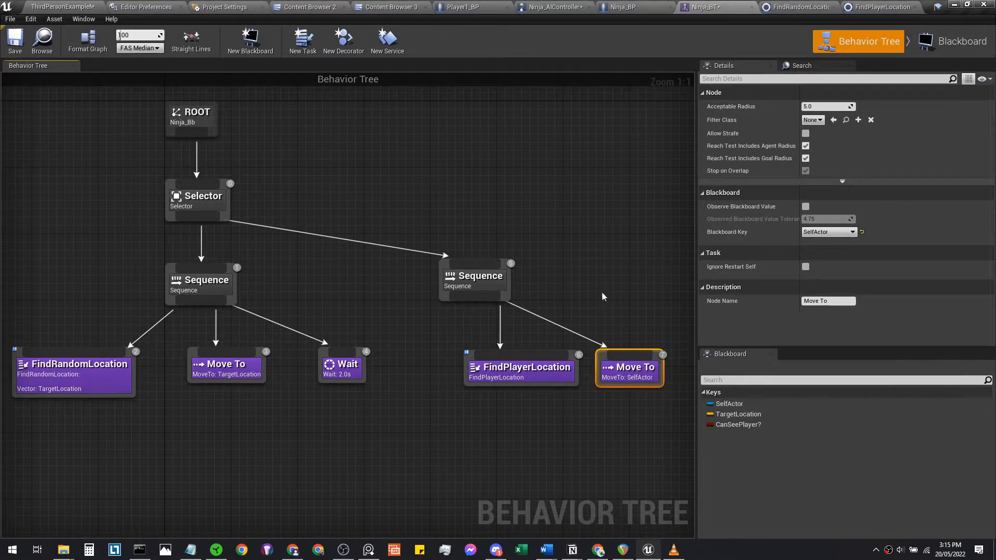
click(795, 7)
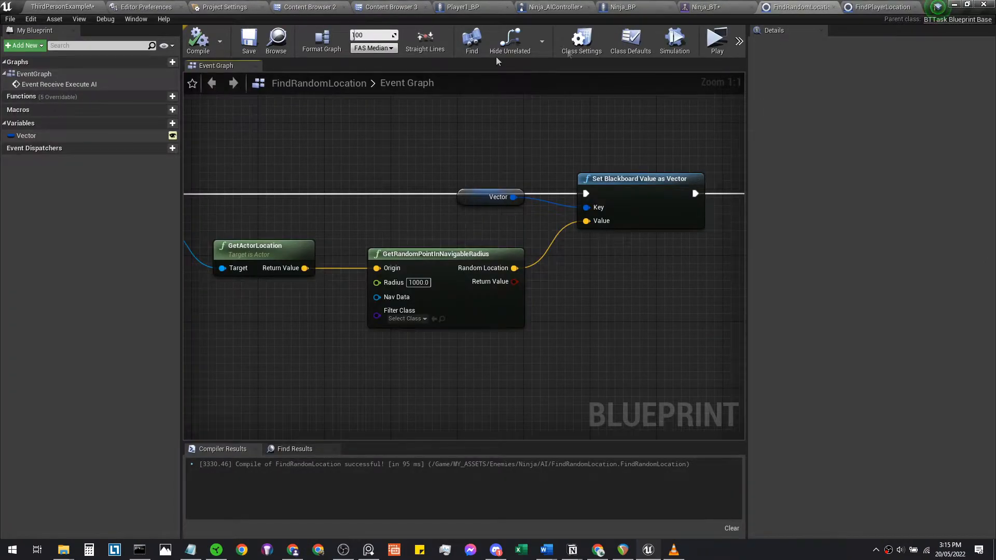
click(879, 8)
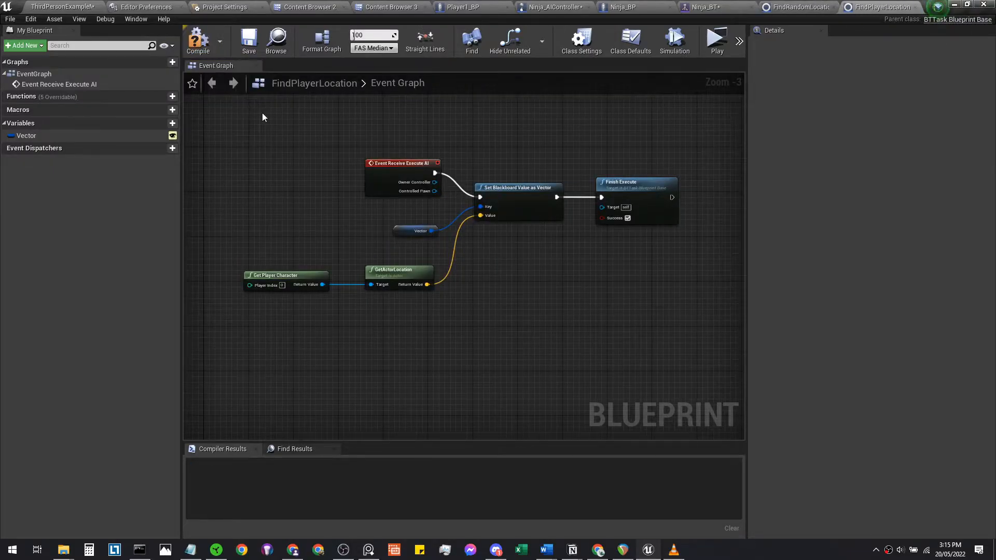
click(198, 40)
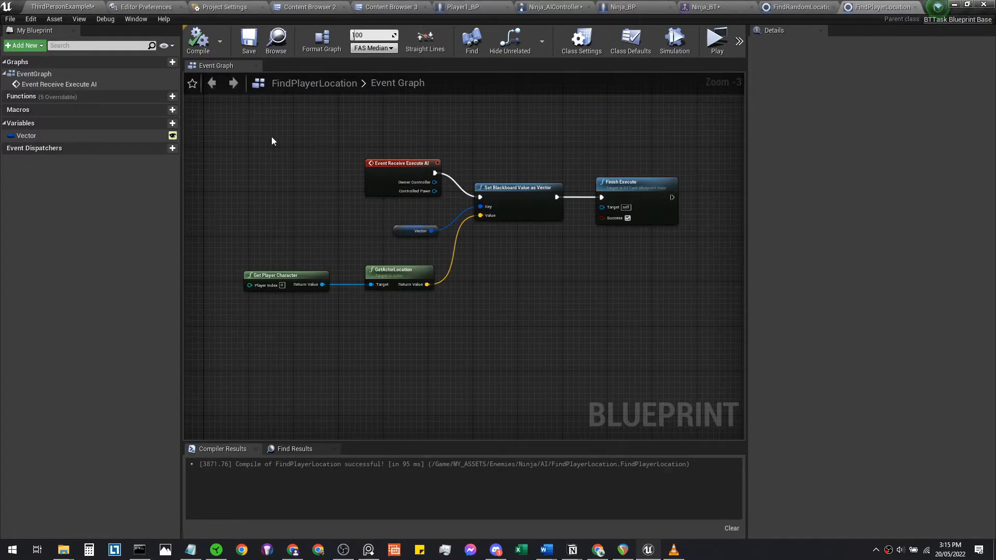
click(698, 7)
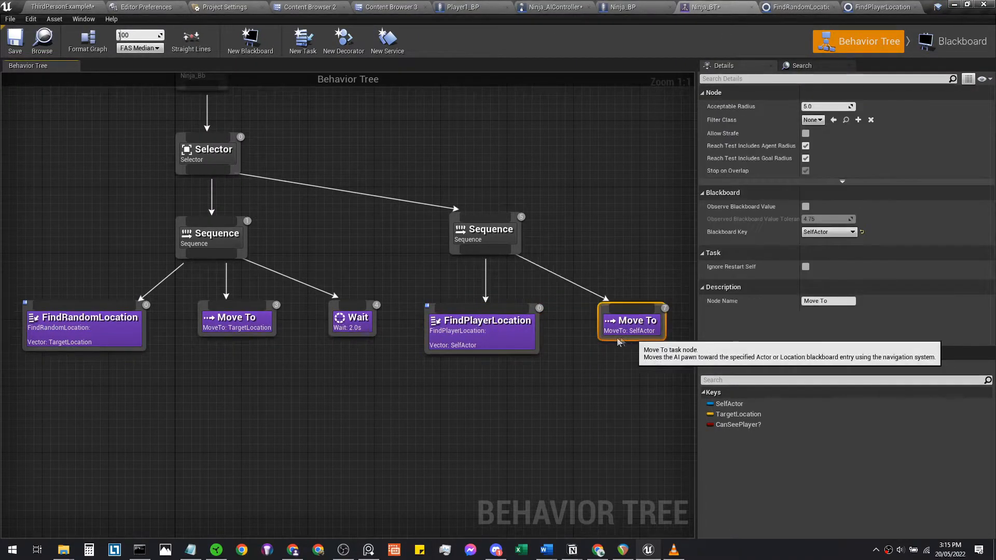
Step: Set FindPlayerLocation's Vector and the chase Move To to the TargetLocation key
click(481, 321)
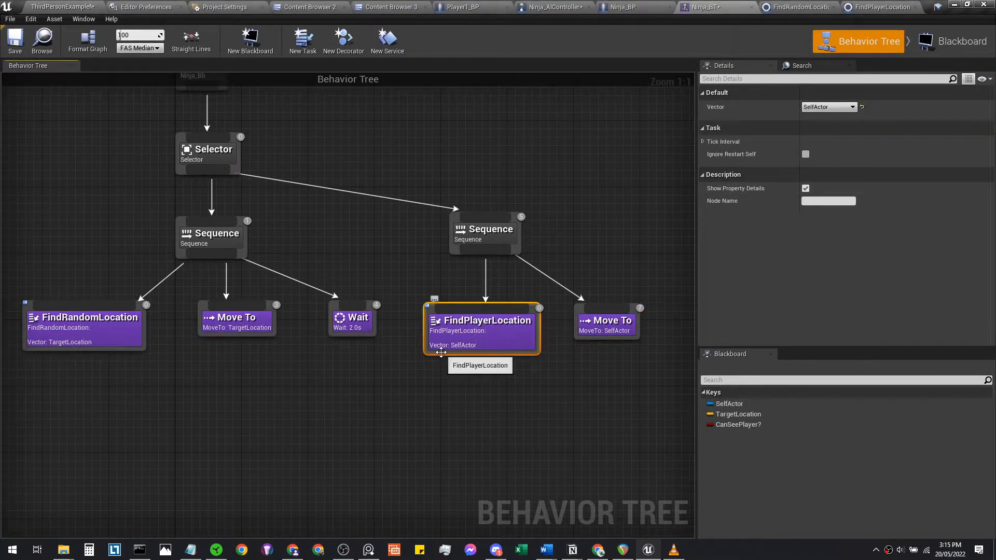
click(828, 106)
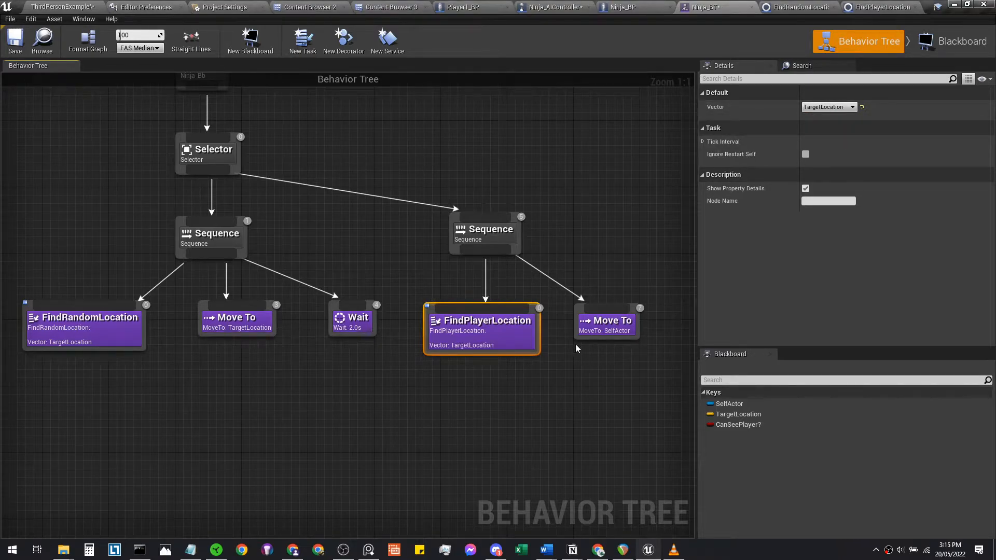
click(605, 321)
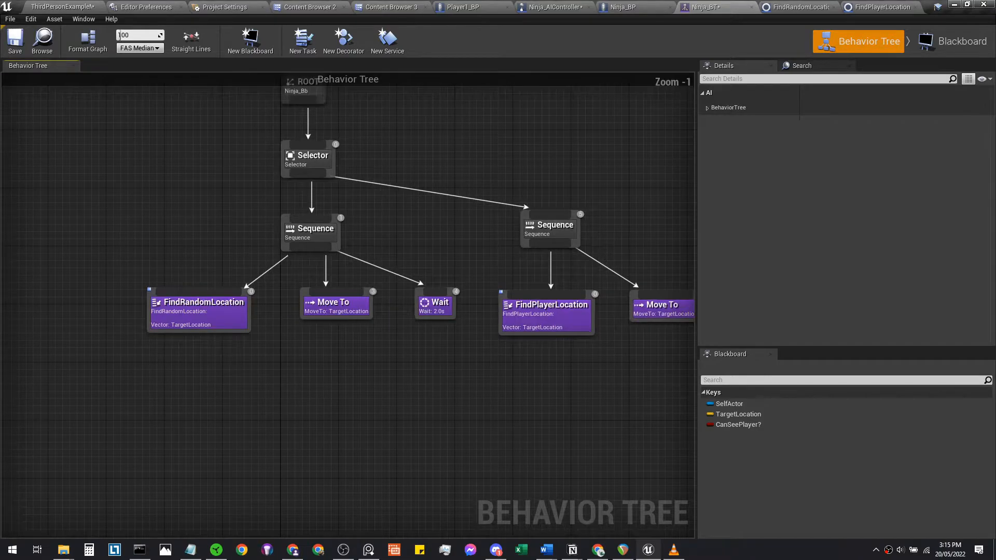
Step: Add a Blackboard condition to the patrol Sequence: CanSeePlayer? Is Not Set, aborting both
click(87, 40)
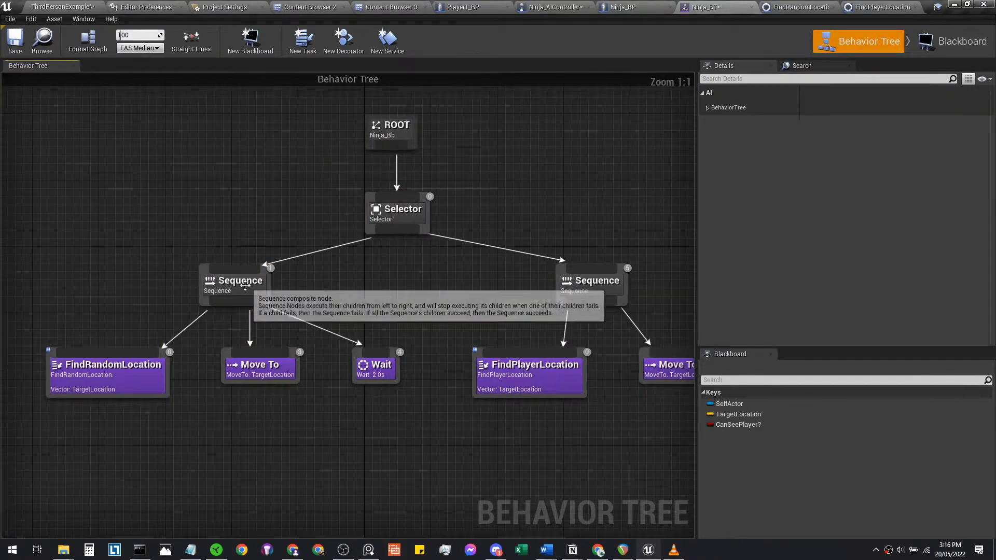
click(236, 280)
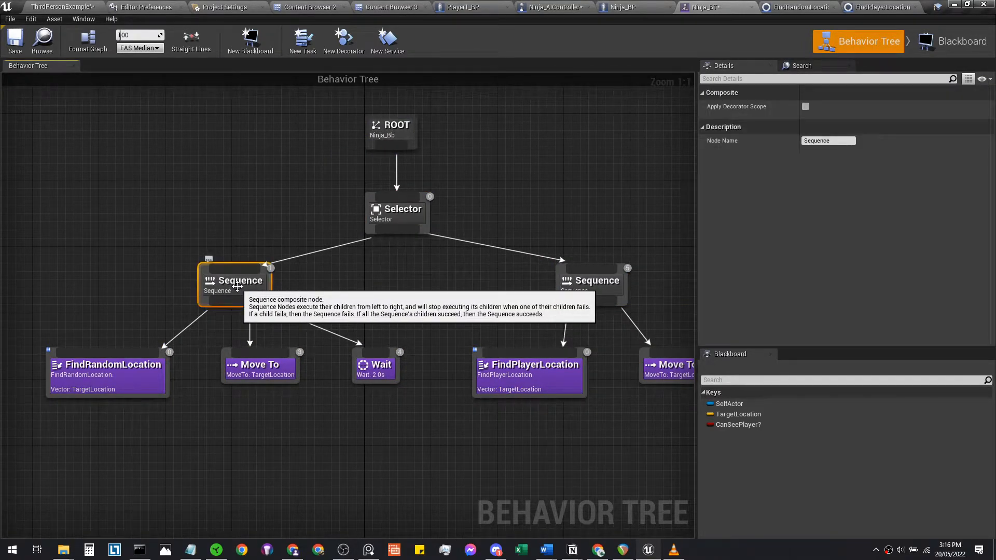
right_click(235, 280)
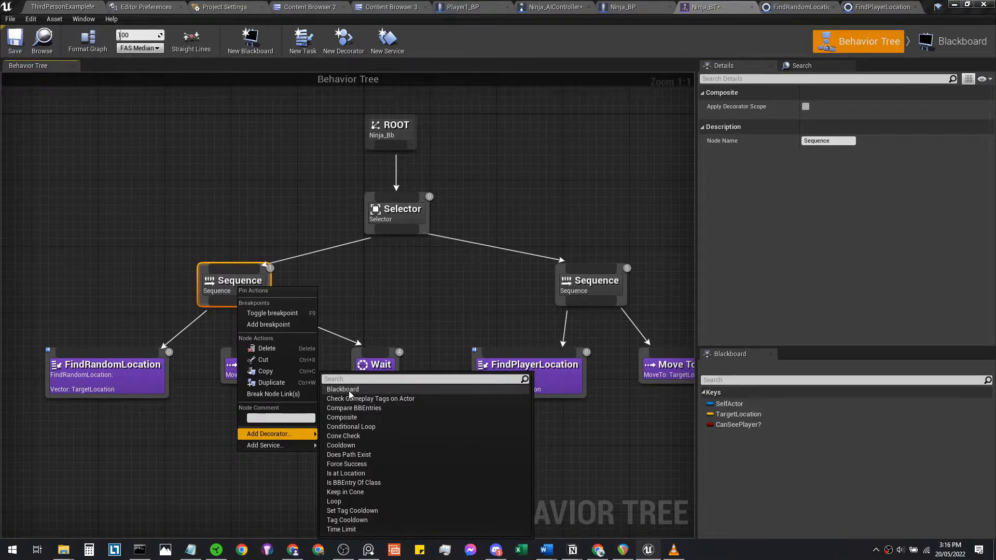
click(342, 389)
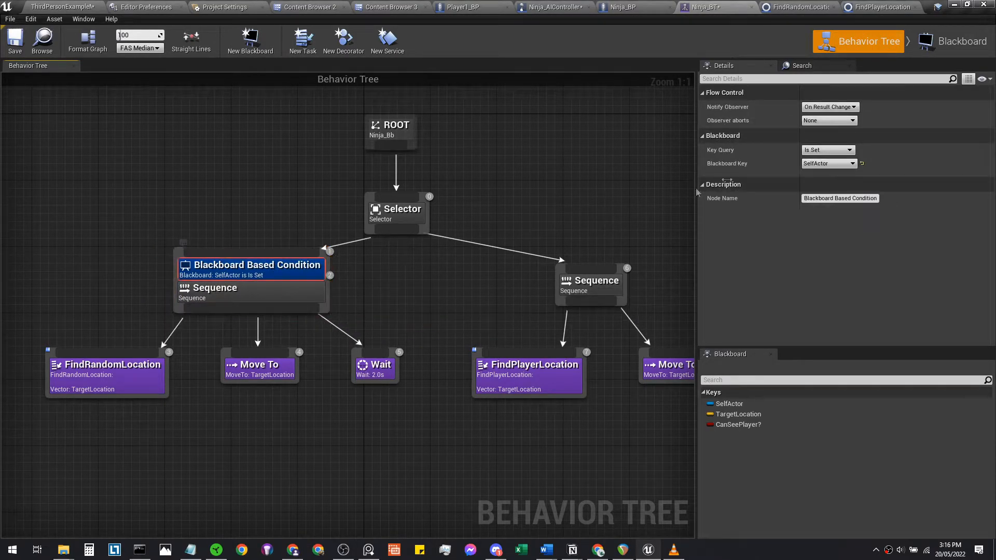
mouse_move(863, 179)
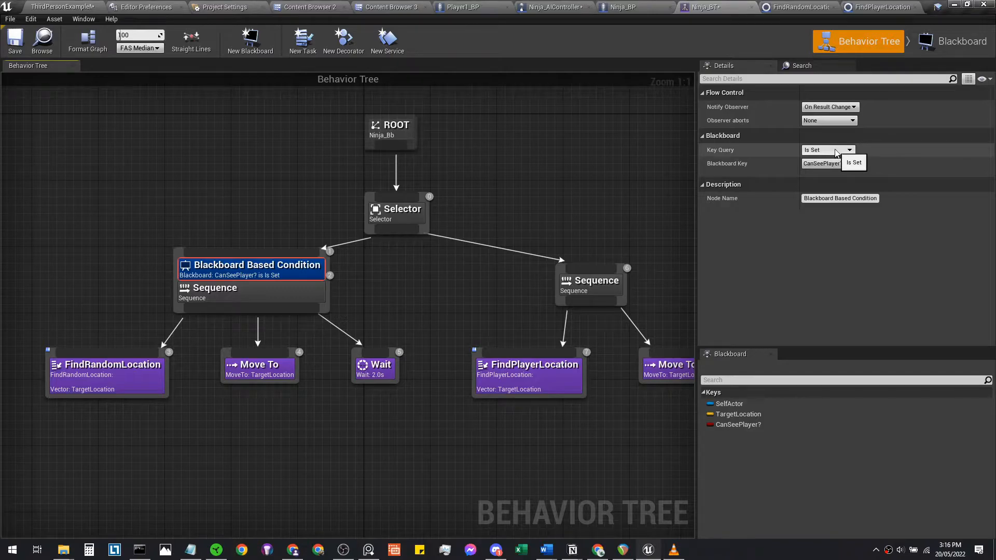
click(854, 163)
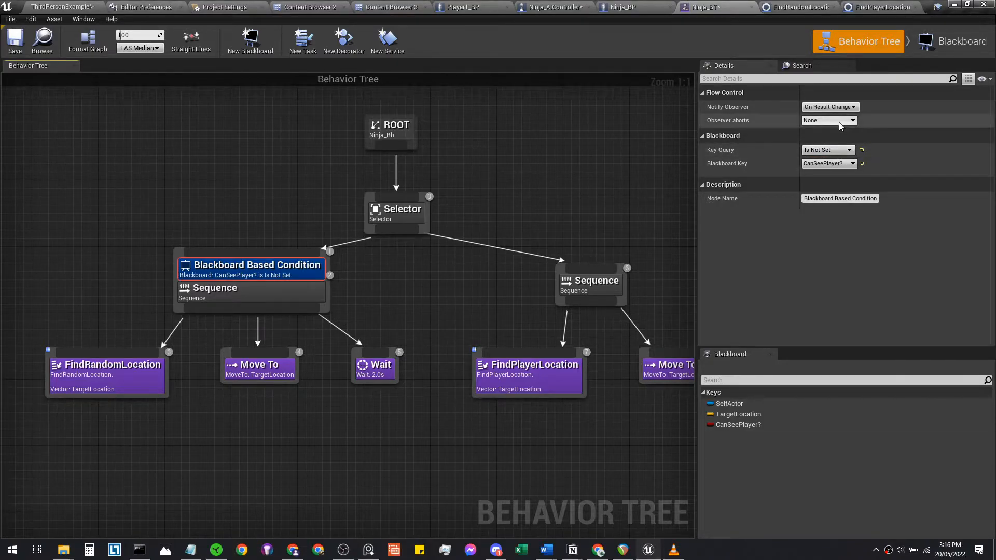
click(849, 120)
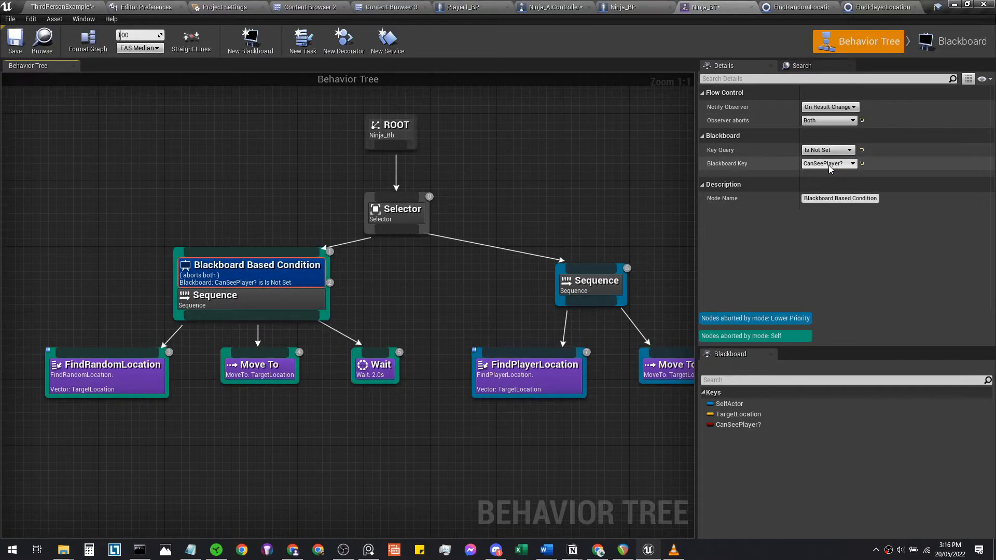
mouse_move(311, 270)
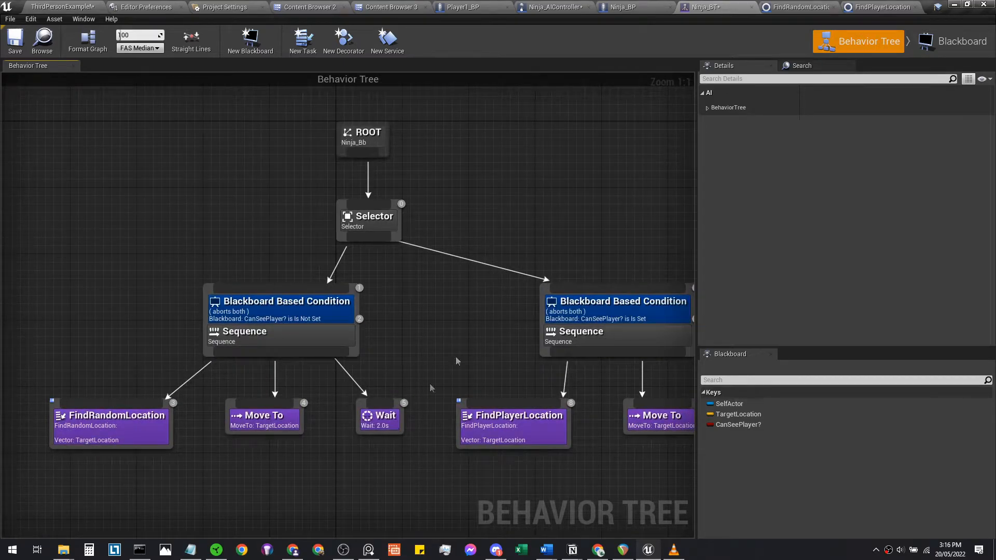
mouse_move(377, 253)
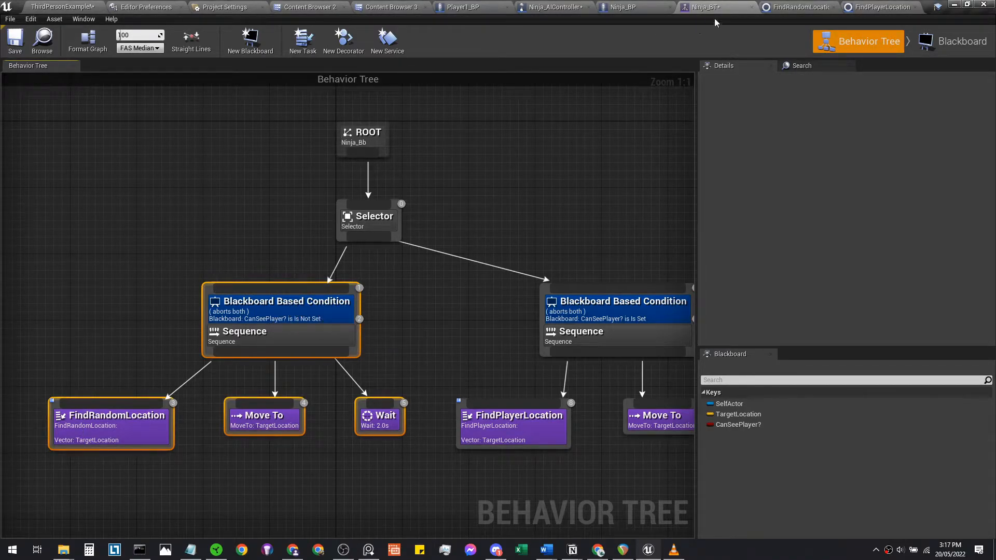
mouse_move(317, 318)
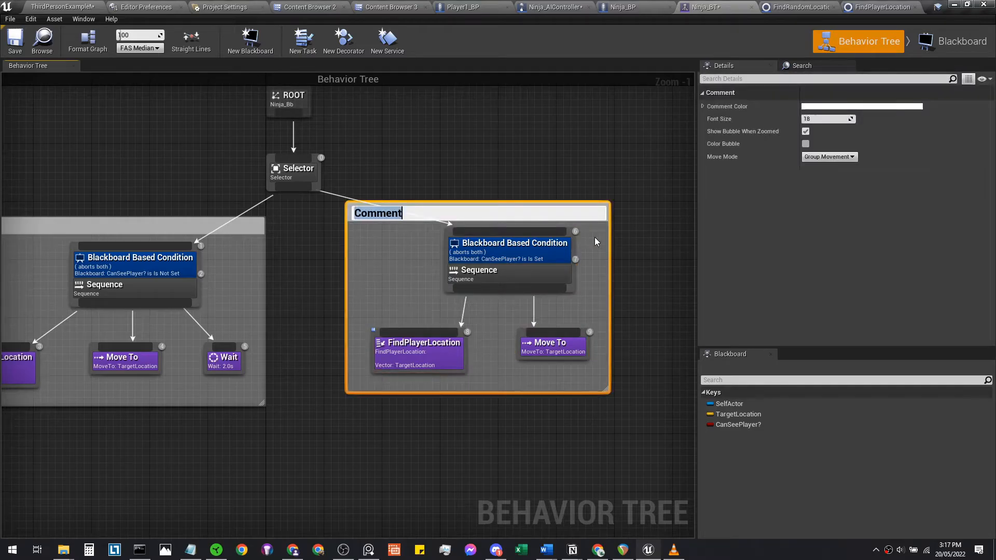
Step: Wrap the chase branch in a comment titled Chase Player
text(Cg)
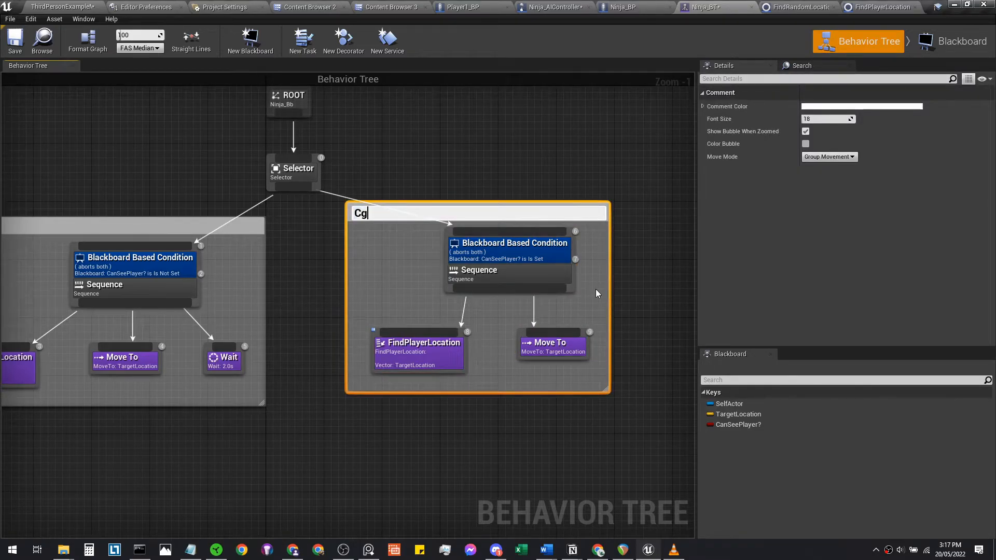
text(Chase Player)
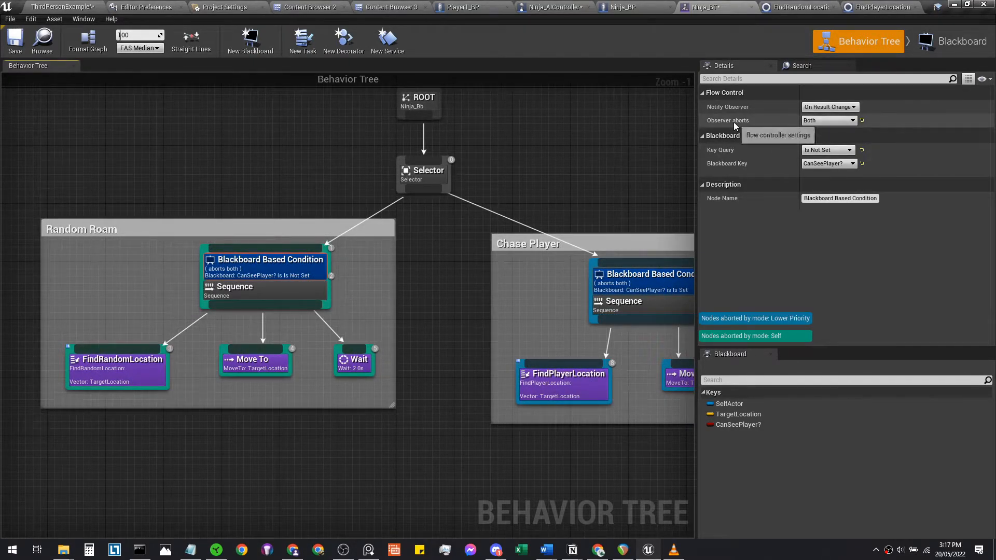
click(828, 121)
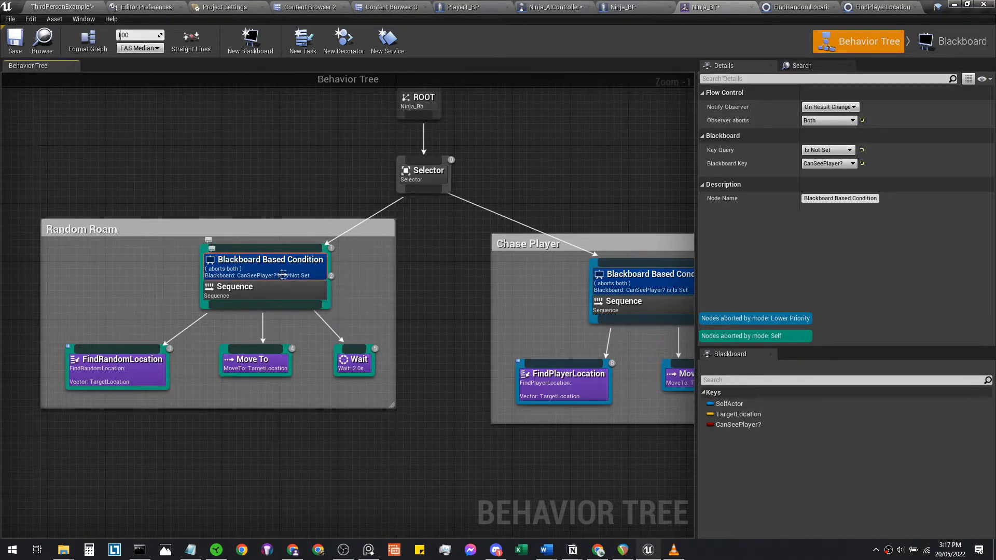
mouse_move(283, 275)
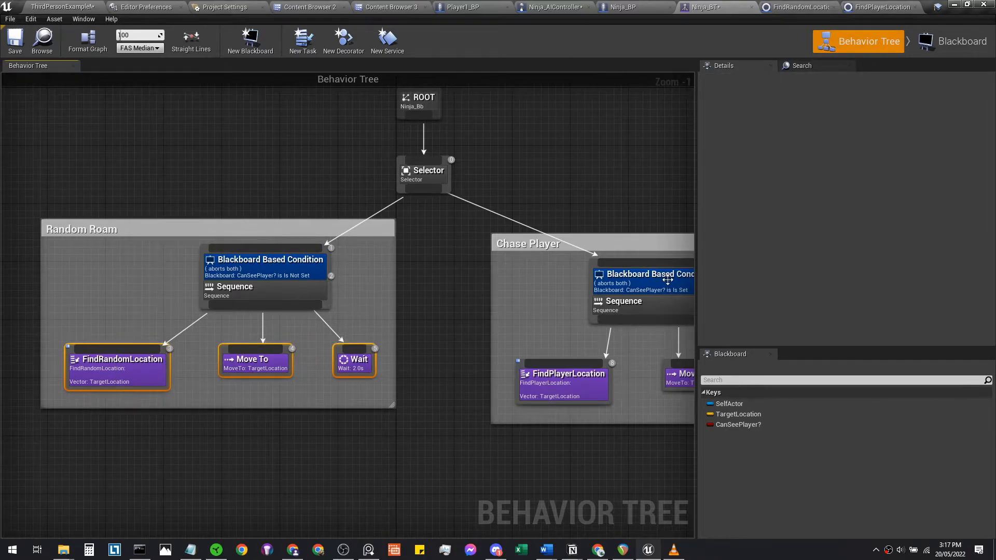
Step: Inspect the Random Roam condition and select the Random Roam branch nodes
click(641, 279)
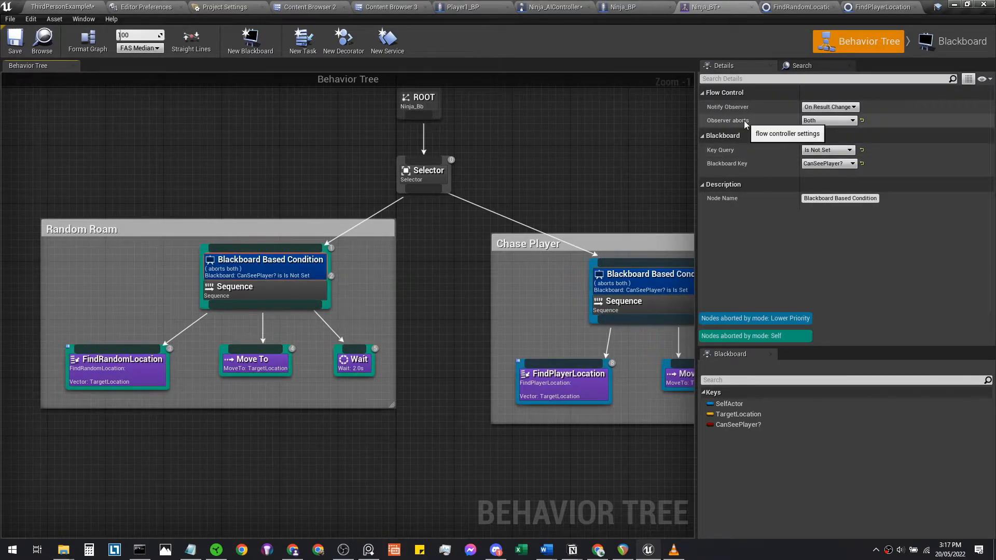
click(232, 286)
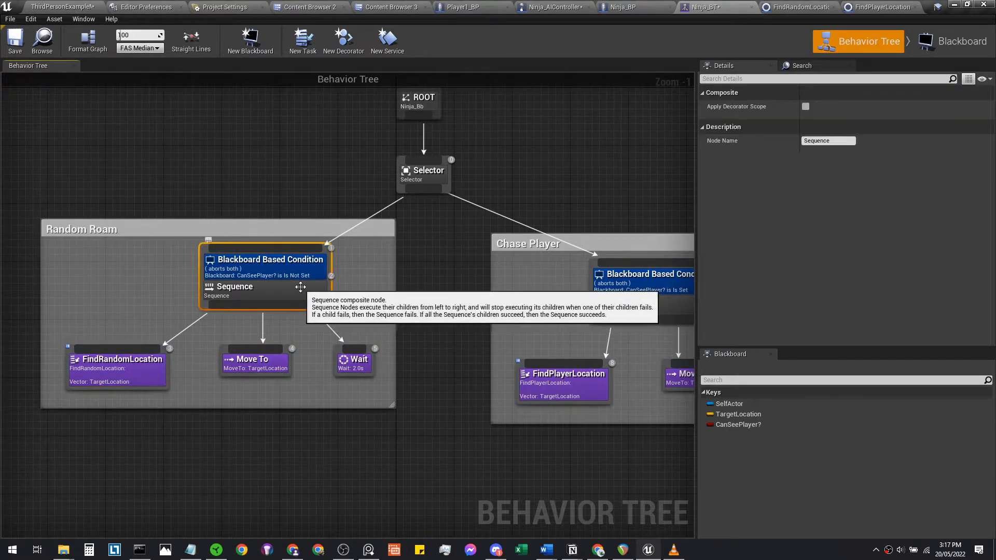
click(267, 259)
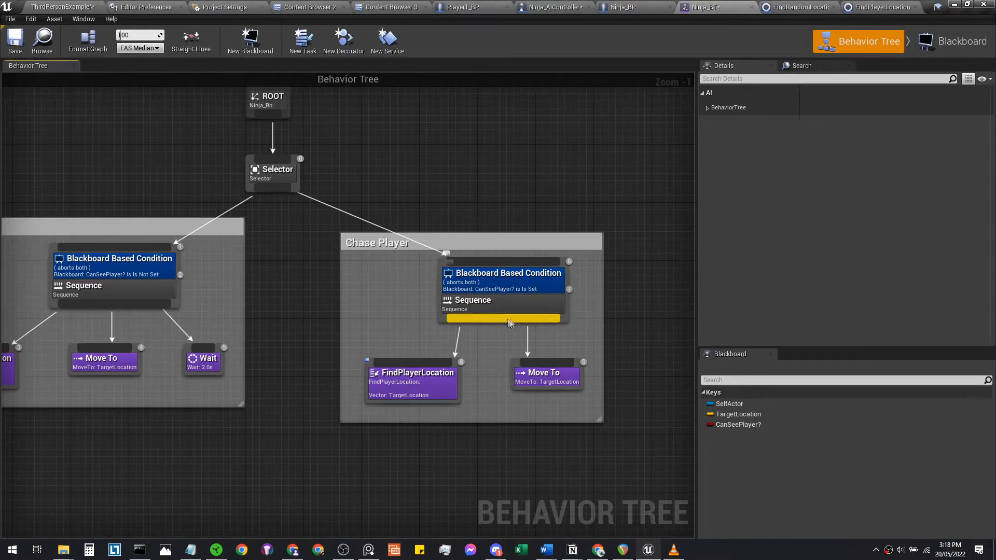
mouse_move(423, 388)
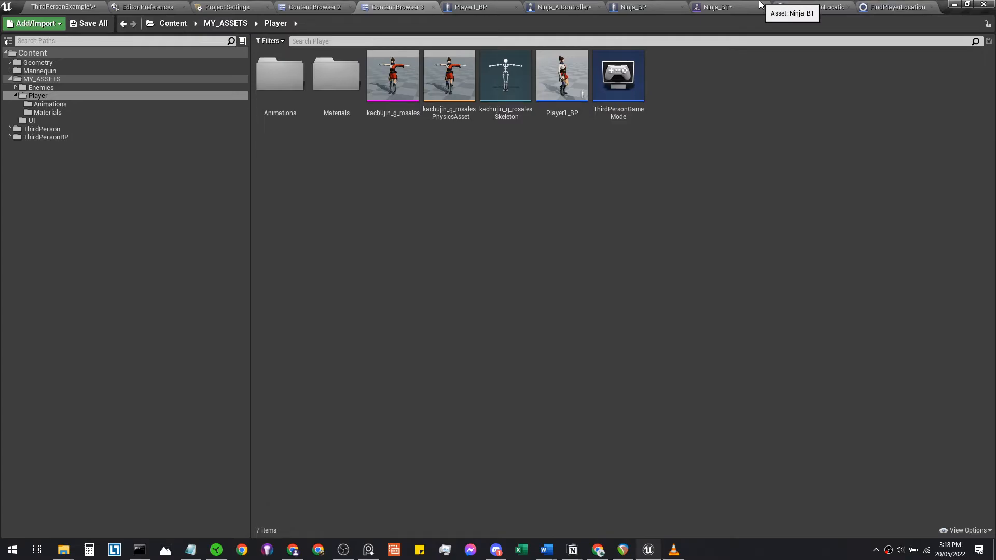
Step: Create a new task blueprint from Ninja_BT and add the Receive Execute AI event
click(710, 7)
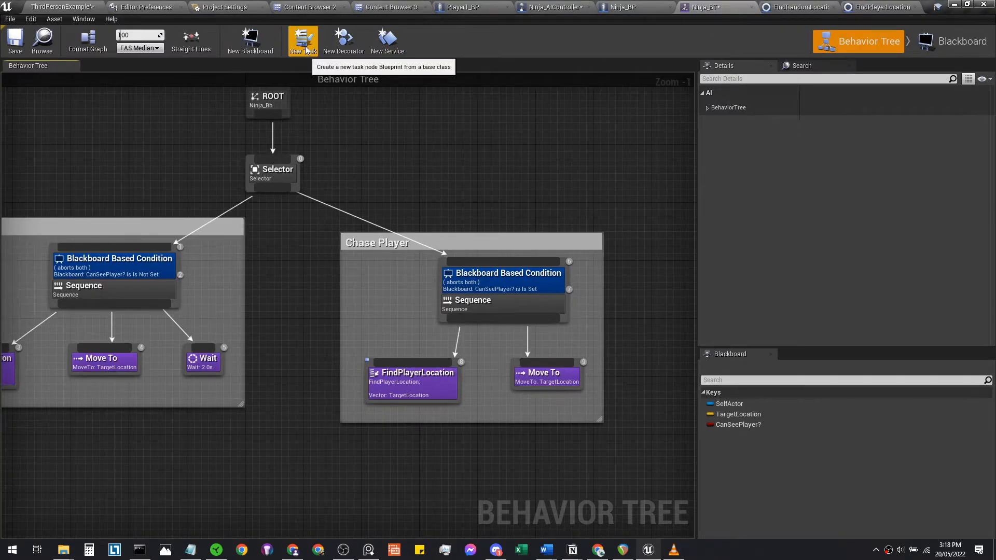
click(303, 40)
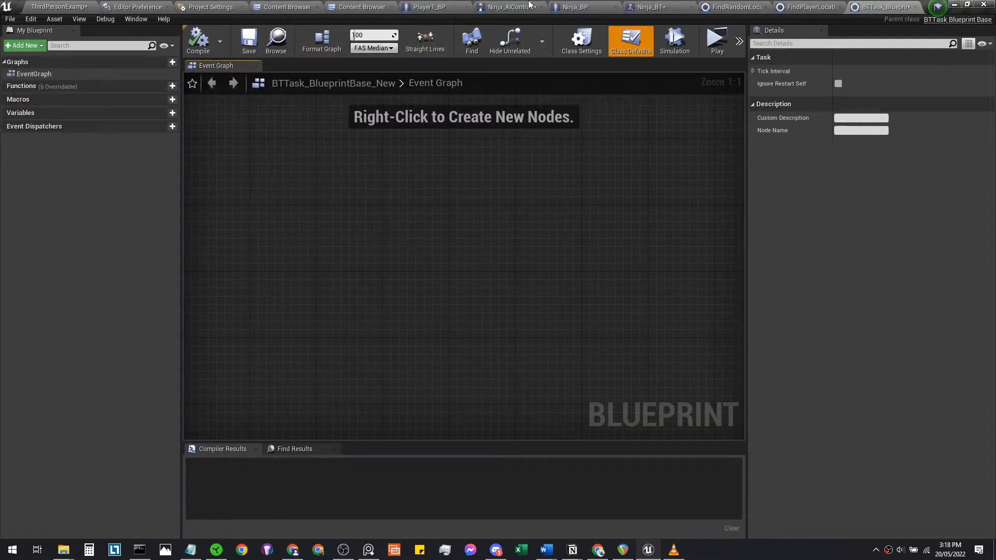
click(288, 7)
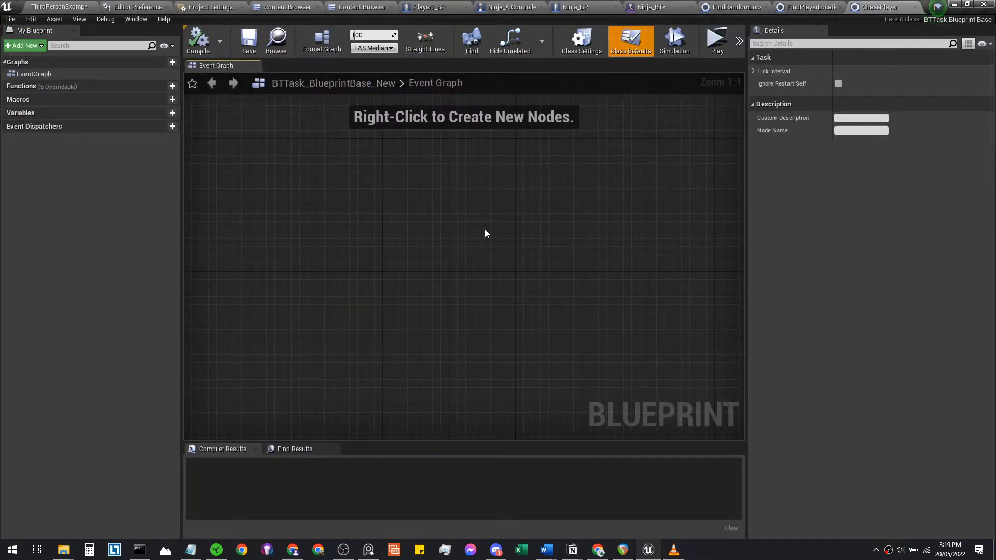
right_click(486, 233)
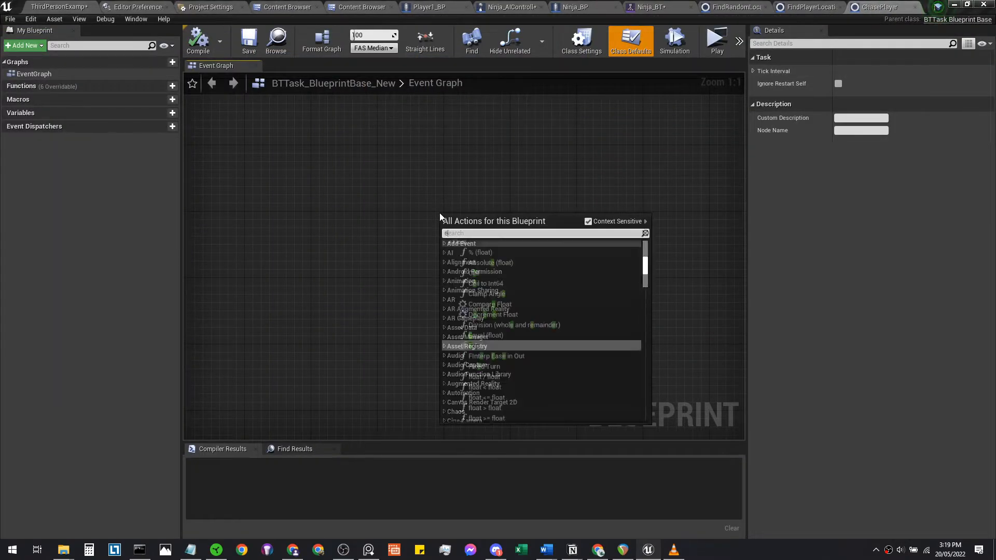
text(event)
text(finish)
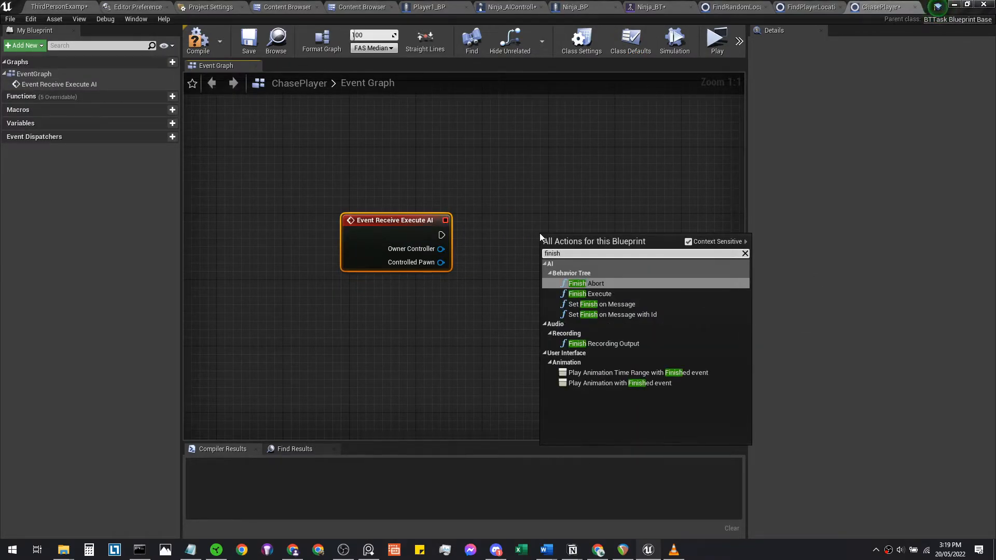
click(589, 294)
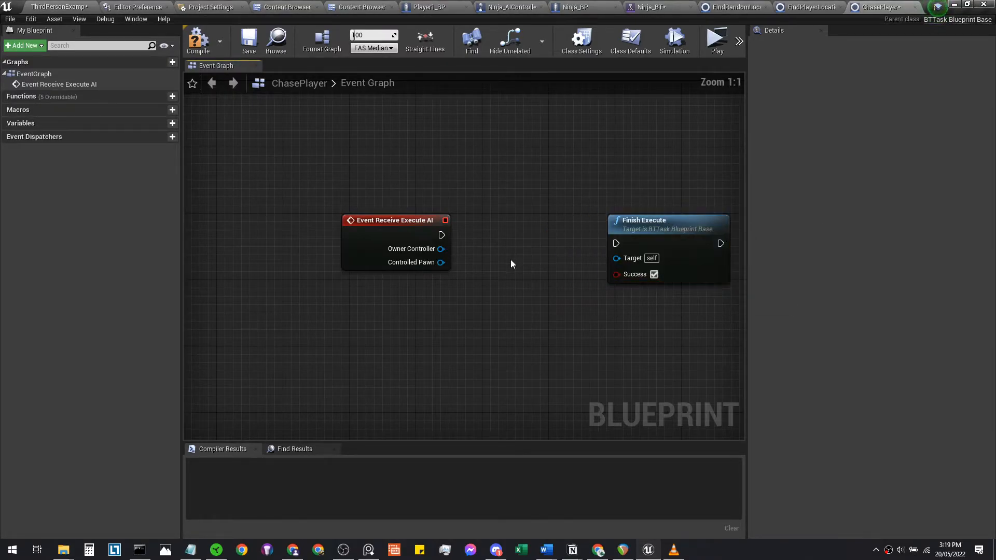
Step: Wire Receive Execute AI into Simple Move to Location, then Finish Execute
drag(442, 236, 499, 311)
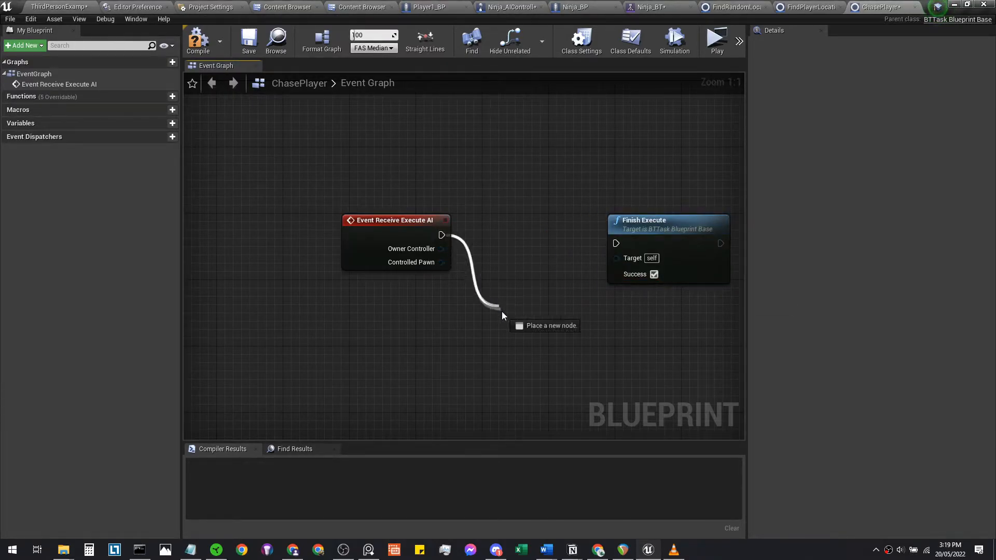
text(simplemov)
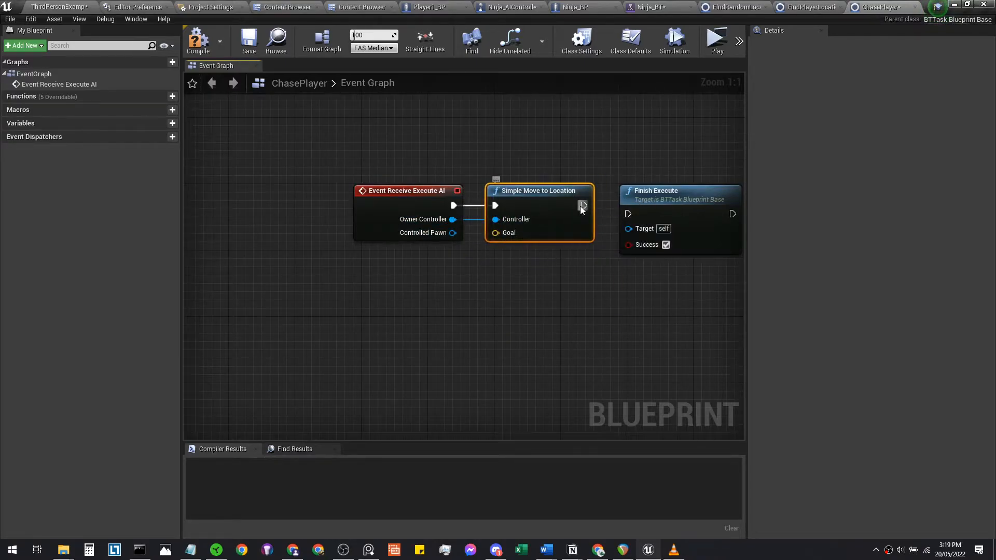
drag(538, 191, 568, 191)
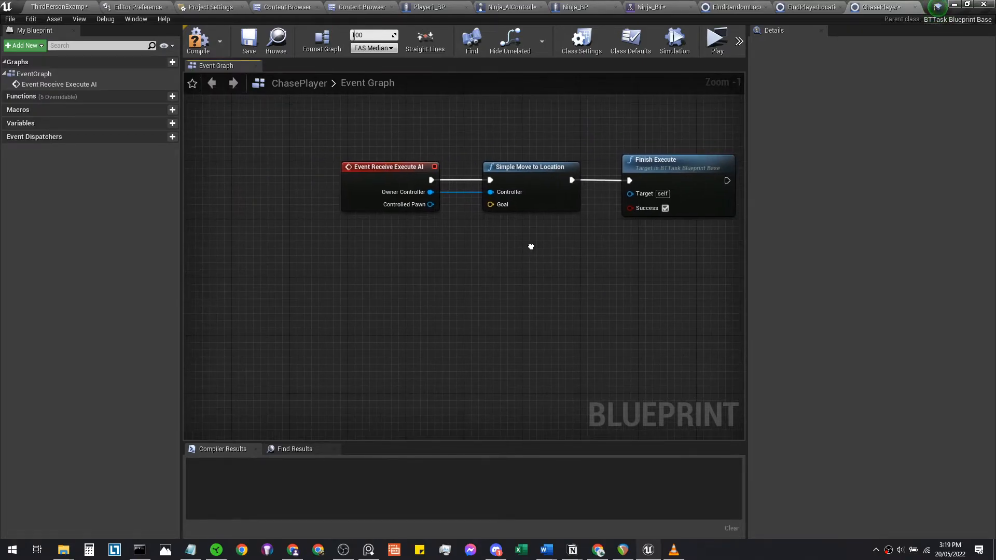
Step: Add an instance-editable Blackboard Key variable named Vector and place it in the graph
click(163, 124)
text(Vector)
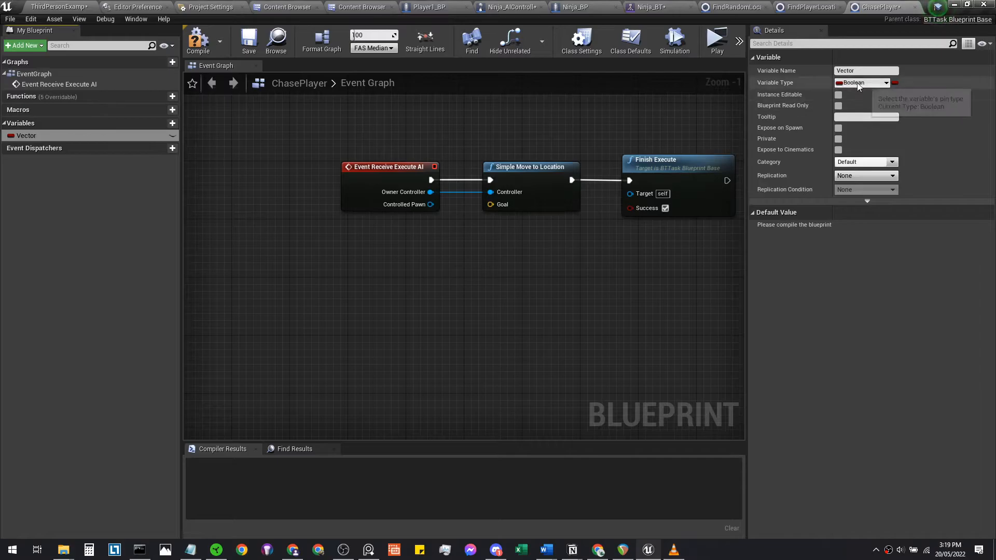
click(861, 83)
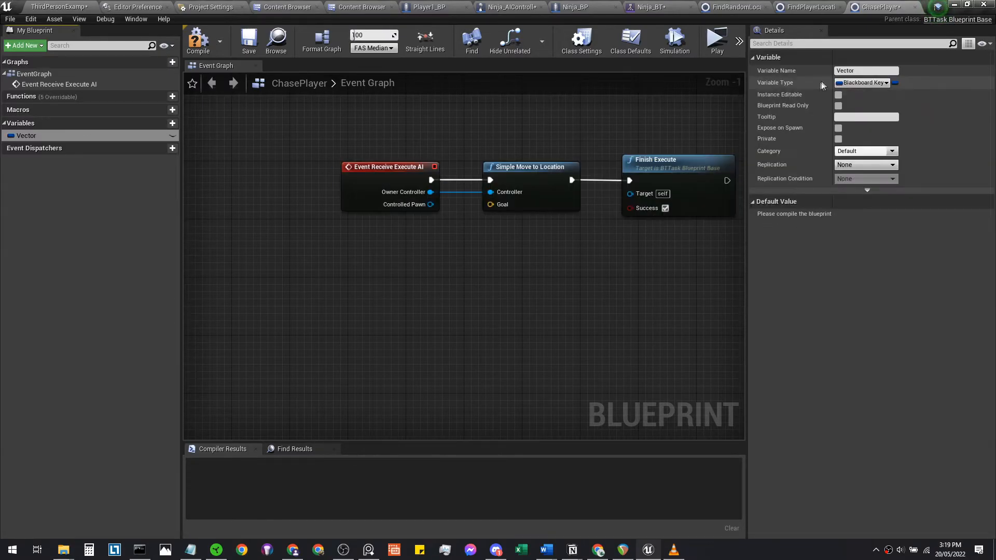
click(173, 135)
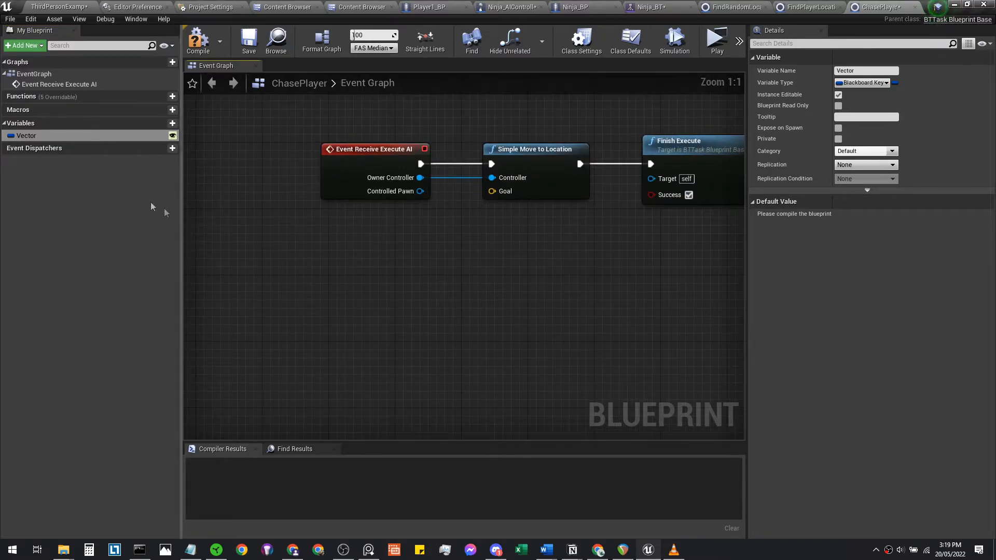
drag(25, 135, 346, 276)
text(getblac)
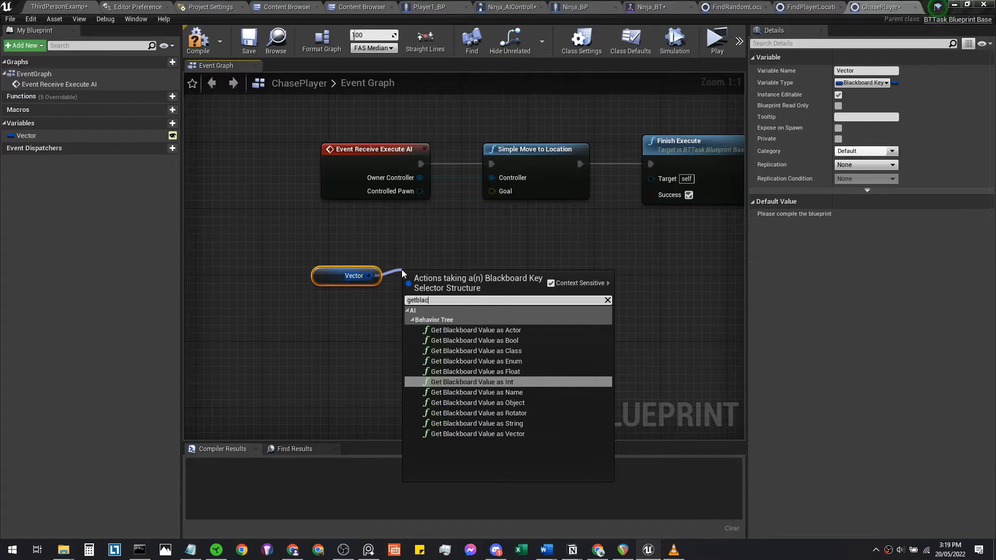
mouse_move(513, 449)
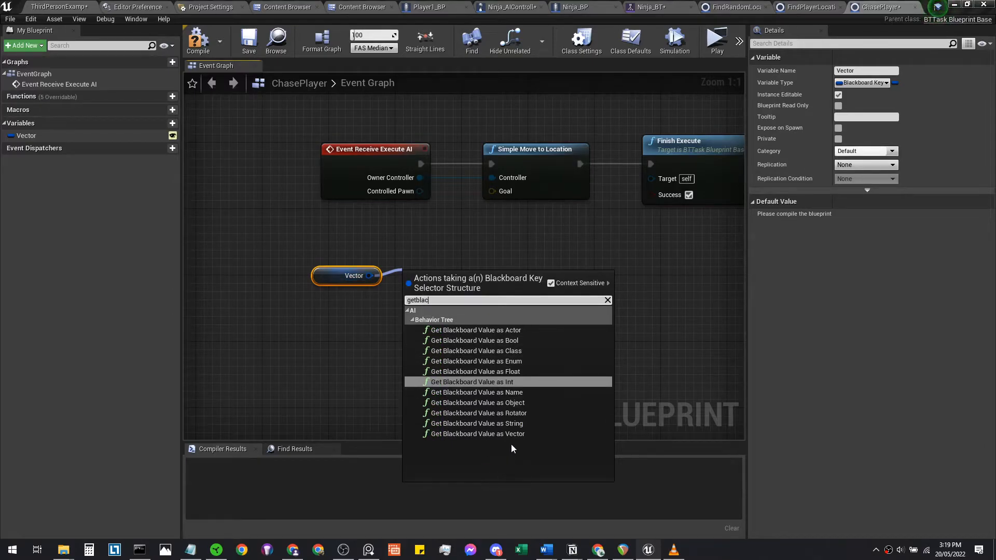
Step: Feed Get Blackboard Value as Vector into the move Goal and compile ChasePlayer
click(477, 433)
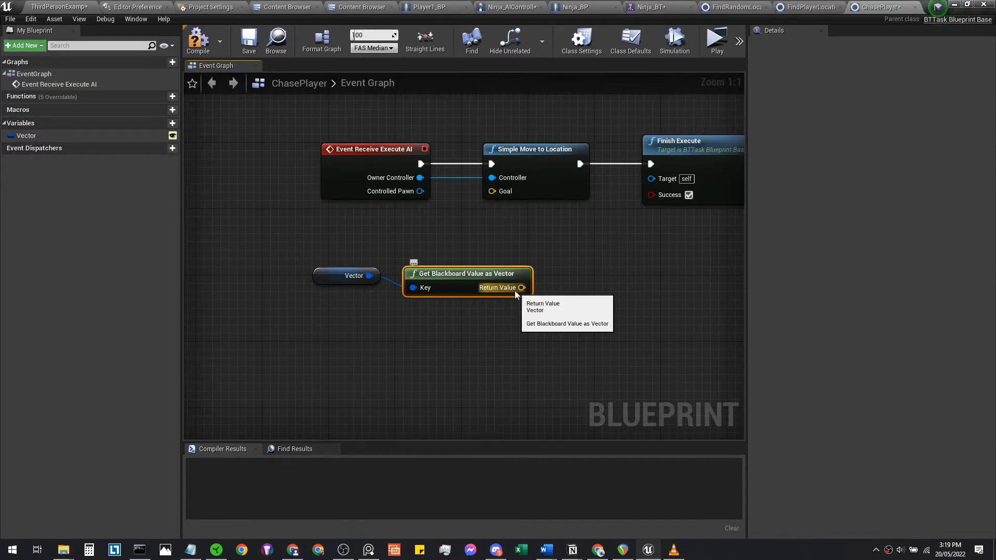
drag(521, 287, 492, 191)
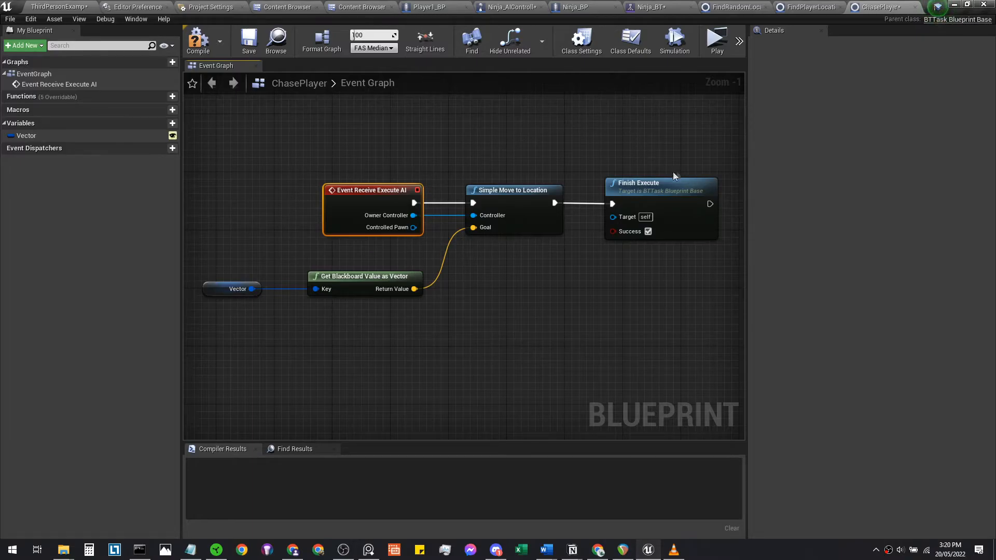
mouse_move(526, 203)
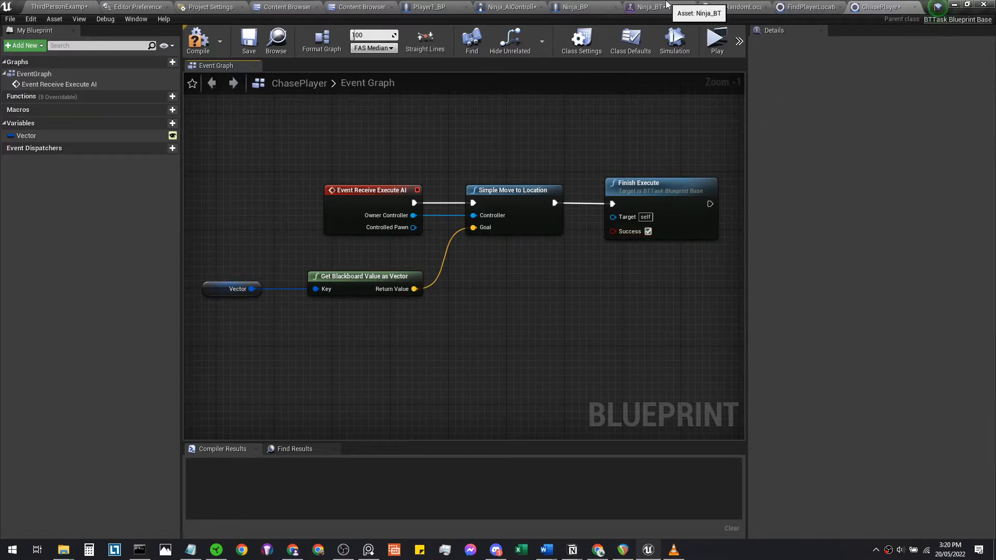
click(198, 40)
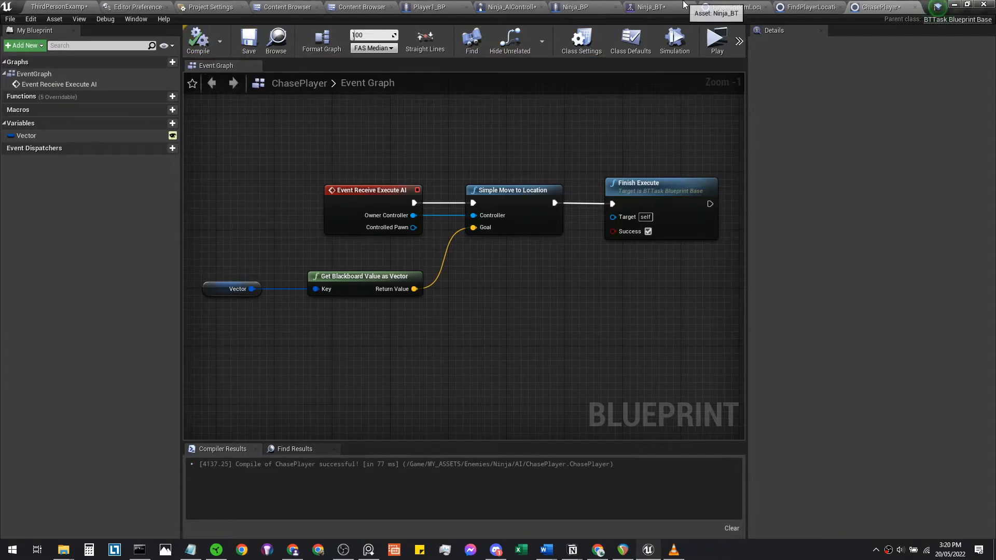
Step: Replace the Chase Player branch's Move To with the ChasePlayer task
click(647, 7)
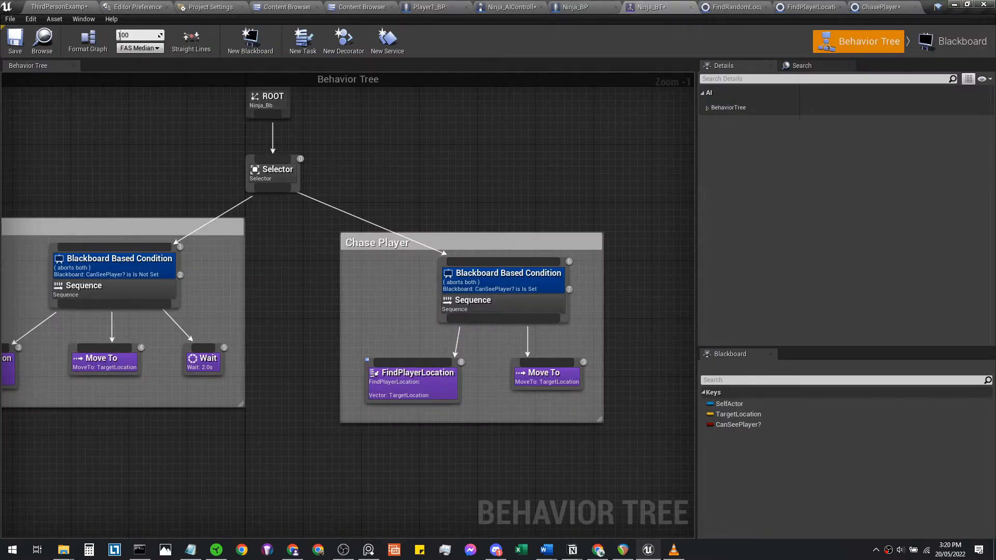
mouse_move(547, 376)
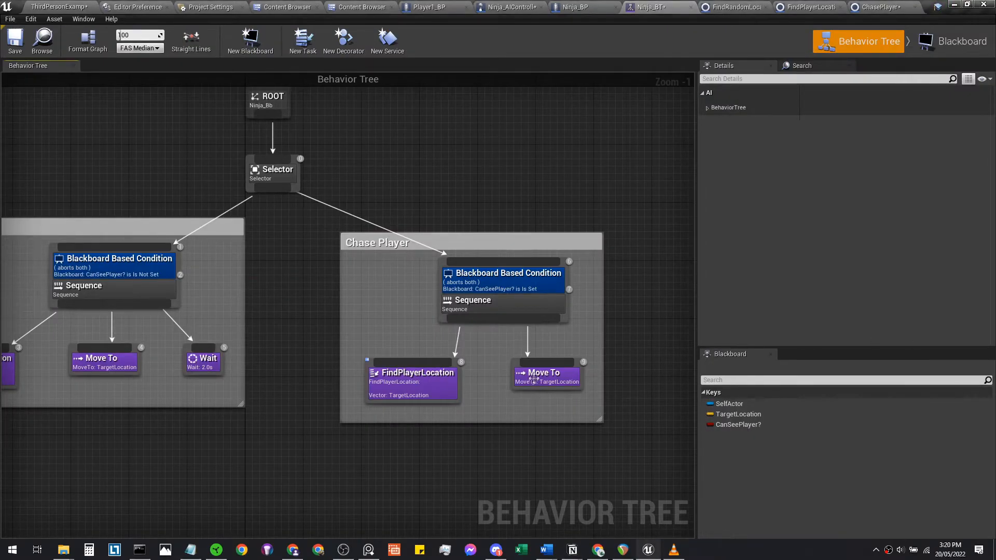
click(547, 372)
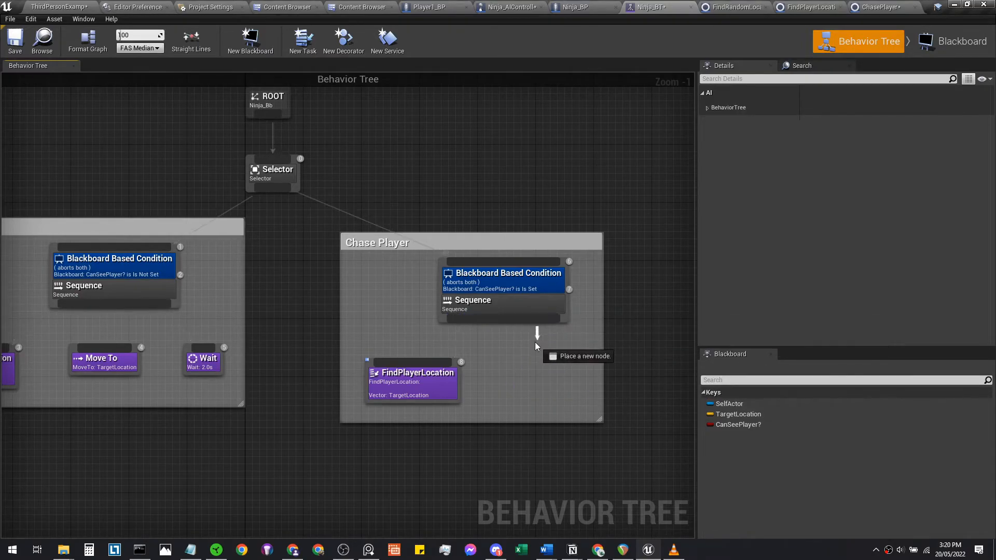
text(chase)
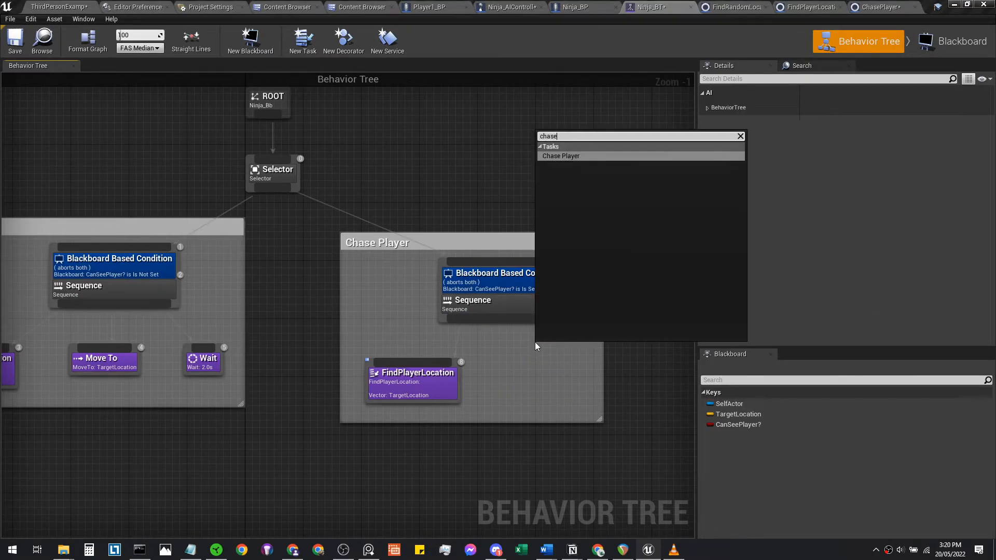
click(561, 156)
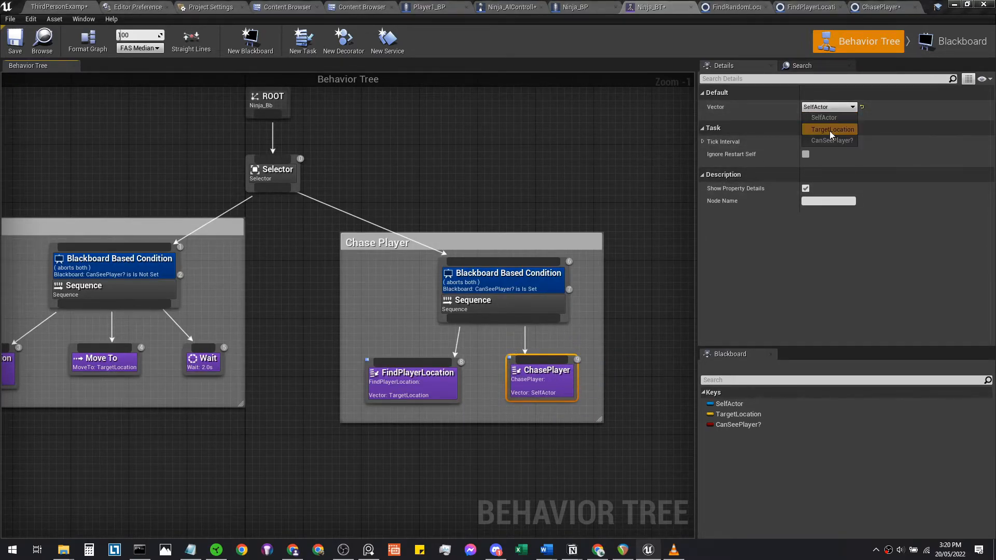
Step: Set the ChasePlayer task's Vector key to TargetLocation
click(833, 129)
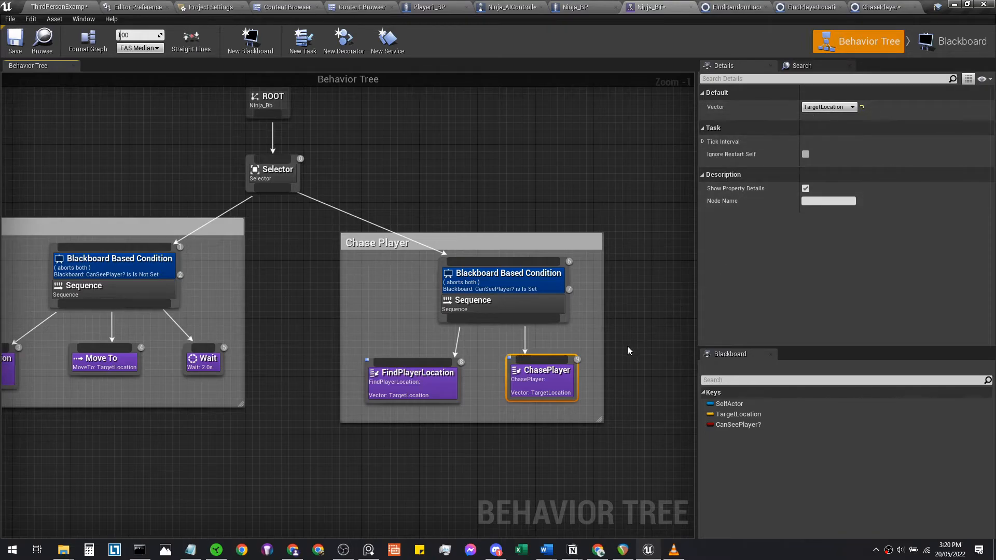
click(621, 346)
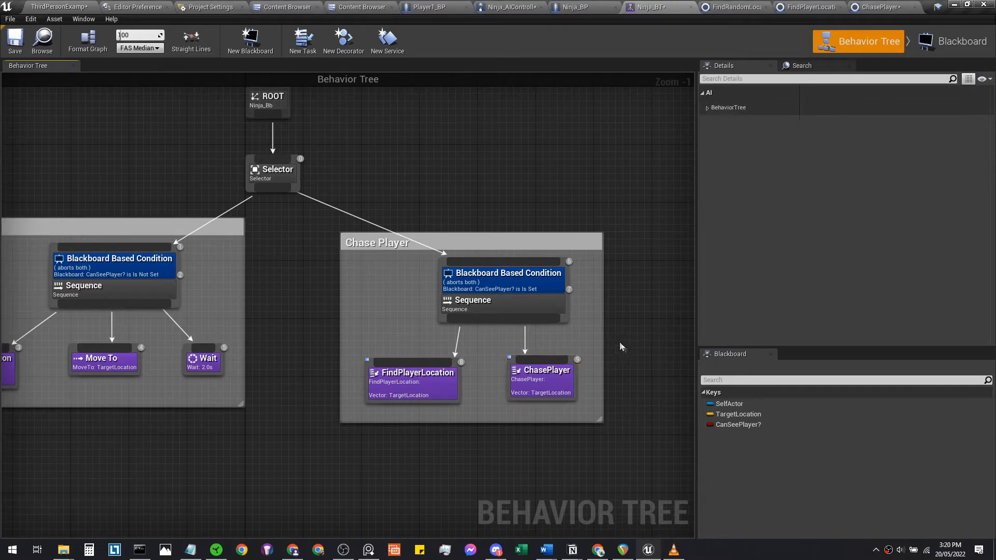
mouse_move(514, 131)
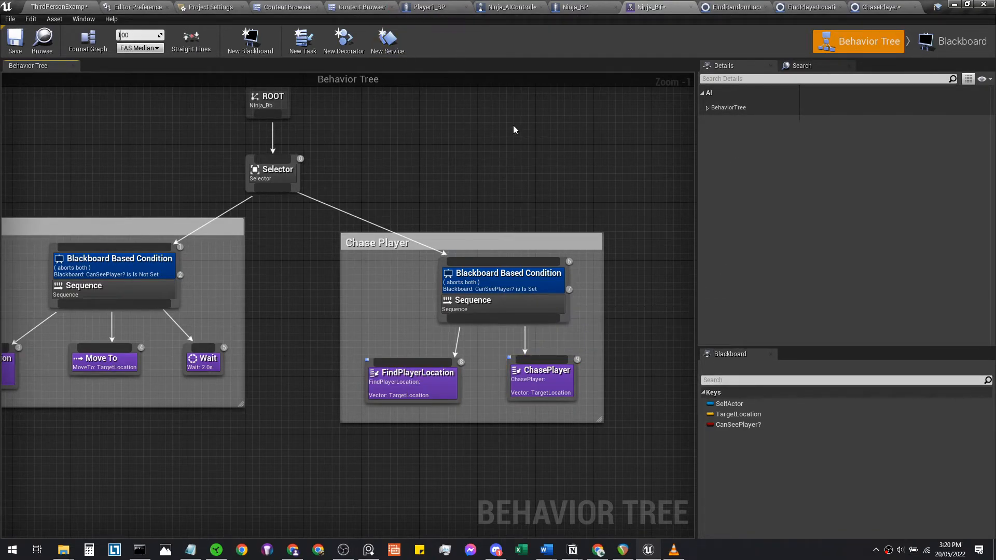
mouse_move(598, 174)
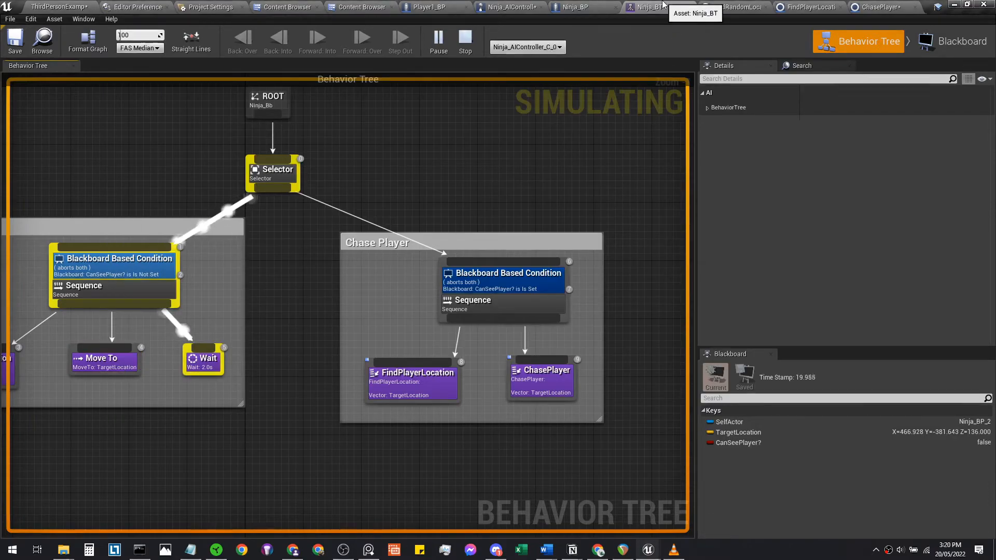
scroll(down, 3)
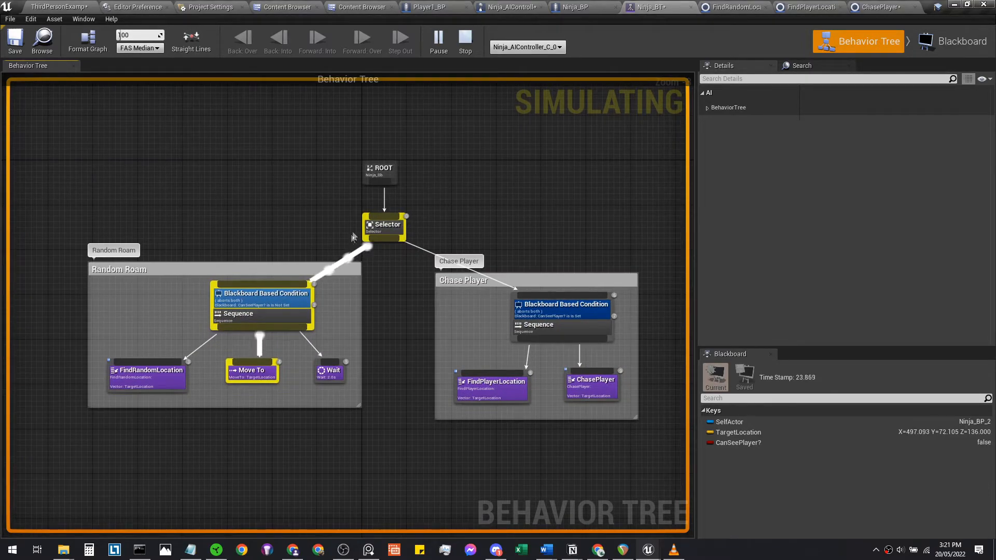
mouse_move(419, 314)
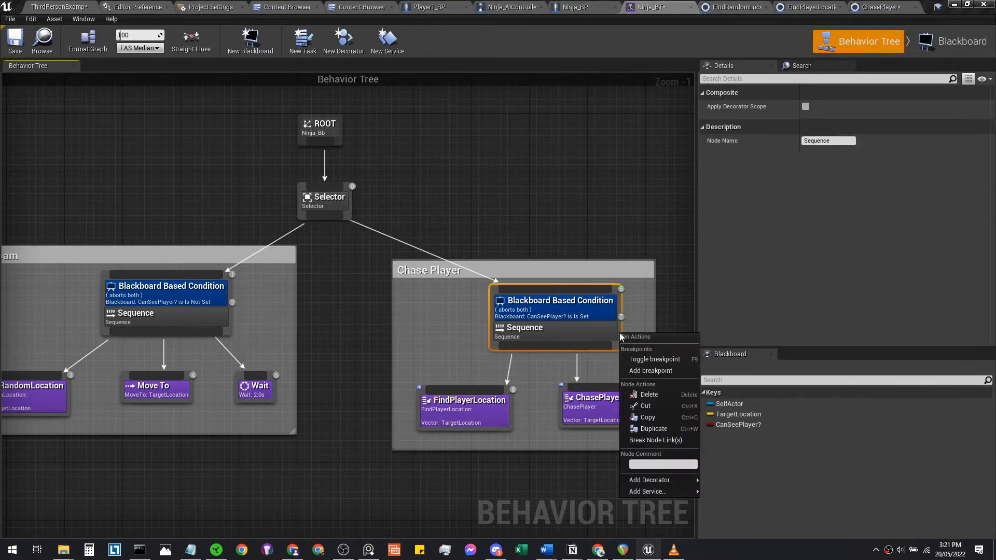
Step: Attach a Cooldown decorator to the Chase Player Sequence and select it to set 0.2 s
click(649, 479)
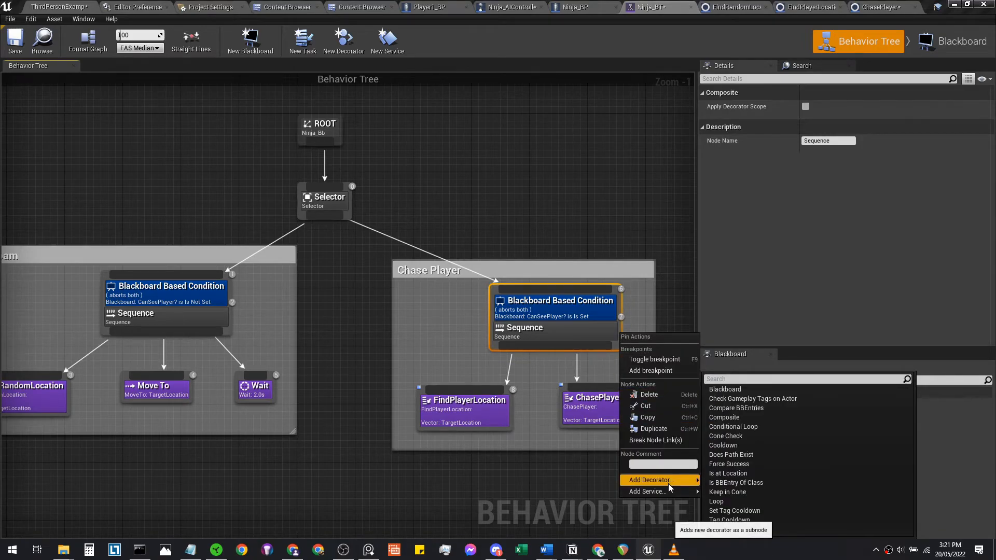
click(723, 445)
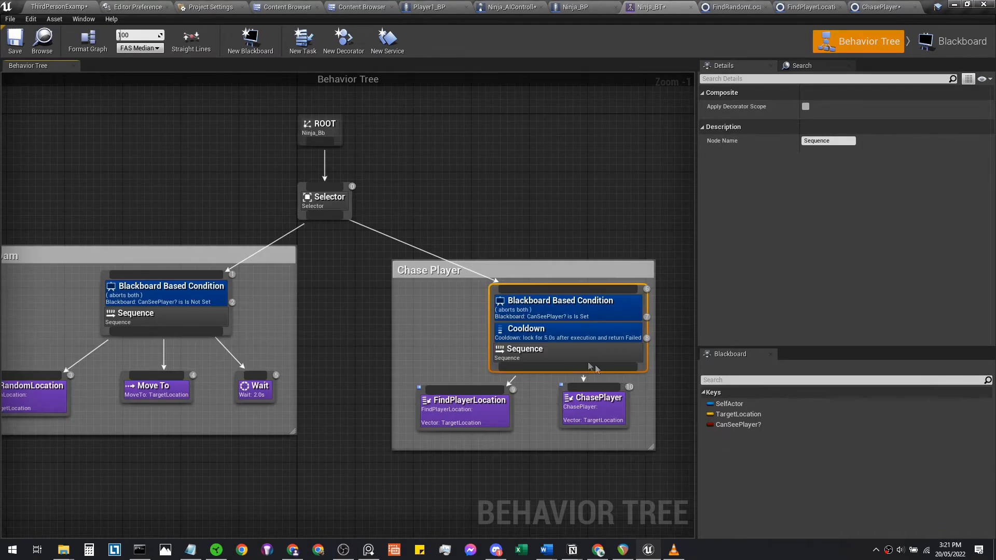
click(526, 329)
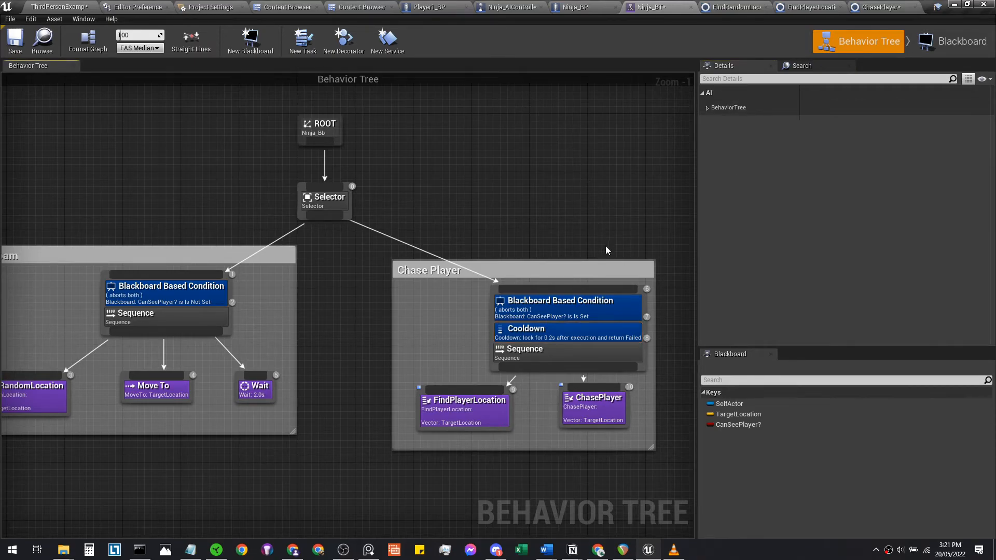
mouse_move(455, 273)
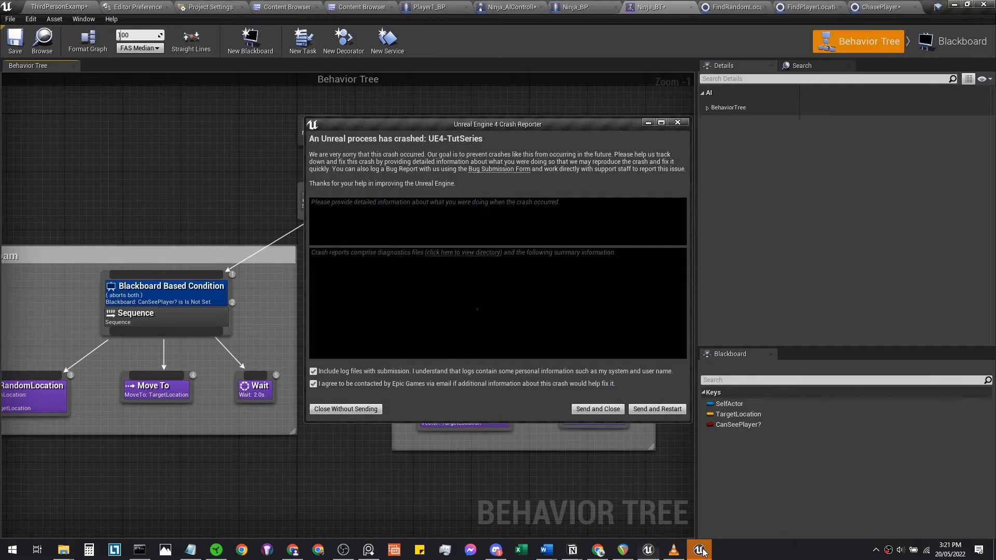
Step: Send the crash report and restart the editor from the Crash Reporter
click(657, 409)
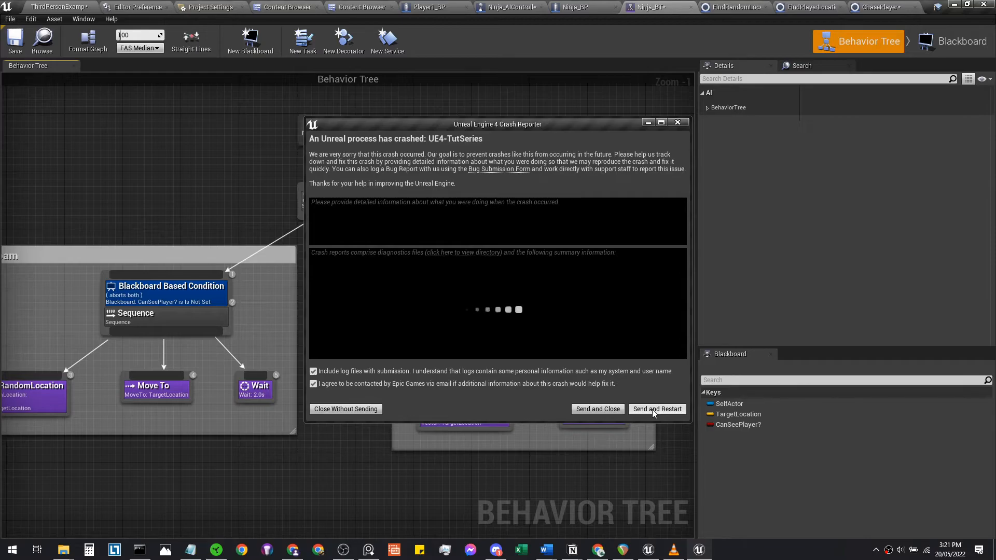
click(657, 408)
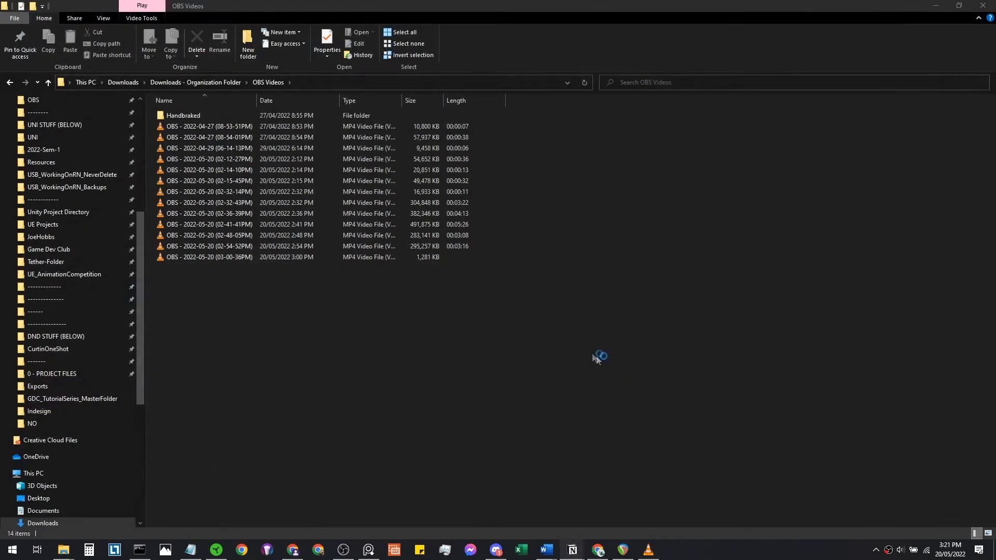
mouse_move(569, 349)
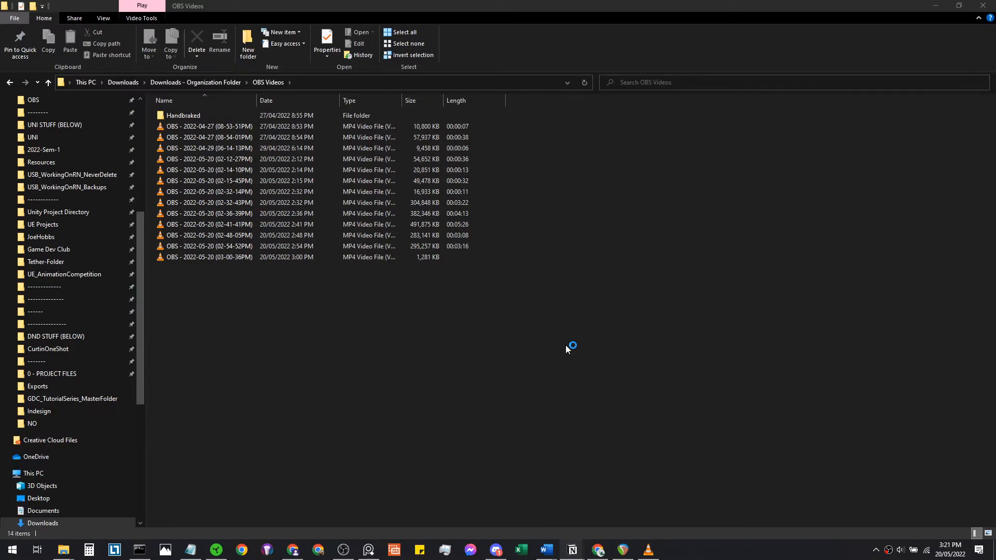
mouse_move(282, 336)
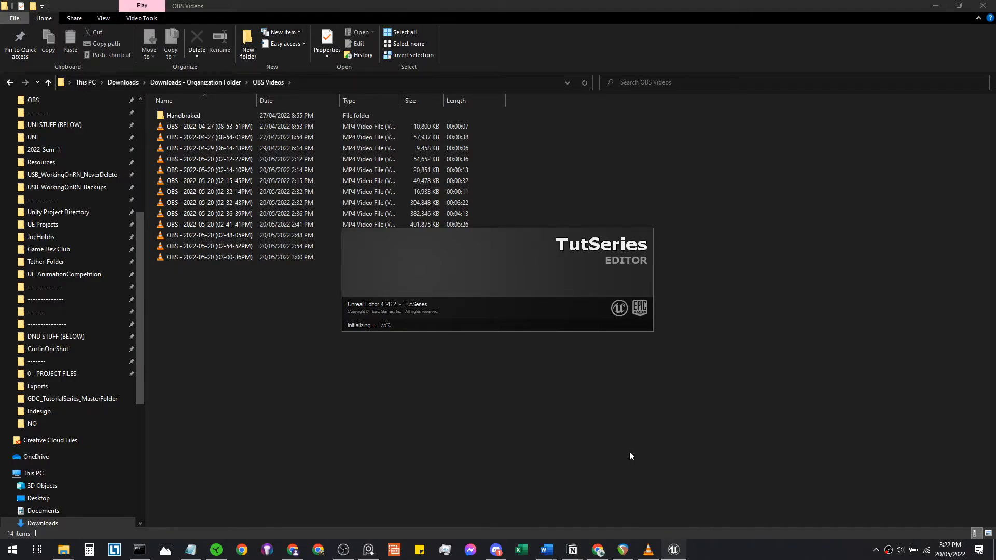
mouse_move(630, 445)
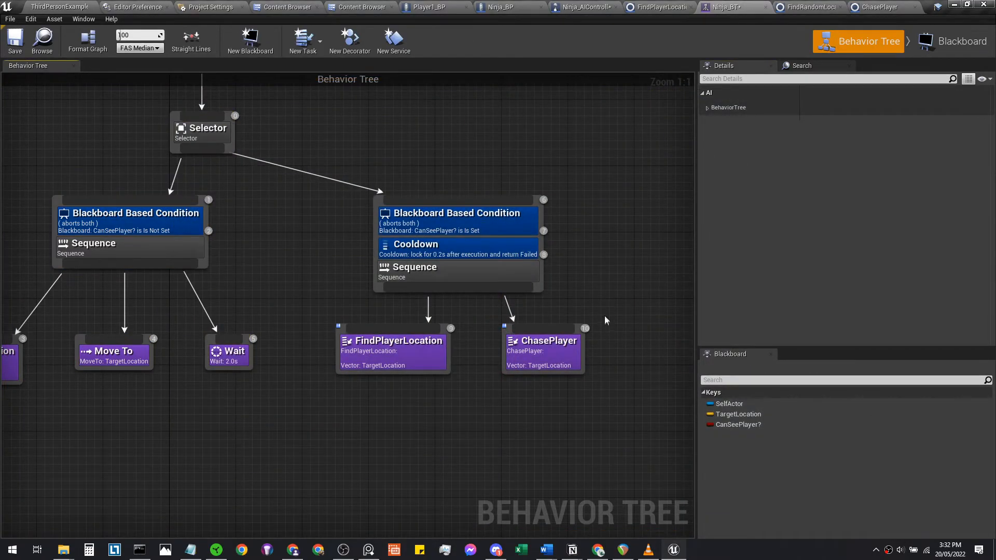
mouse_move(582, 7)
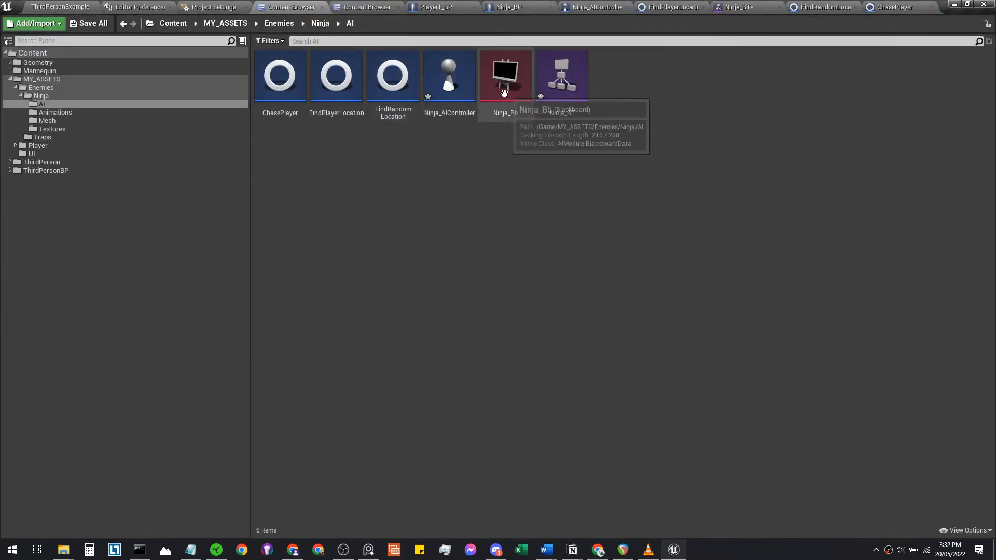
Step: Go up to the Ninja enemy folder holding Ninja_BP via the breadcrumb path
click(321, 24)
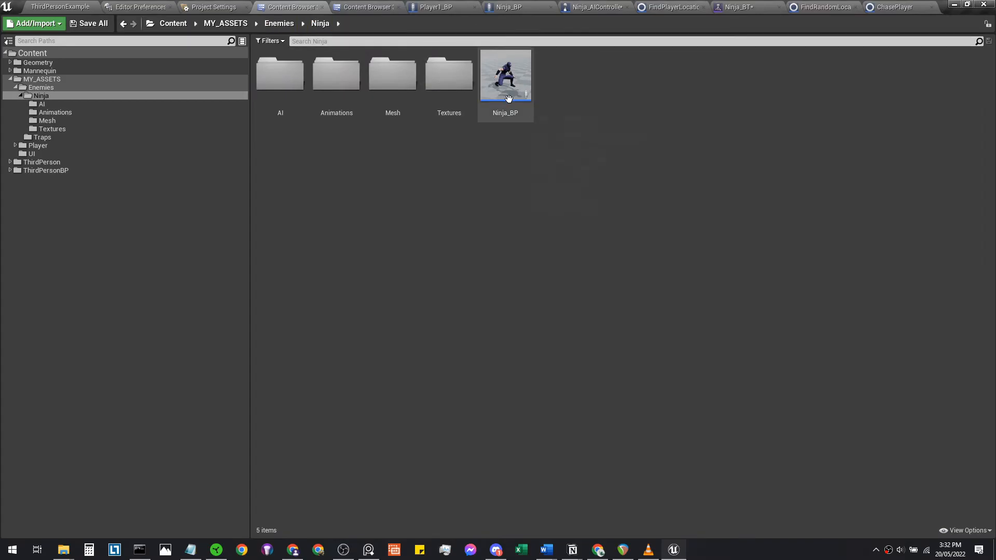
Step: In Ninja_BP, filter Details by 'rot' and show the Character Movement rotation settings
double_click(505, 75)
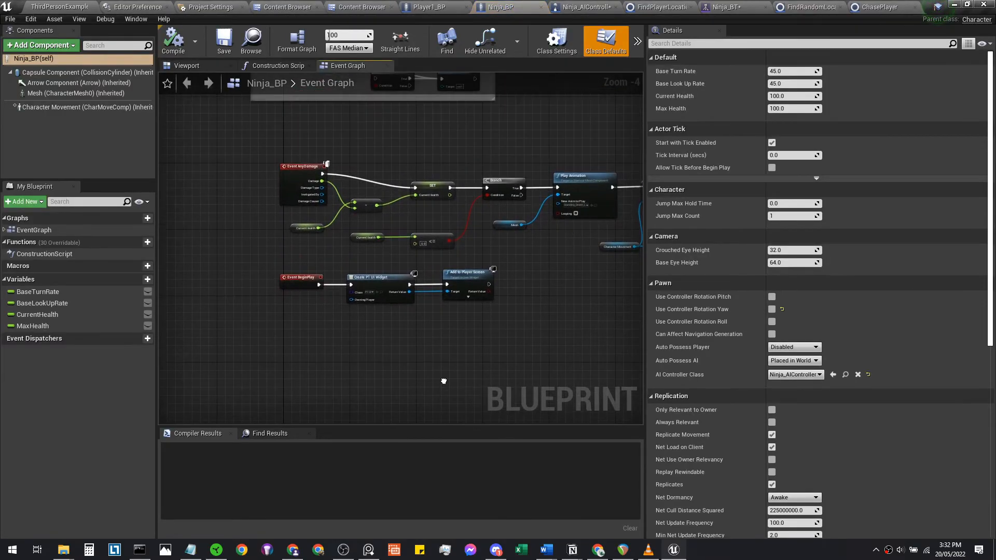
scroll(up, 3)
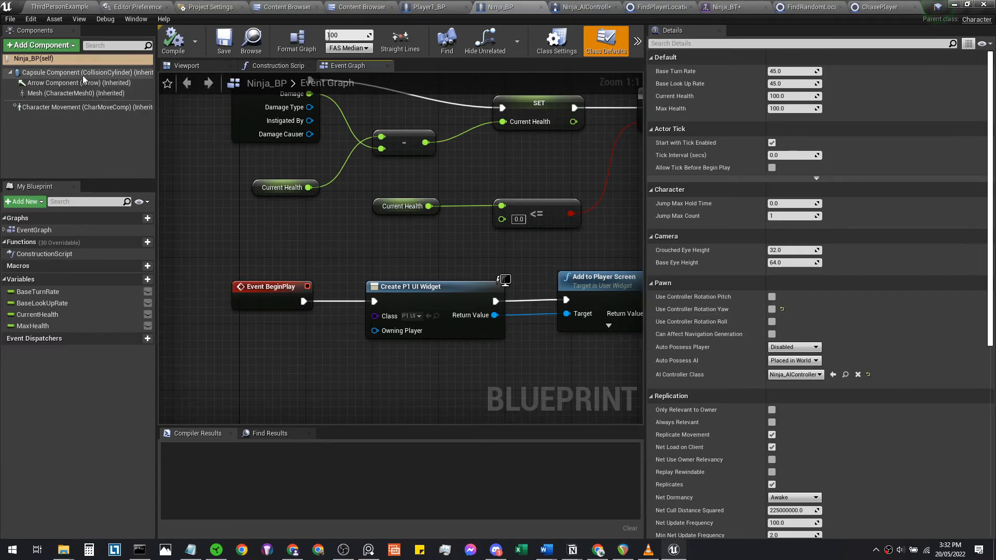
text(rotation)
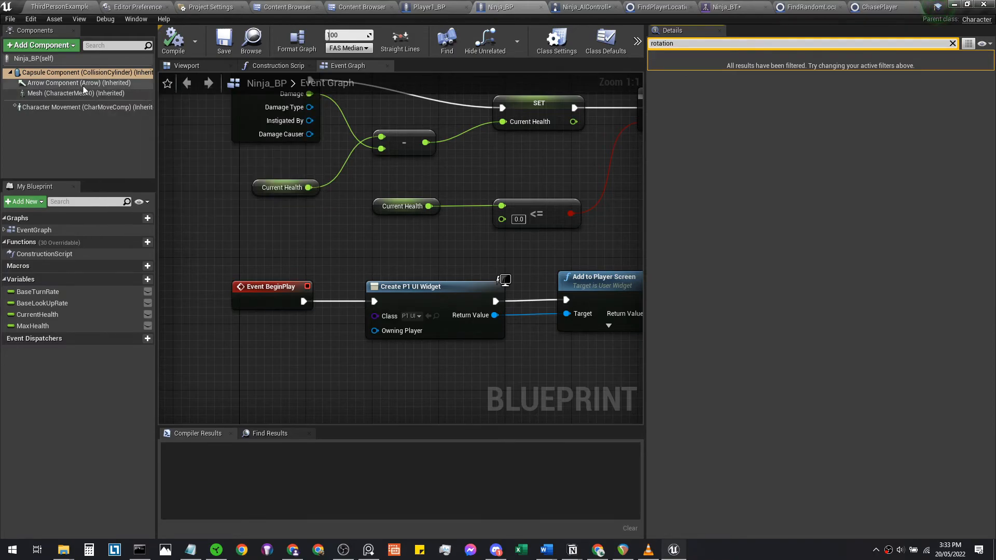
click(83, 107)
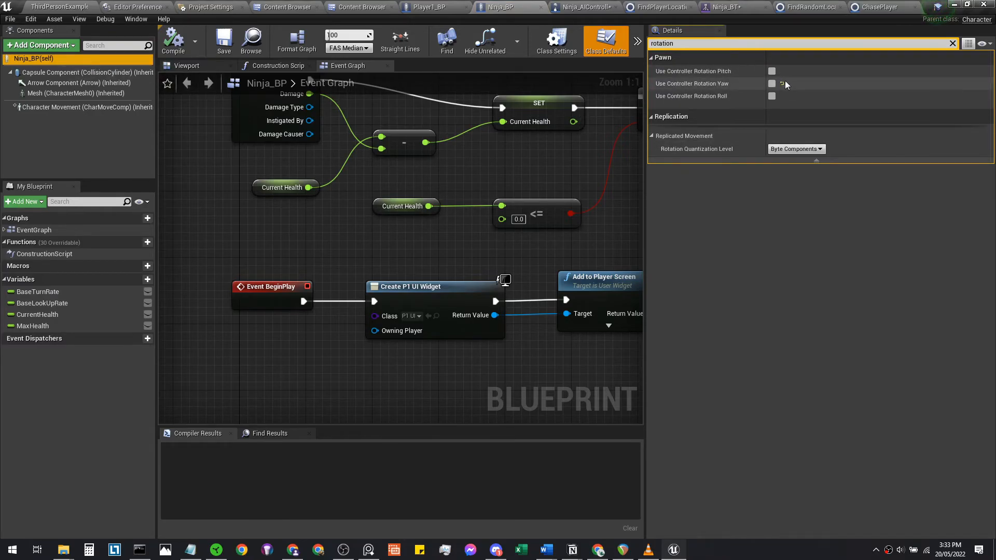
click(83, 107)
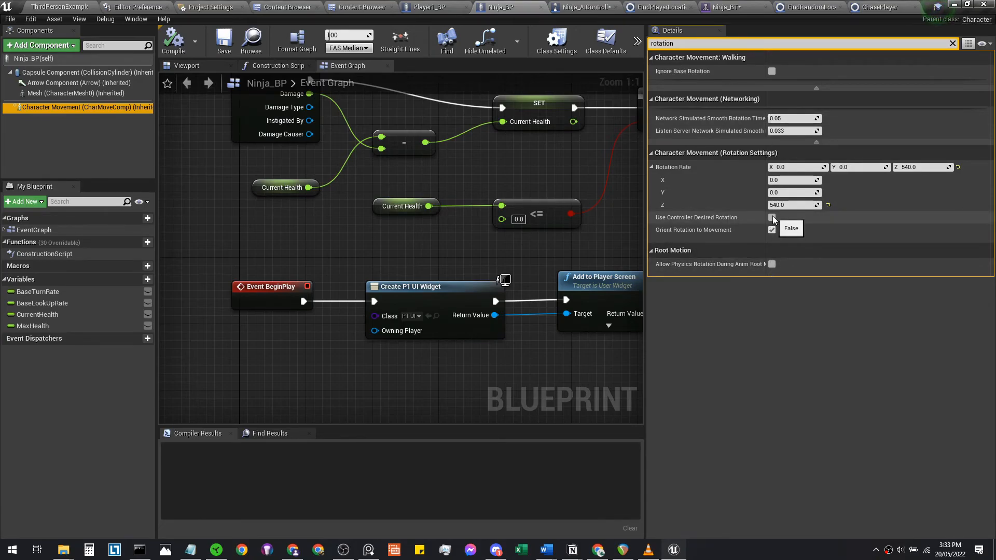
Step: Enable Use Controller Desired Rotation and set Rotation Rate Z to 270
click(771, 217)
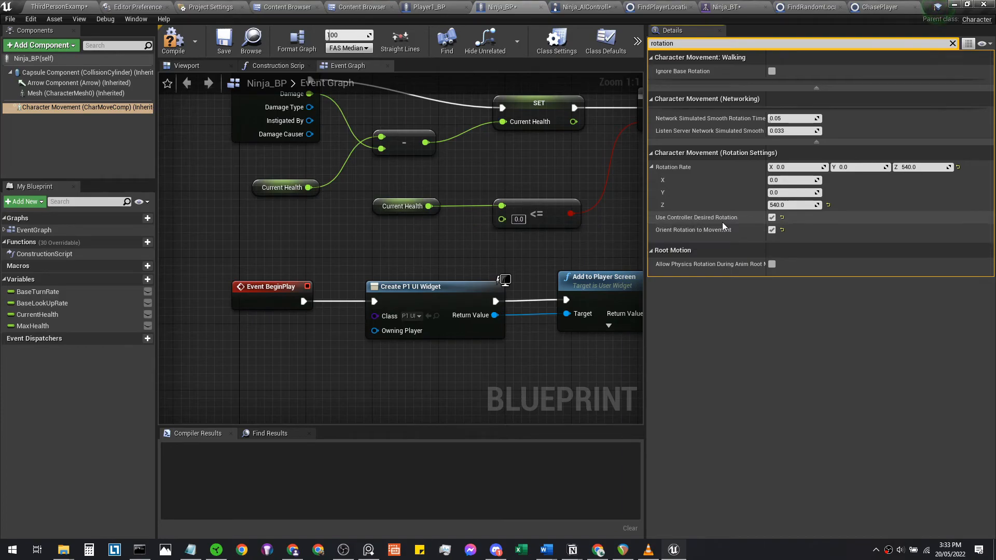
mouse_move(722, 217)
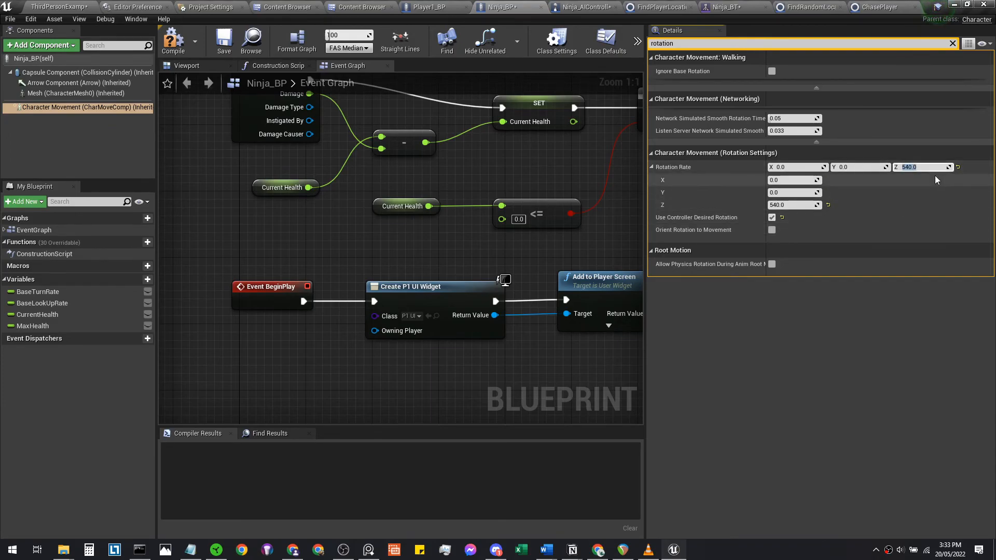
text(270.0)
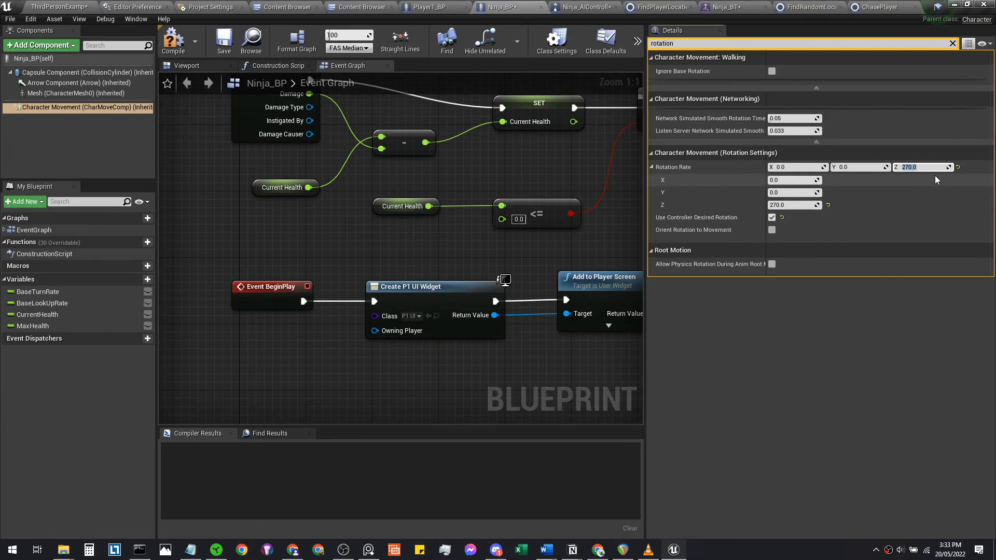
click(173, 40)
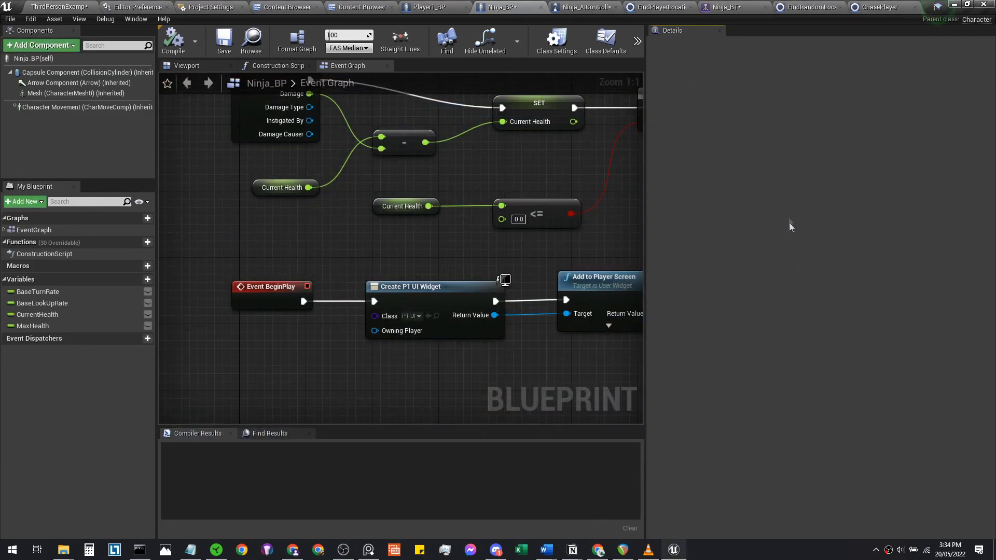
Step: Fix the Character Movement rotation checkbox, test in play, then save all modified Ninja assets and the level
click(87, 107)
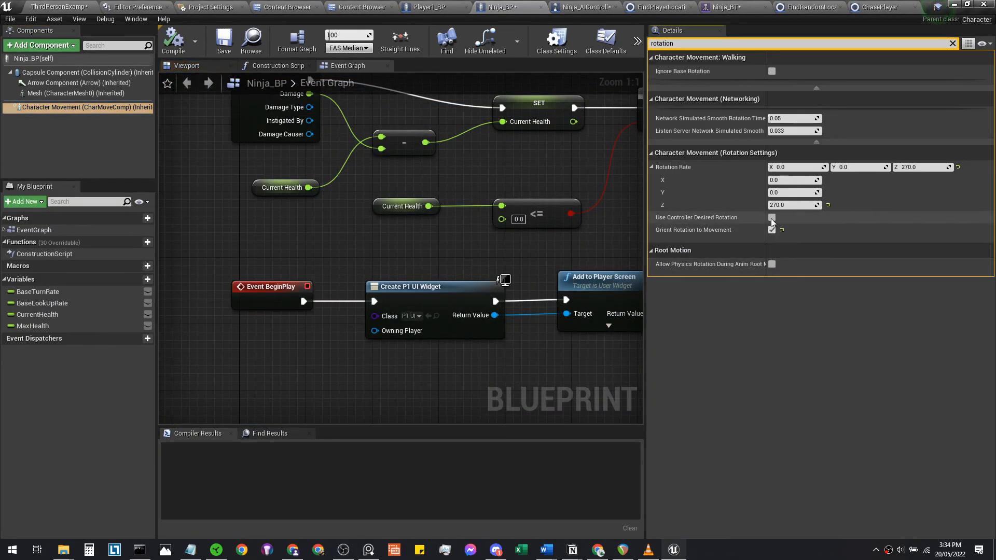
click(772, 217)
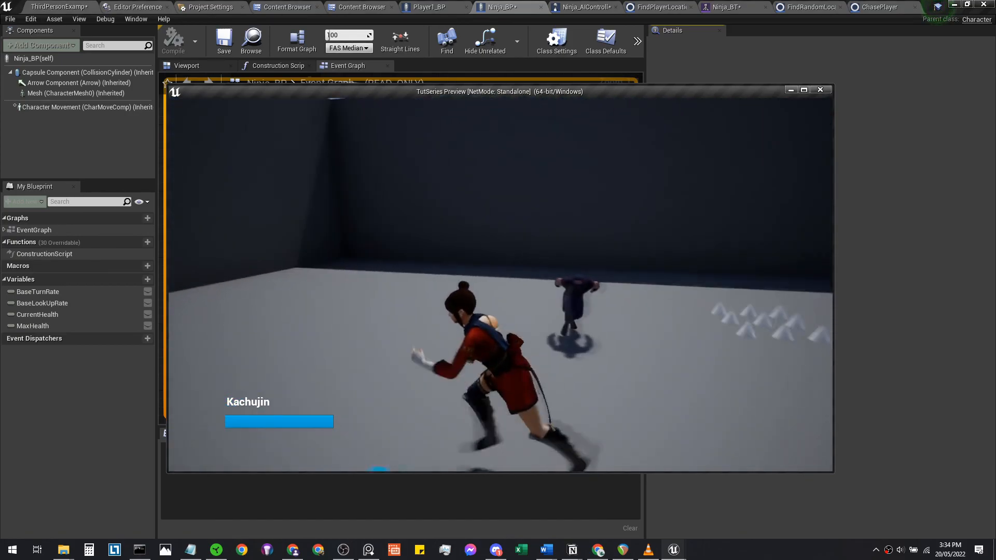
click(820, 89)
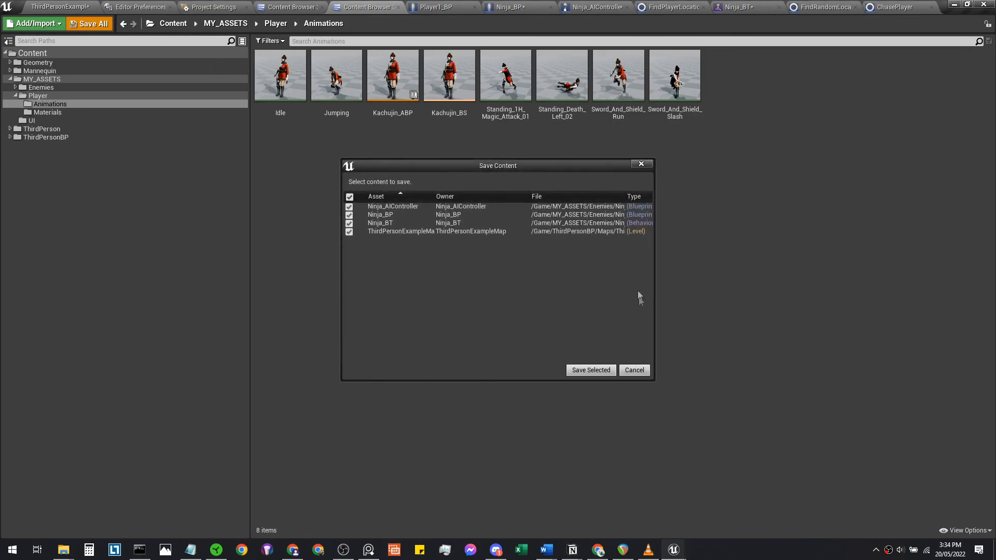
click(589, 370)
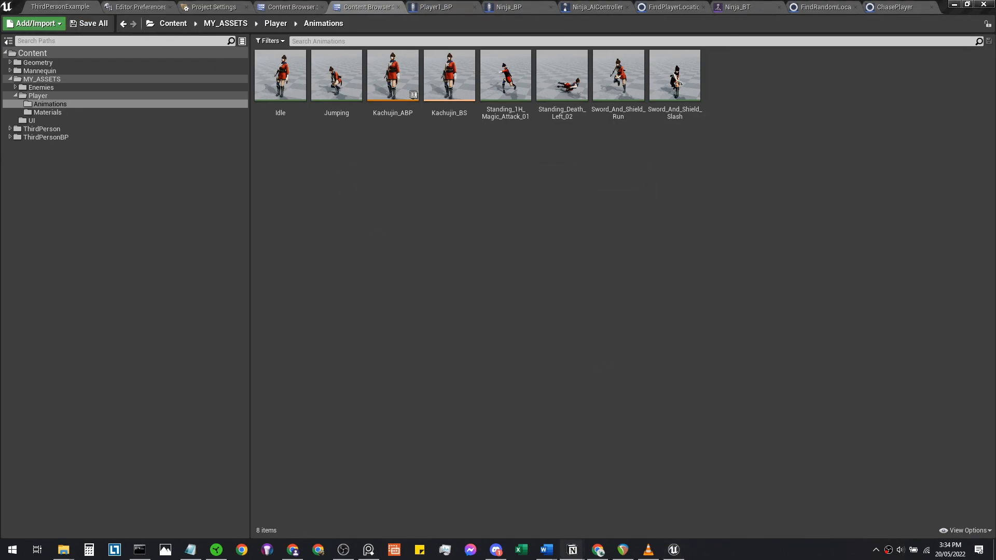